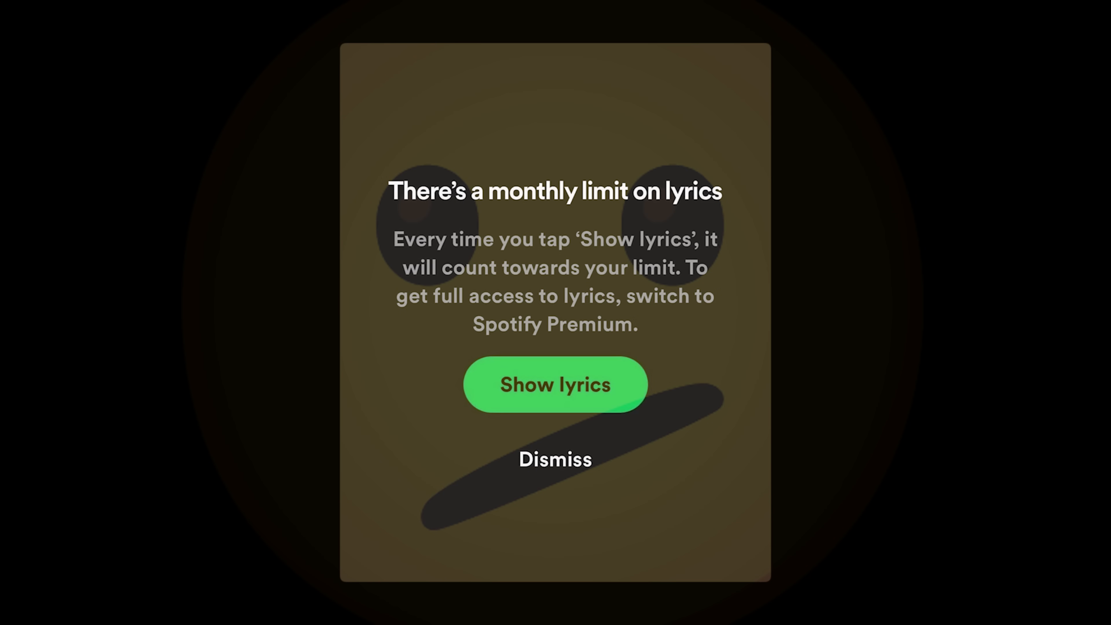
- Reveal the 'There's a monthly limit on lyrics' notice from the song's Show lyrics control
click(554, 459)
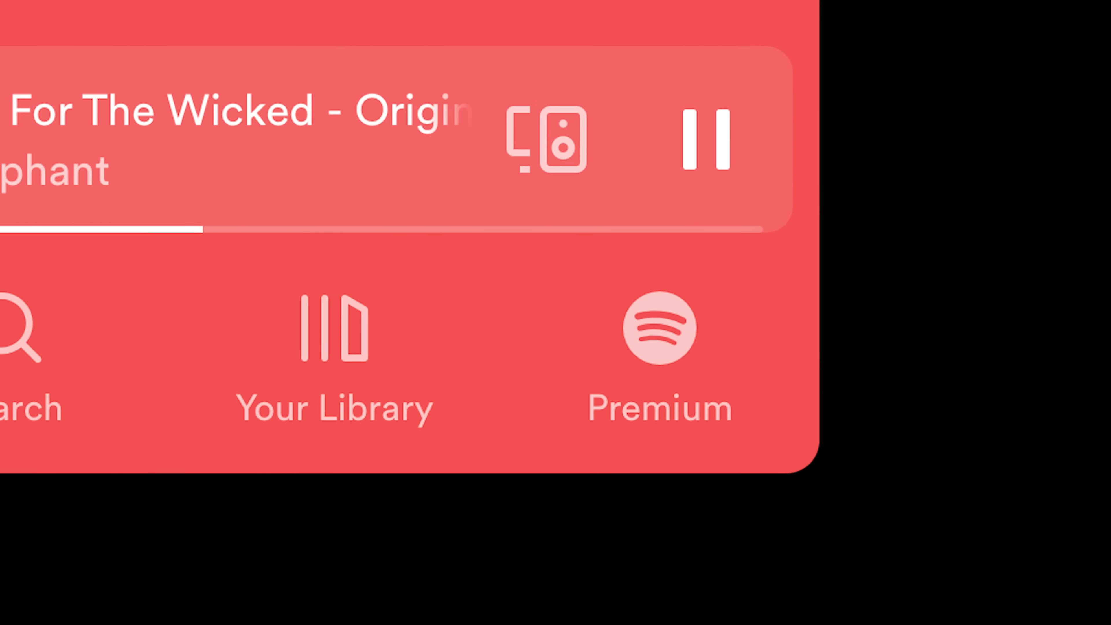
- Return to Home and show the mini player with Ain't No Rest For The Wicked above the bottom navigation
click(657, 333)
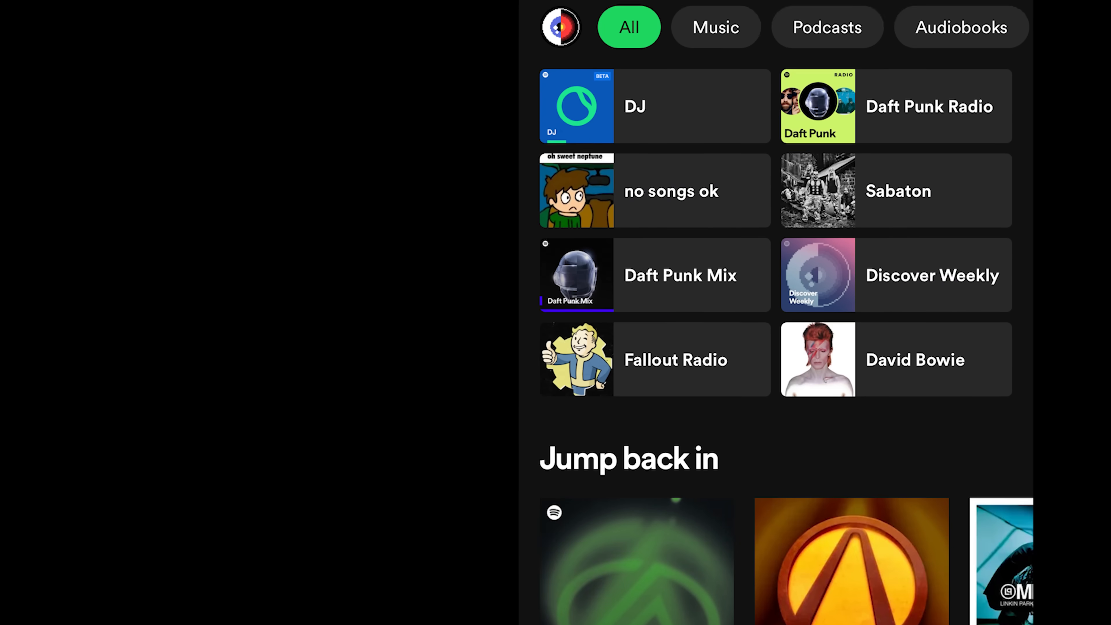
click(561, 27)
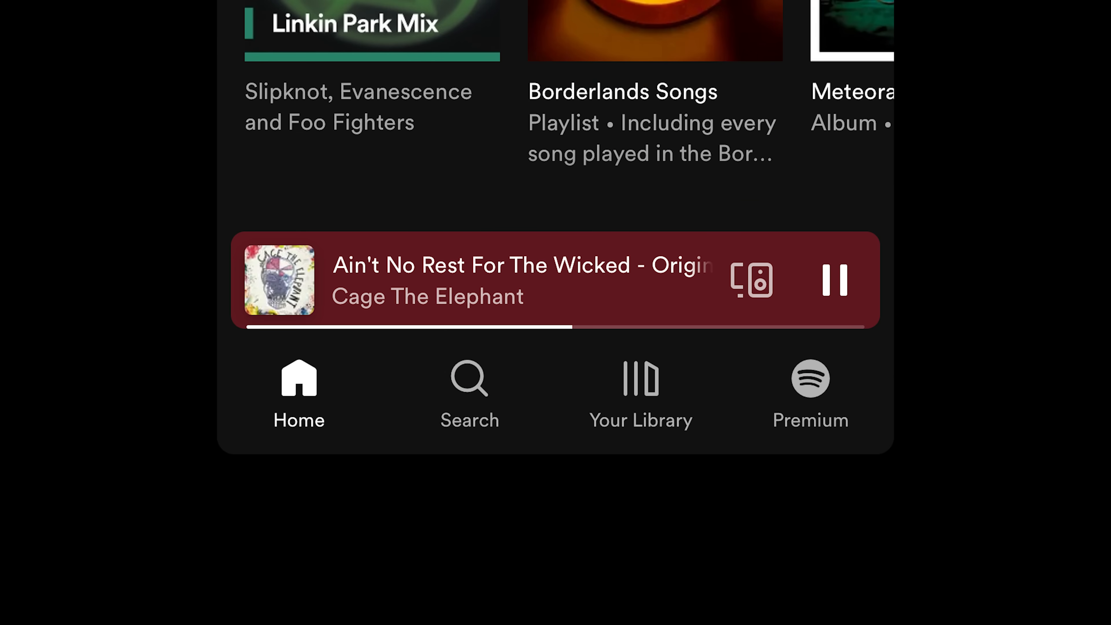
click(808, 394)
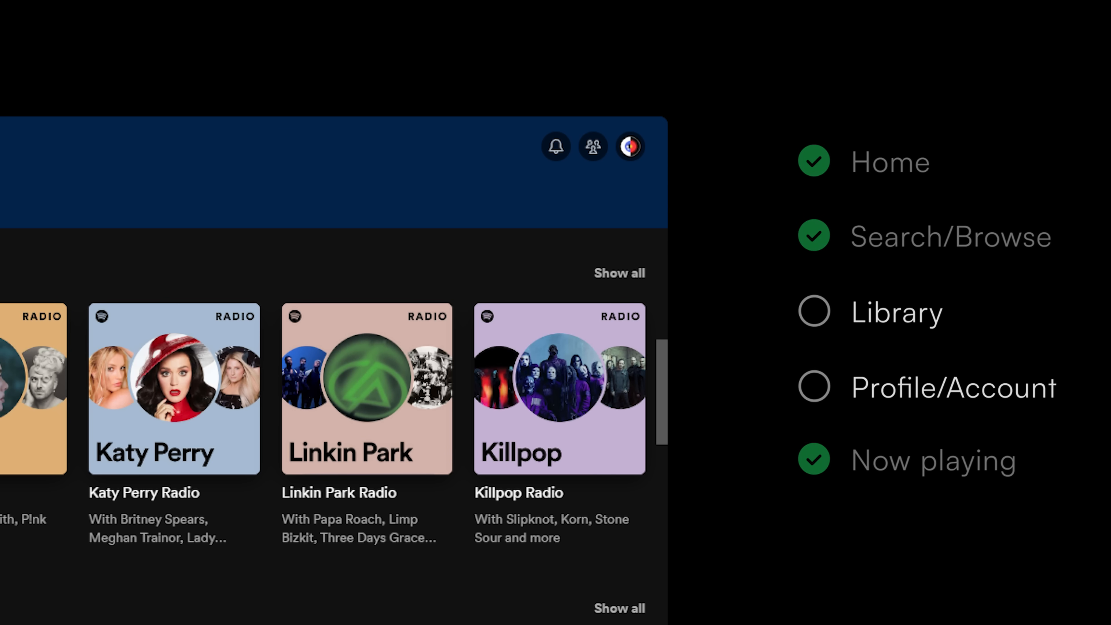
mouse_move(628, 85)
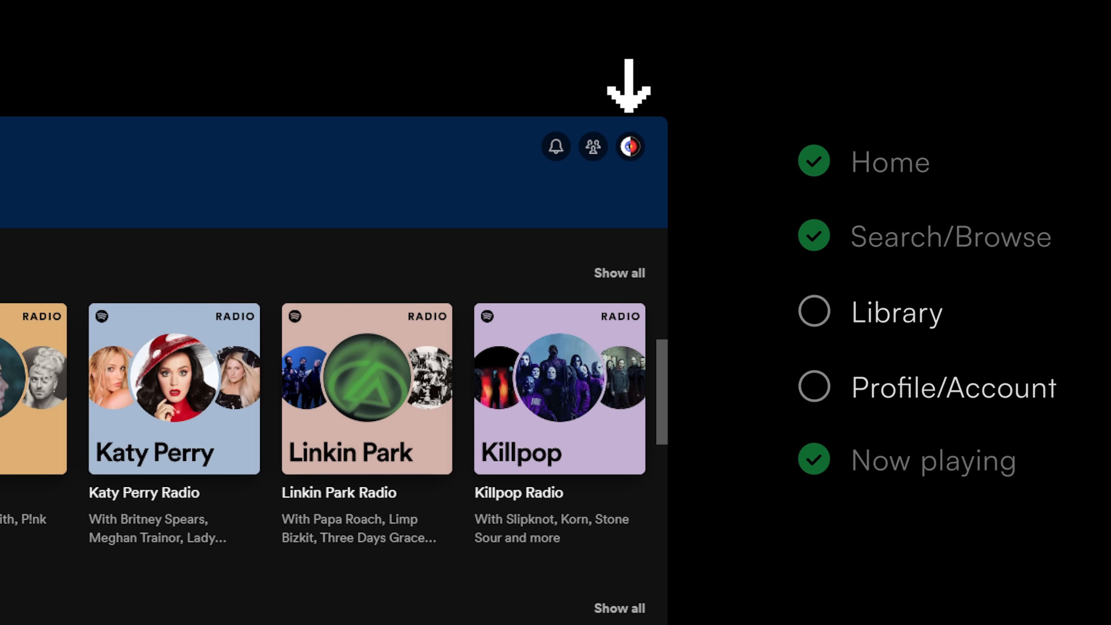
- Check the Friend Activity panel, close it, then expand Your Library in the left sidebar
click(592, 146)
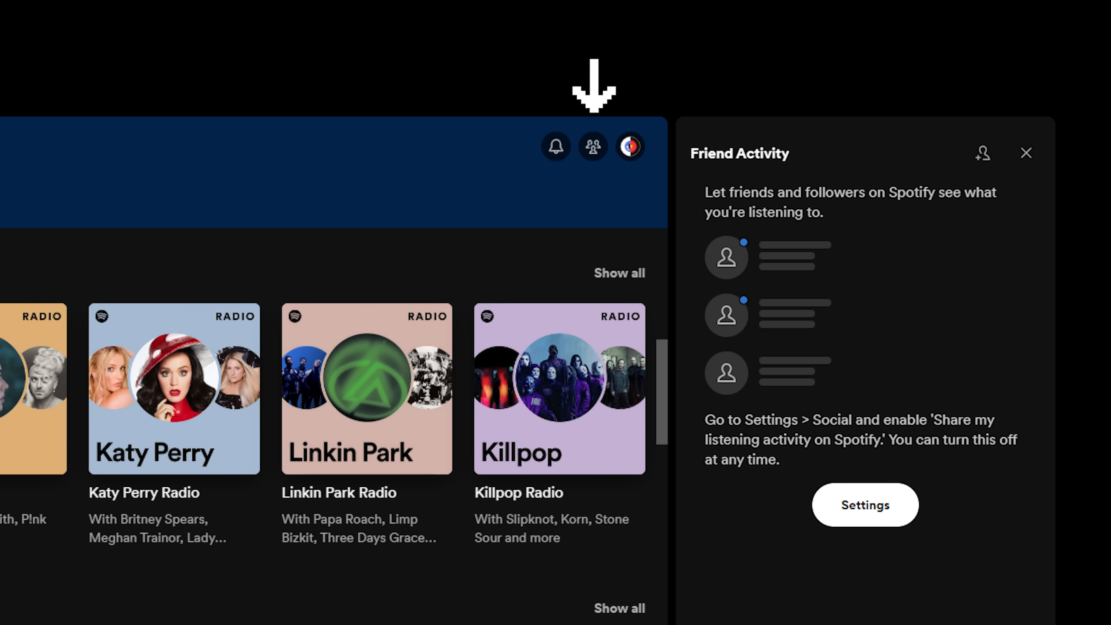
click(1025, 153)
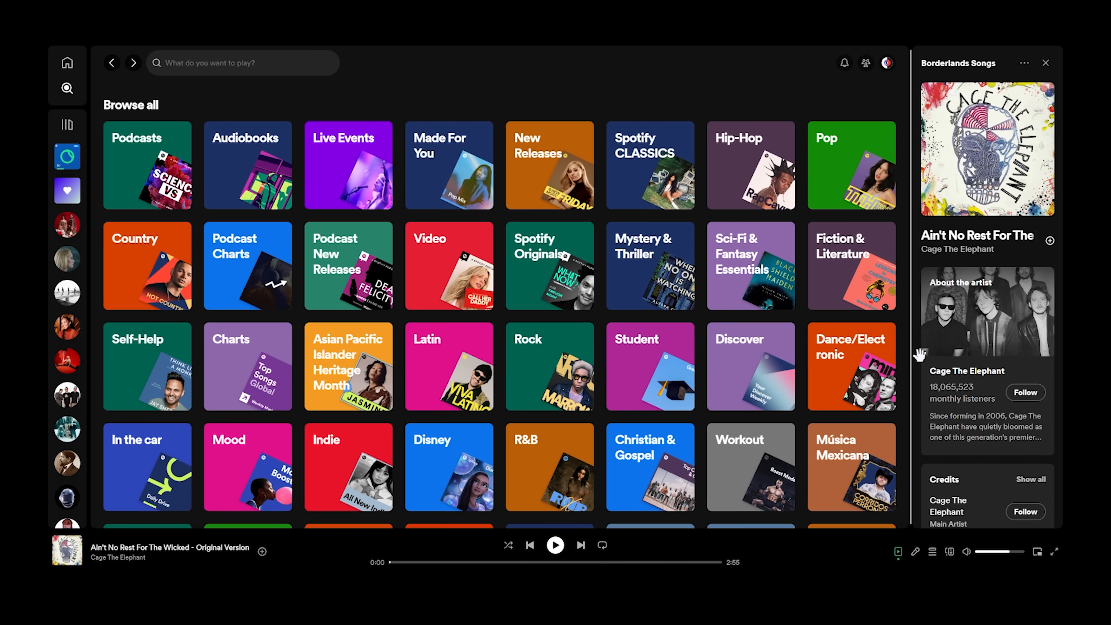
click(66, 124)
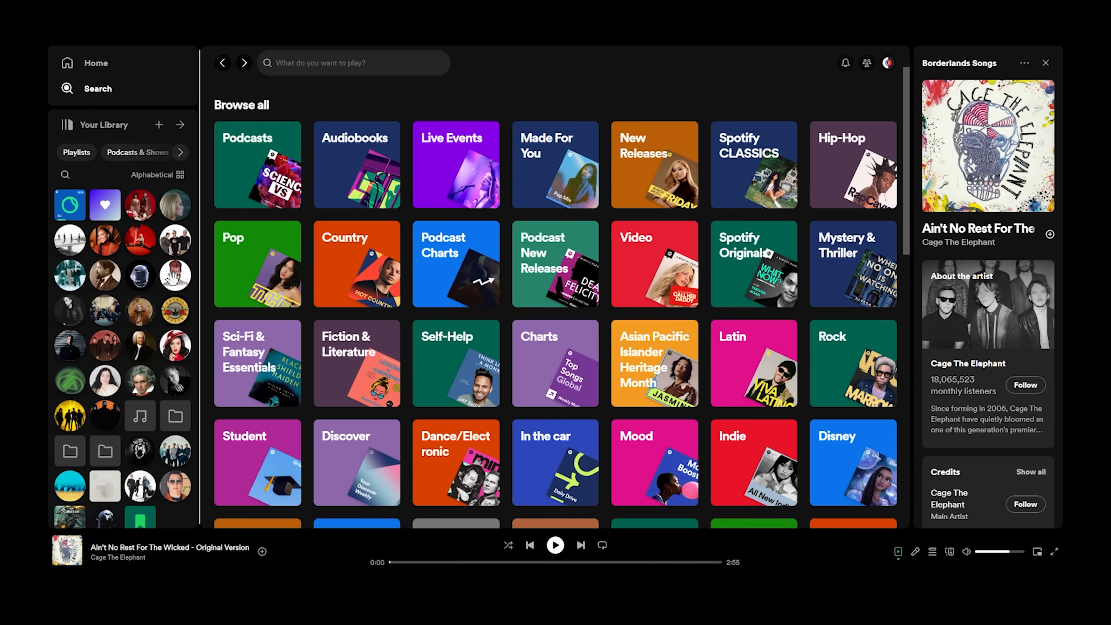
click(180, 125)
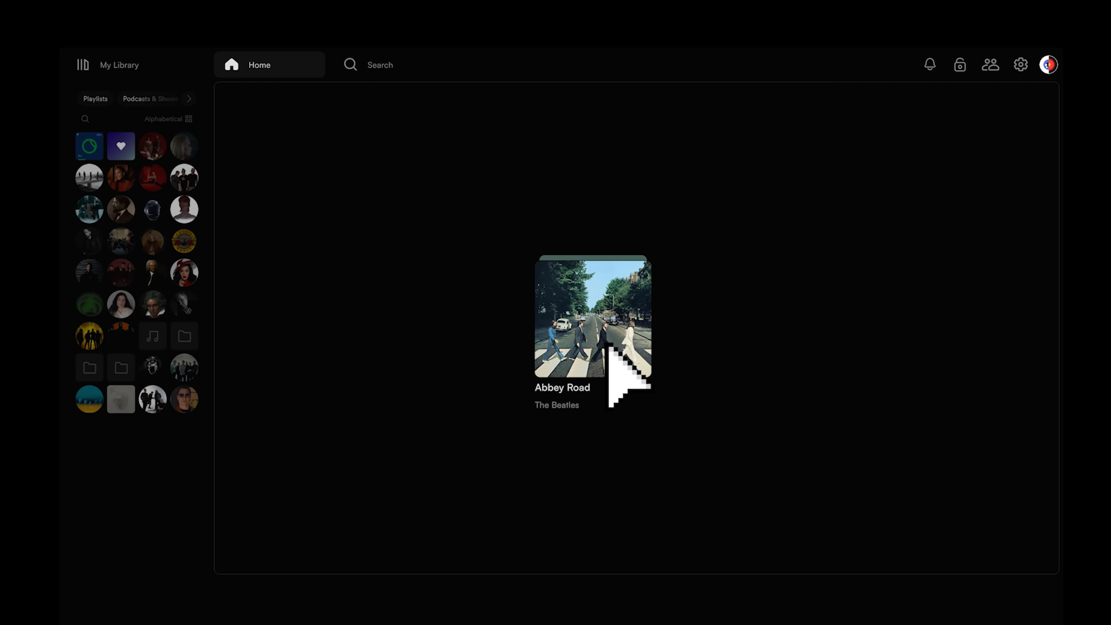
- View the Abbey Road (Remastered) album page, go Home, then switch to Search's browse-all categories
click(591, 315)
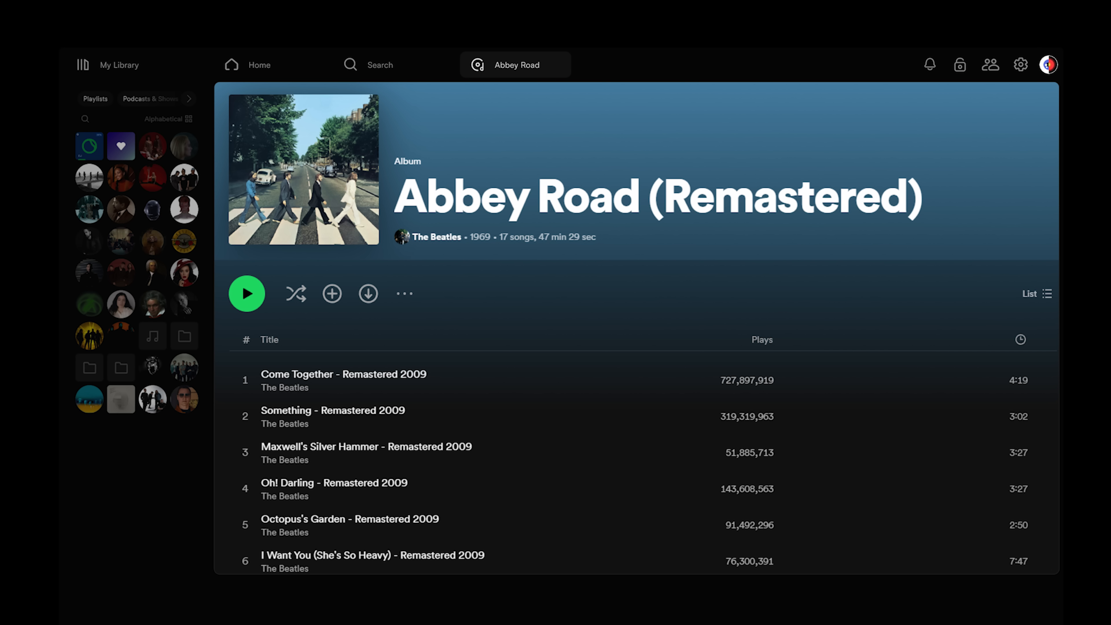
click(247, 64)
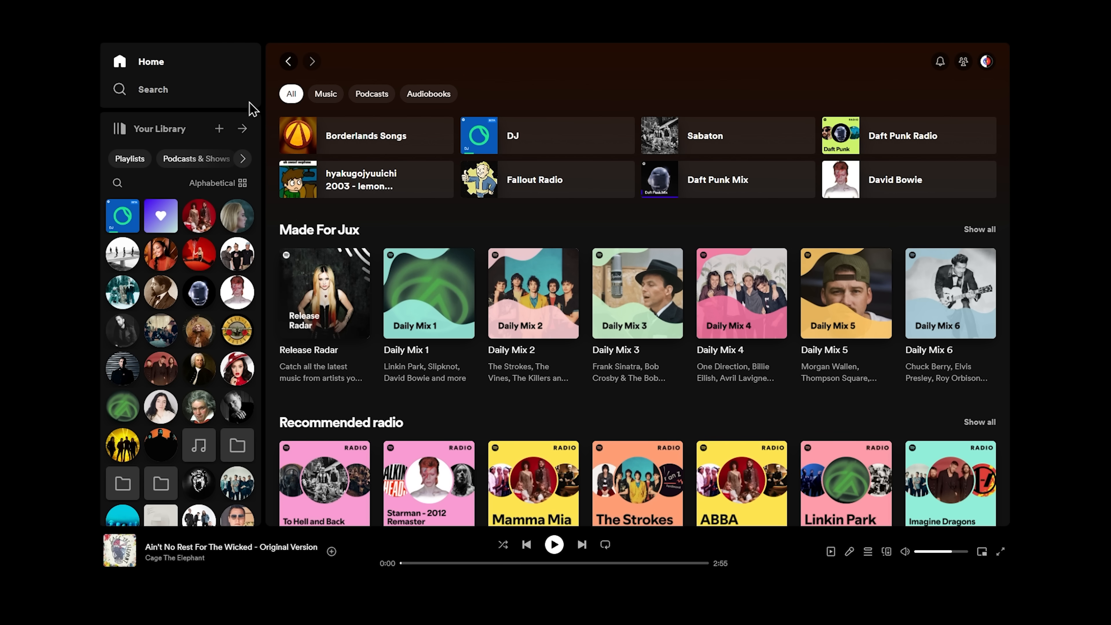
click(152, 89)
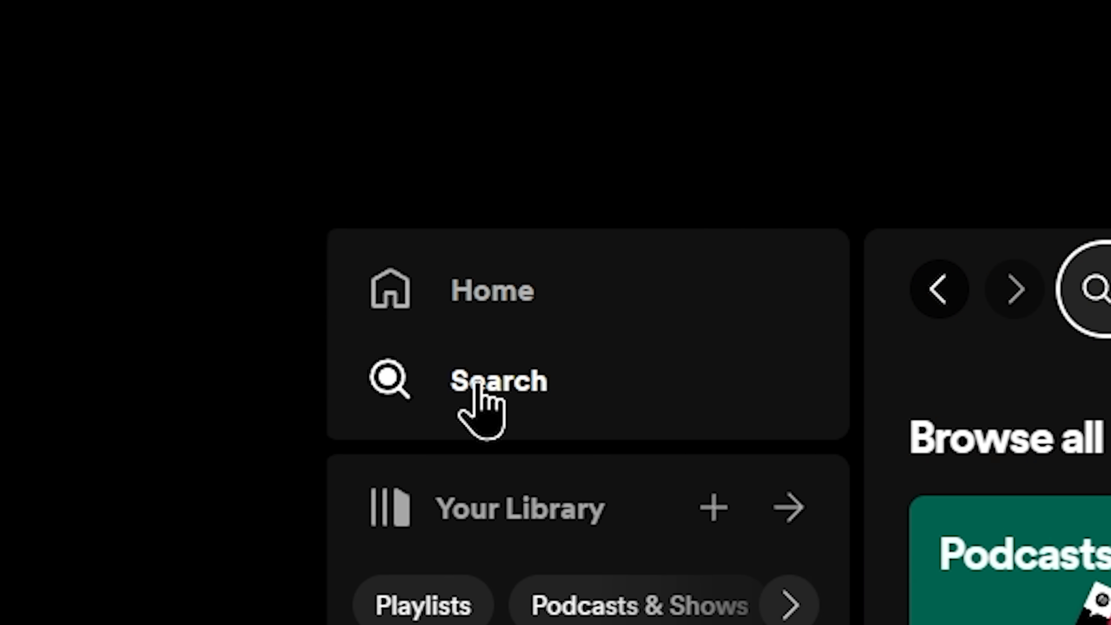
click(498, 379)
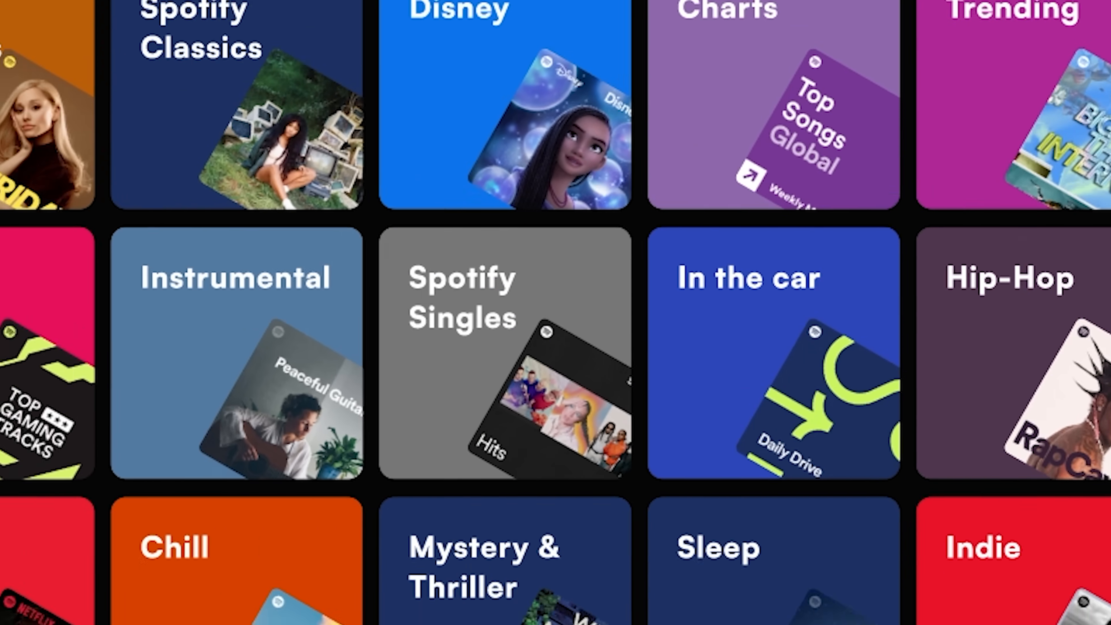
- Browse the category grid and search 'Daft Punk' to see artist, songs, albums and playlists
scroll(down, 3)
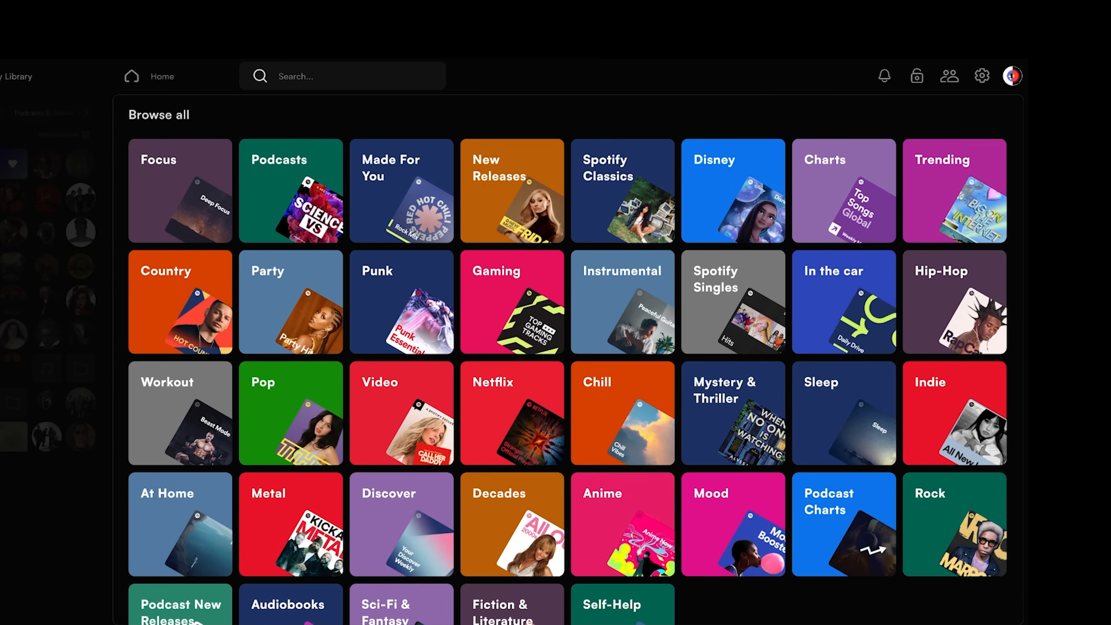
scroll(down, 3)
text(Daft Punk)
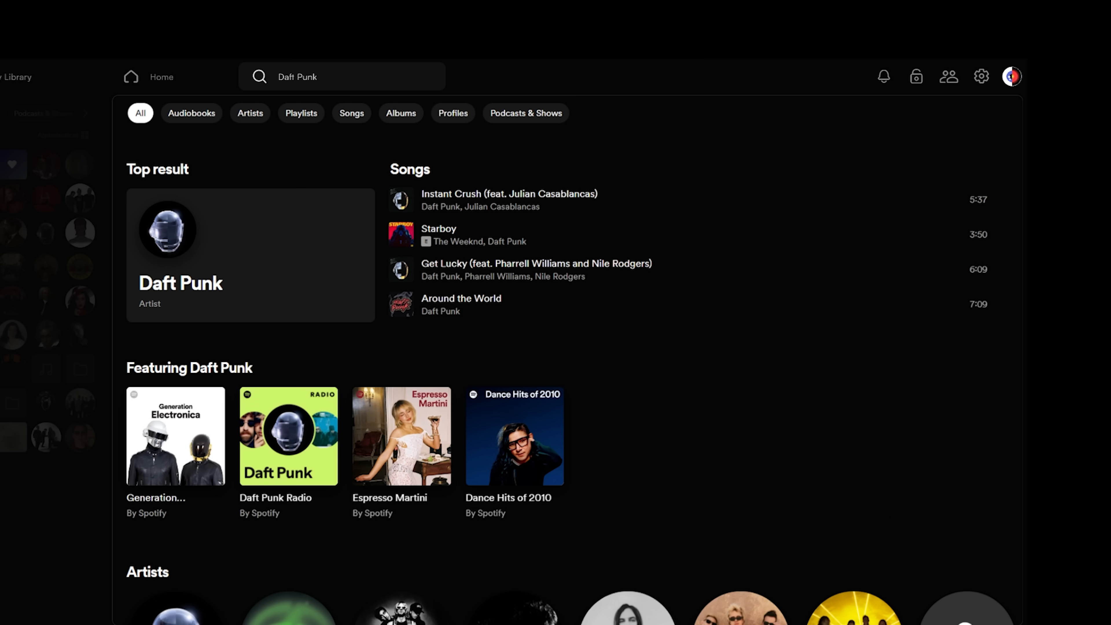
scroll(down, 3)
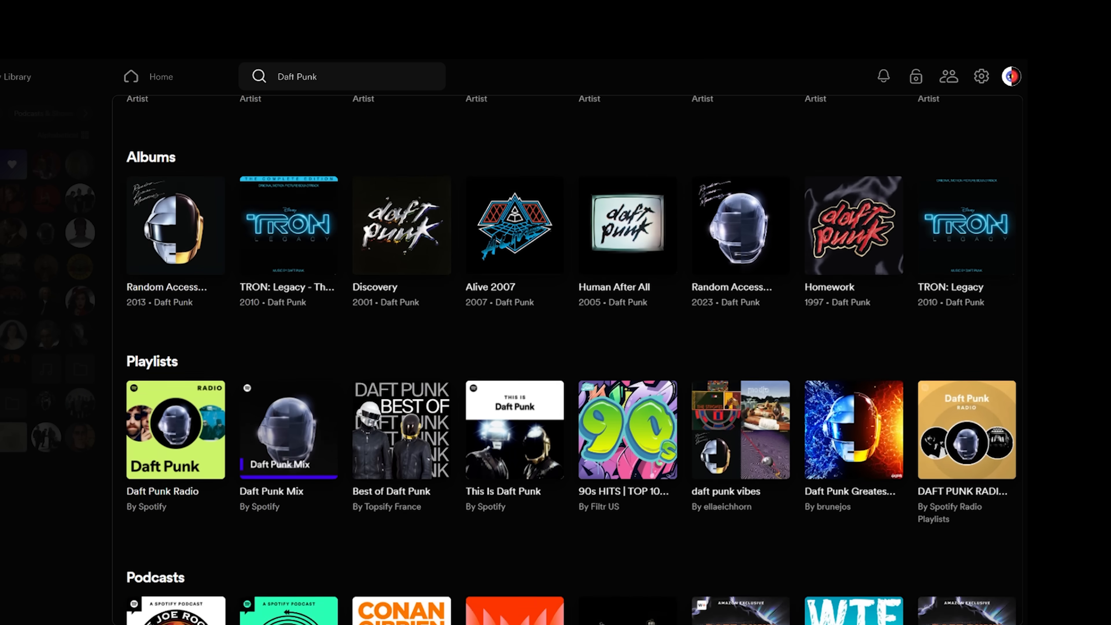
scroll(up, 3)
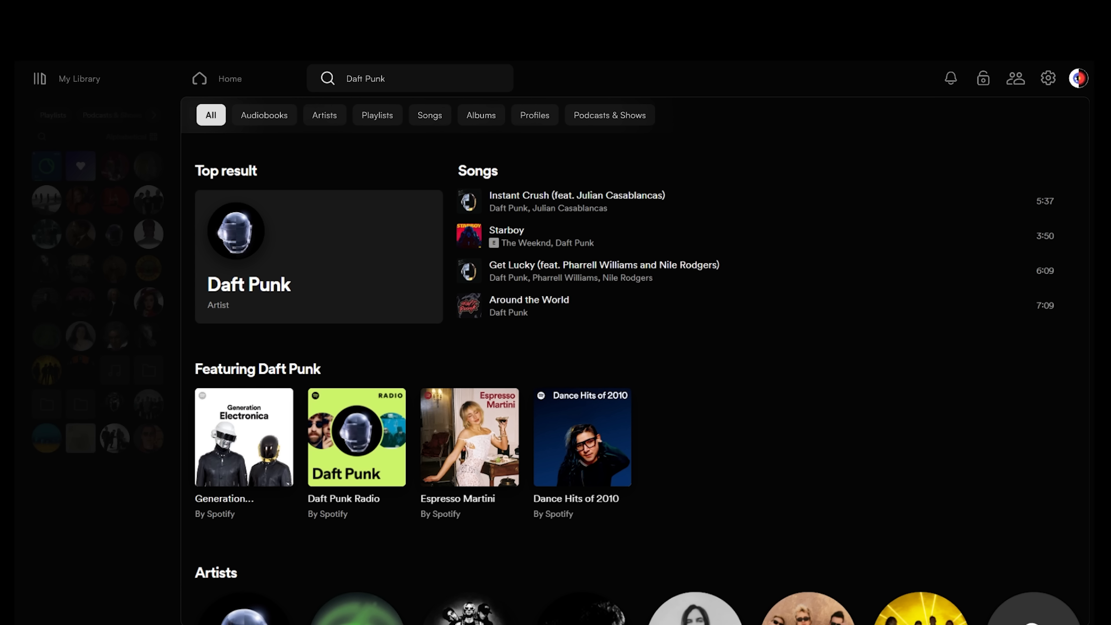
mouse_move(316, 312)
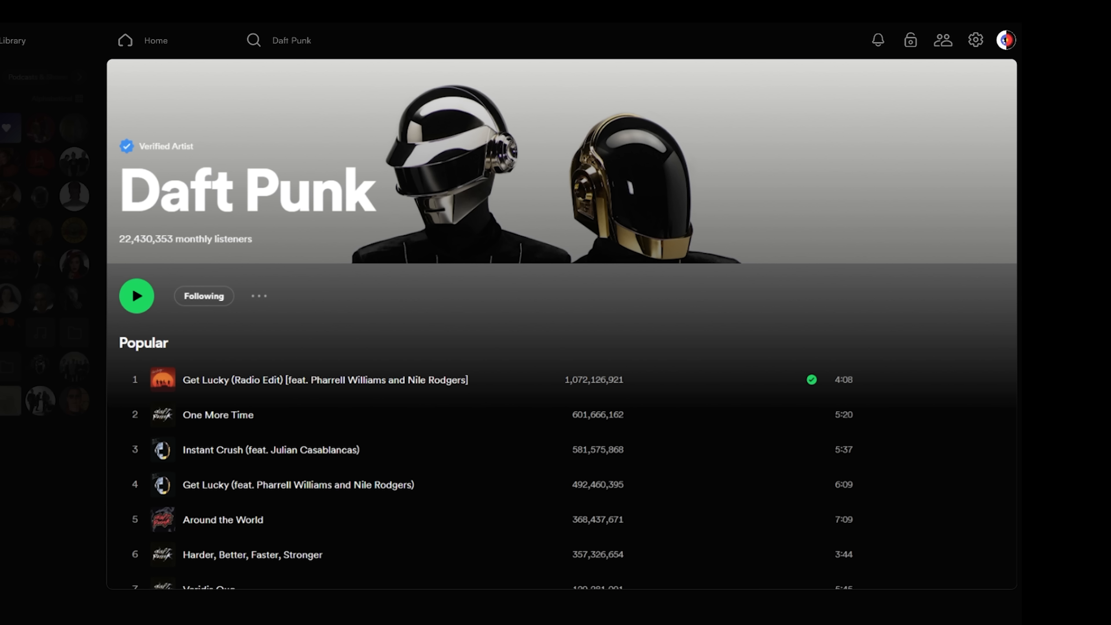
- Scroll through the Daft Punk artist page down to the Discography section
scroll(down, 3)
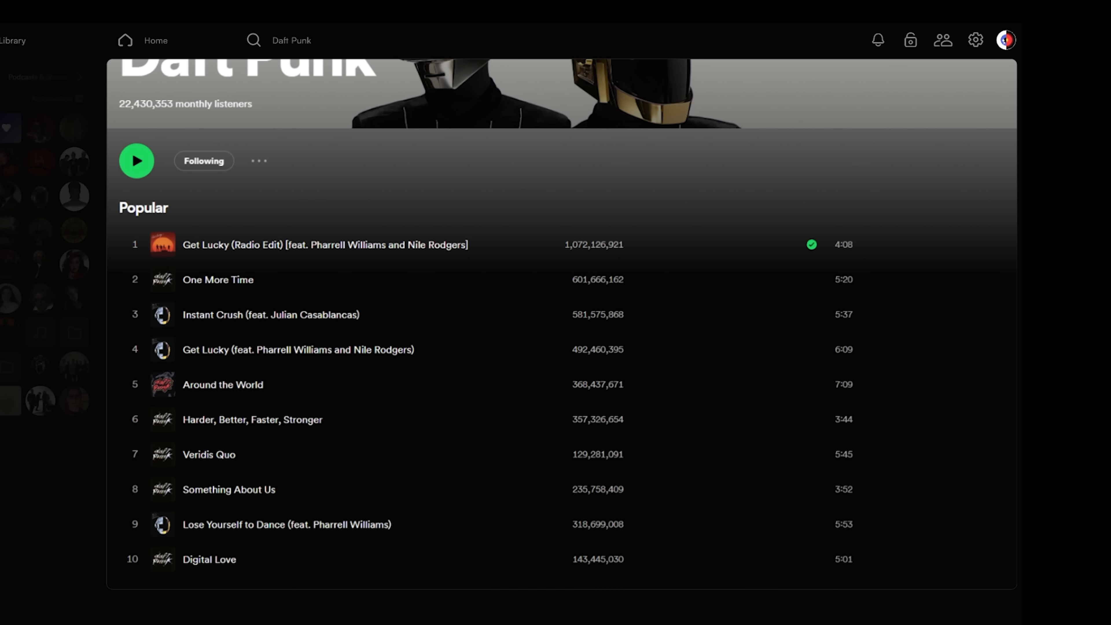
scroll(down, 3)
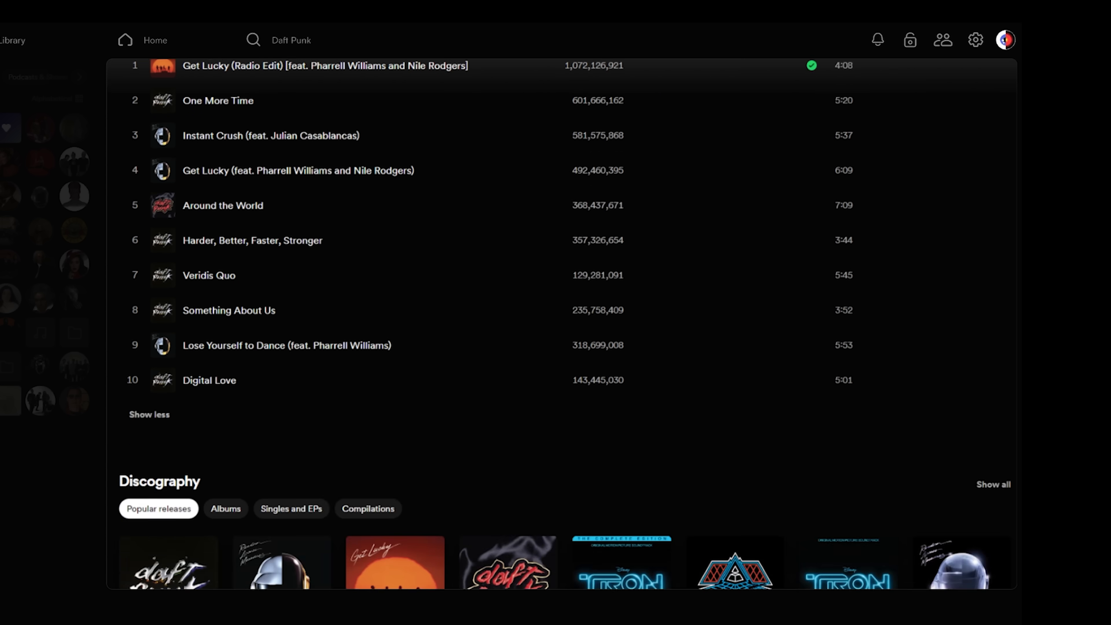
scroll(down, 3)
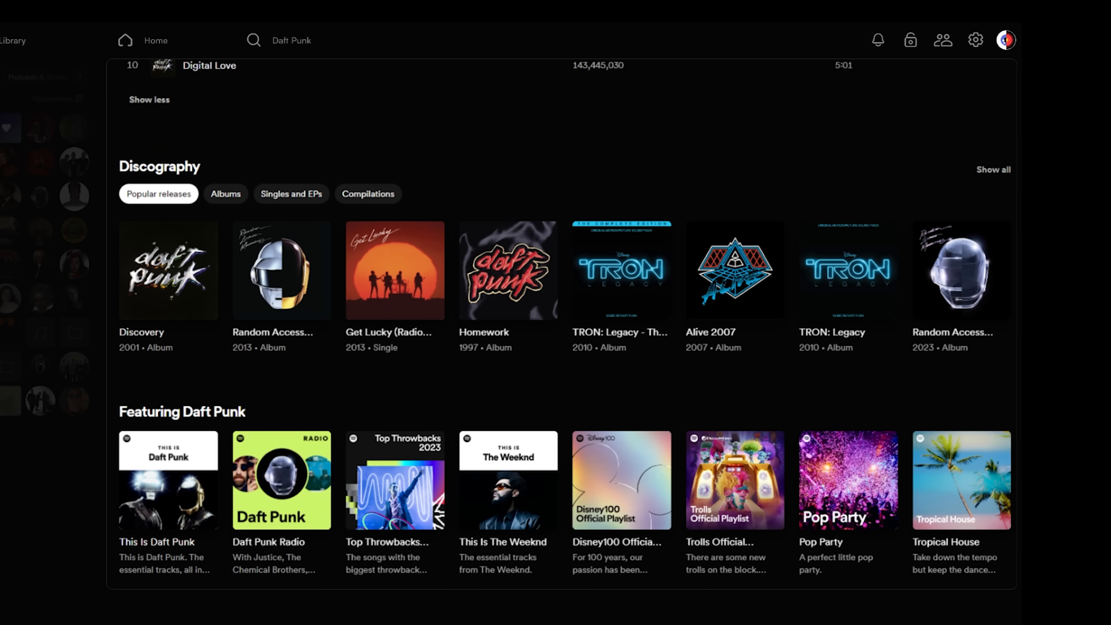
scroll(down, 3)
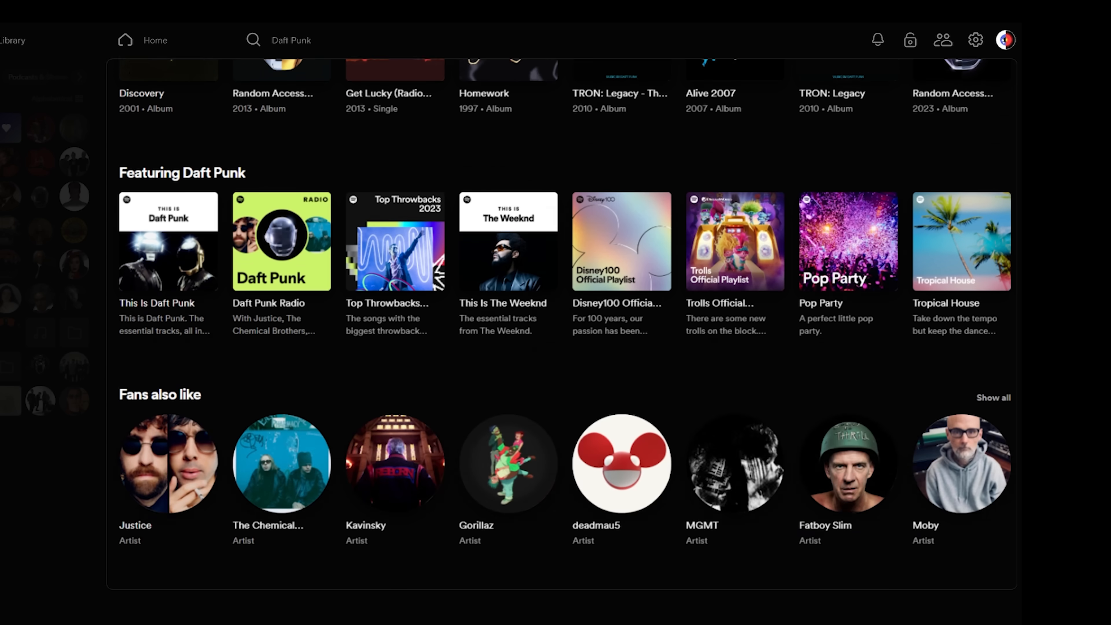
scroll(down, 3)
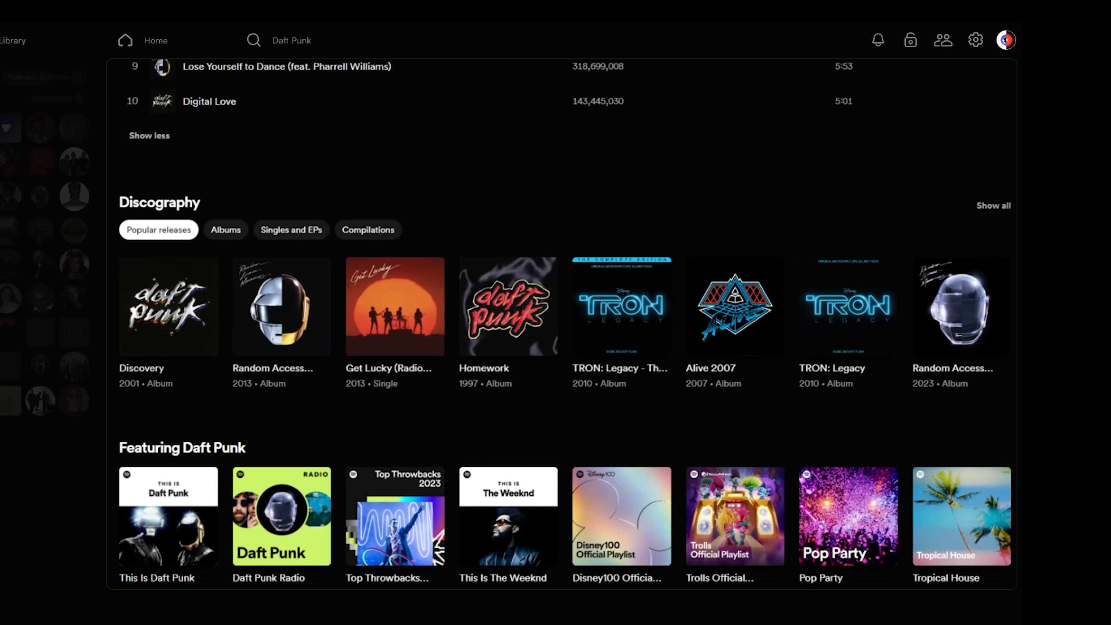
mouse_move(244, 273)
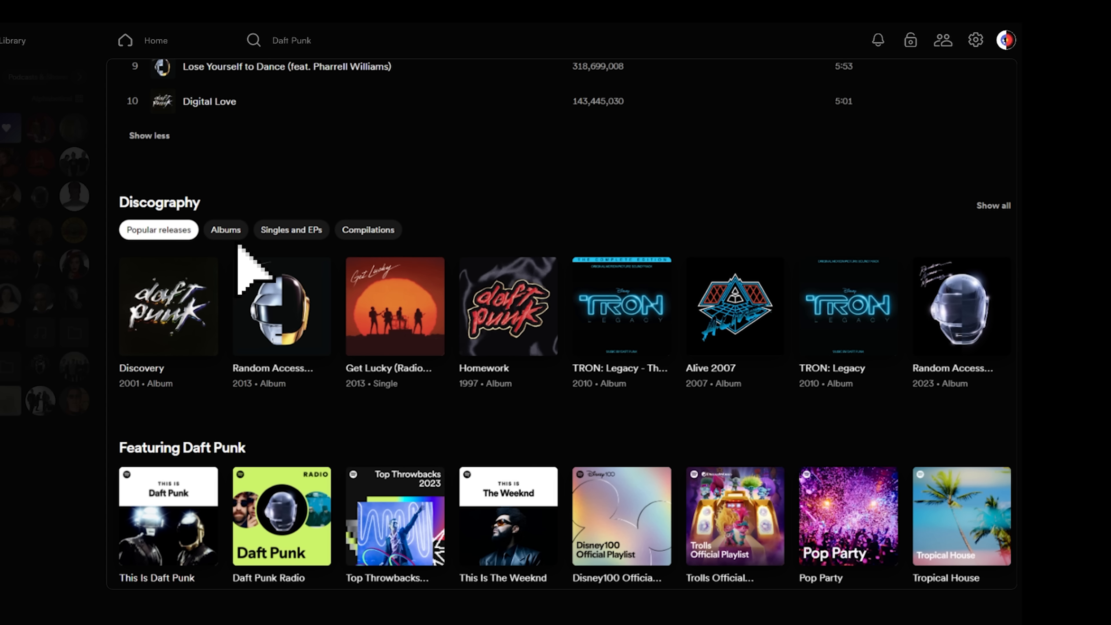
- View the full Daft Punk discography with each release's track list
click(225, 229)
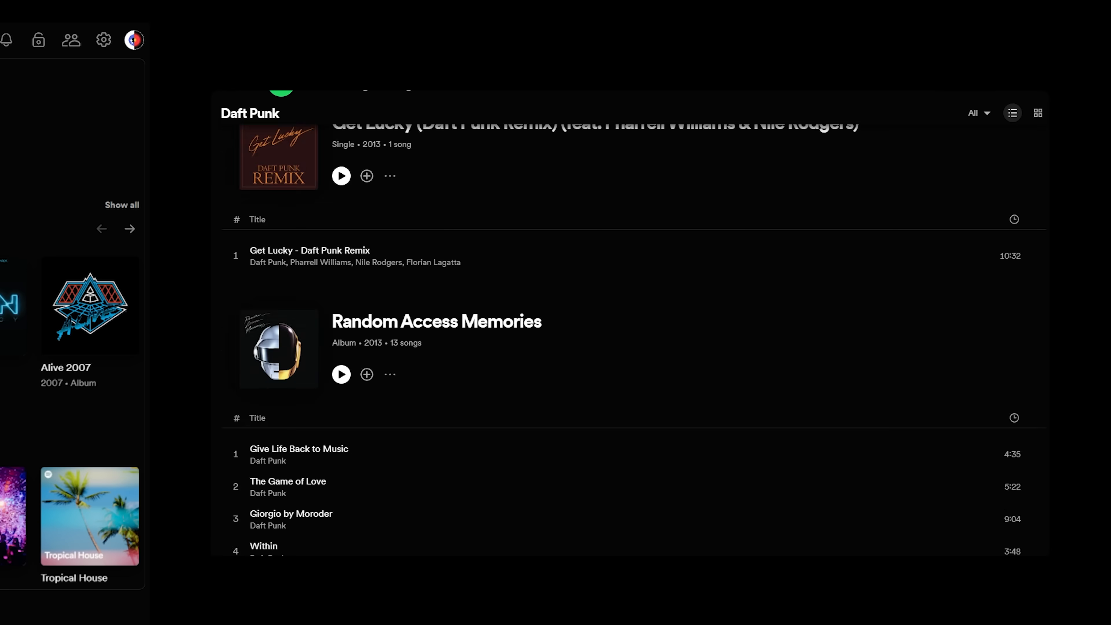
scroll(down, 3)
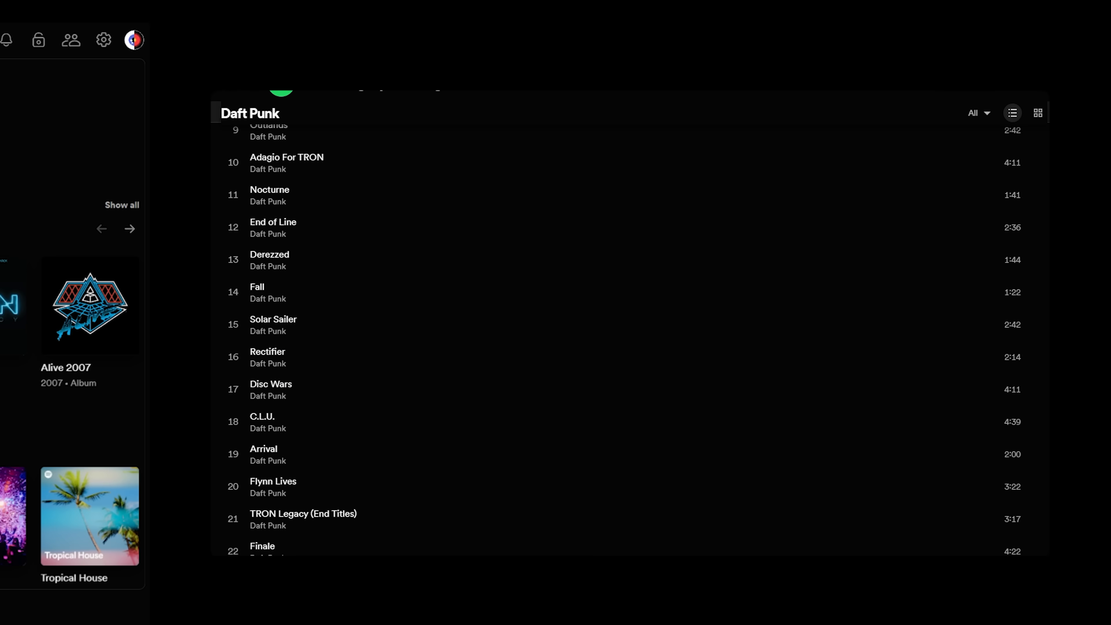
click(976, 113)
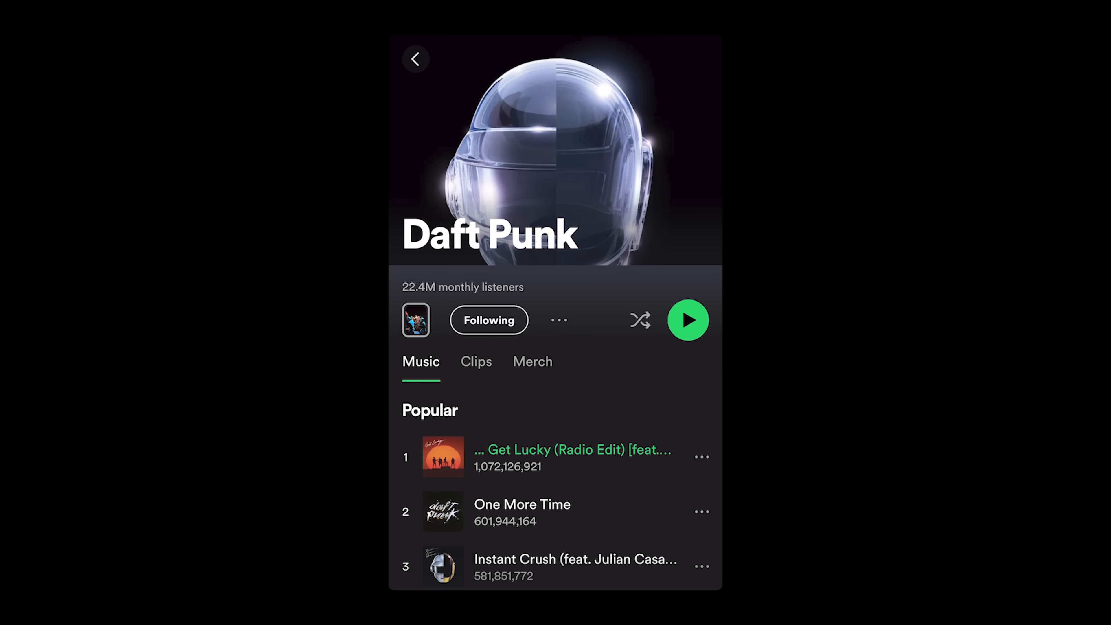
- Scroll the Releases list and go back to the Daft Punk artist page
scroll(down, 3)
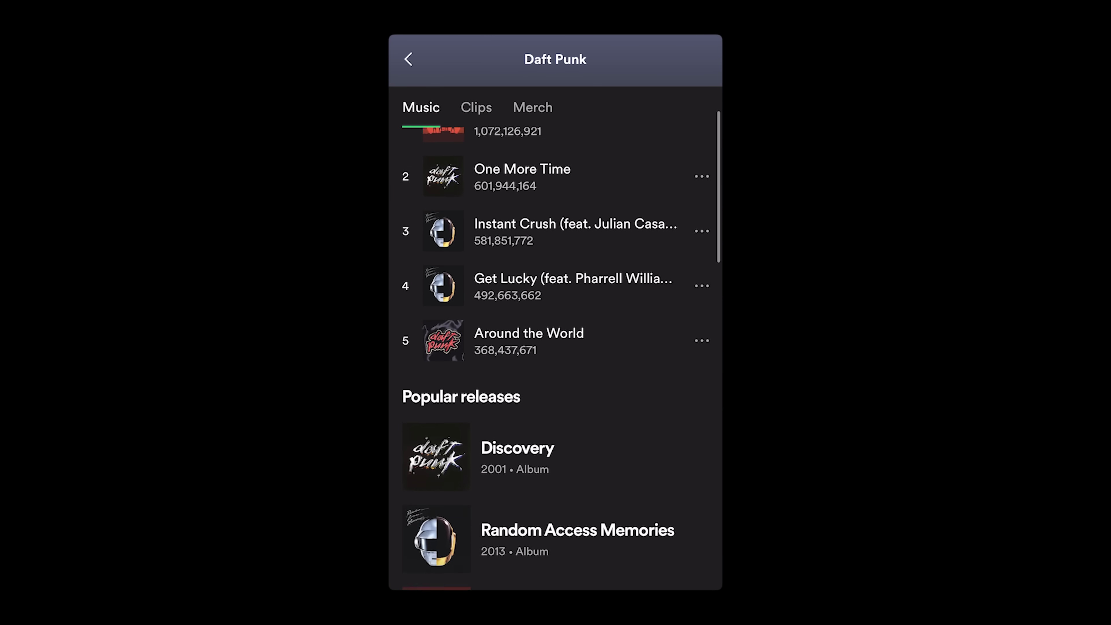
scroll(down, 3)
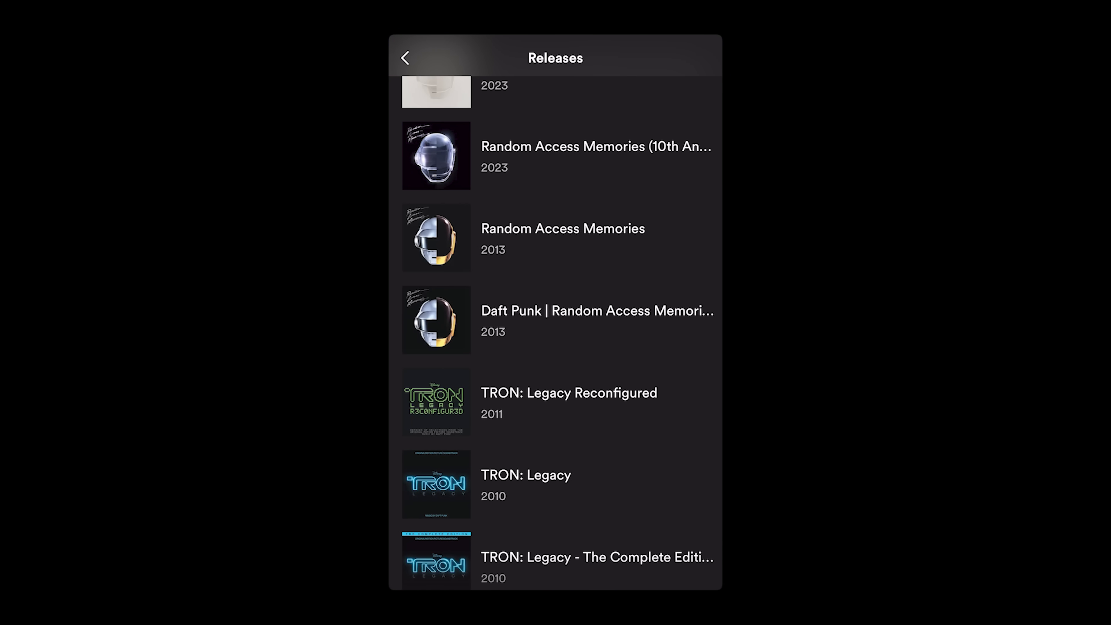
scroll(down, 3)
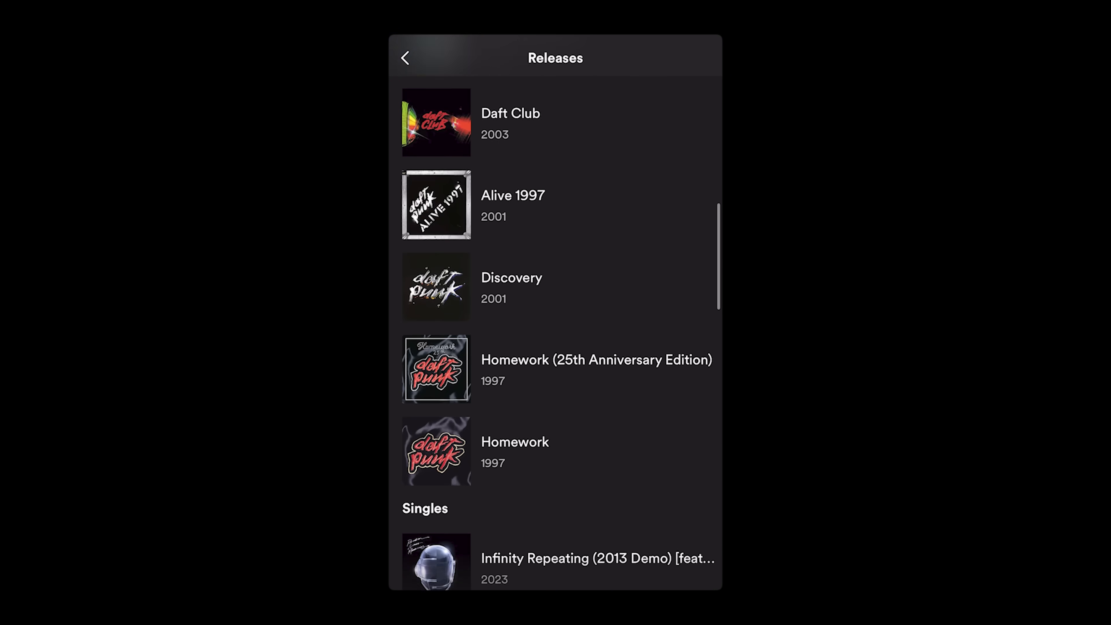
click(405, 58)
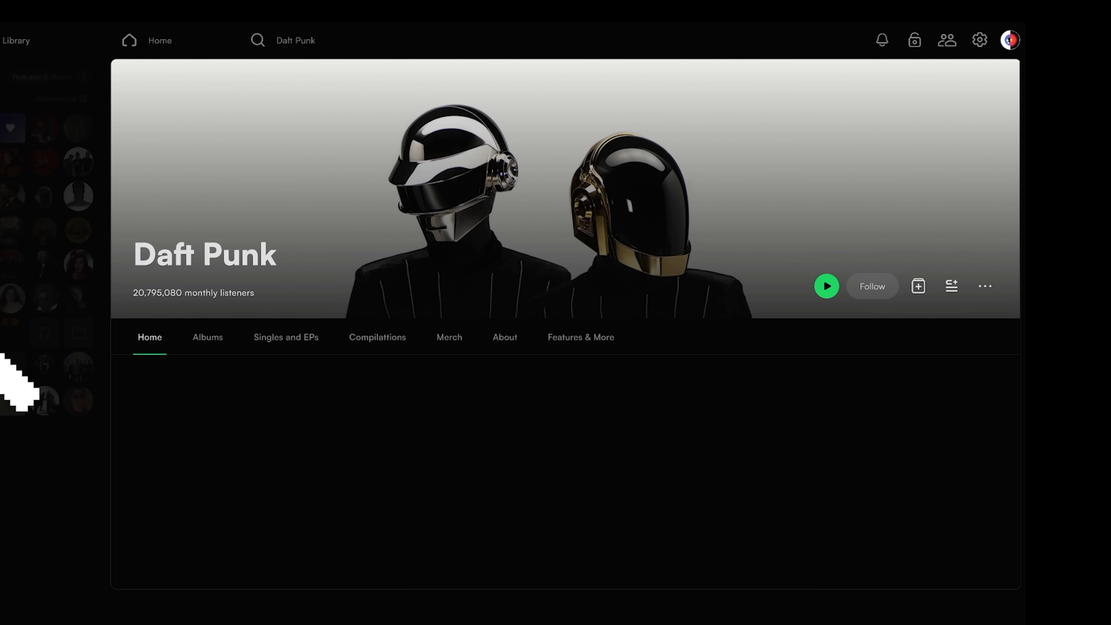
- Start playing Daft Punk from the artist page's green Play button
scroll(up, 3)
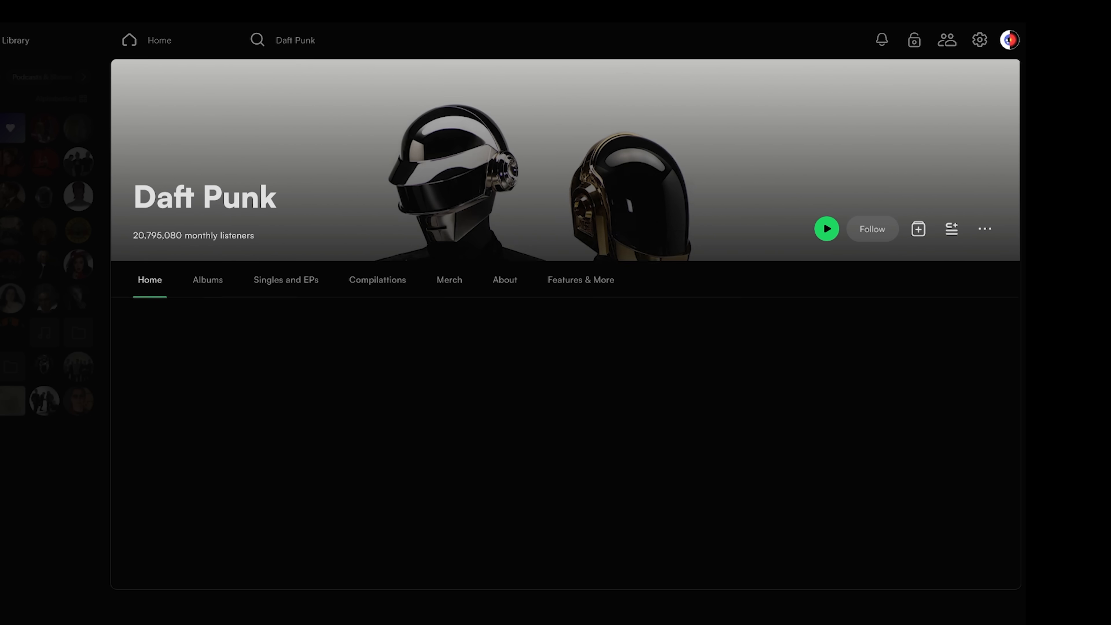
scroll(down, 3)
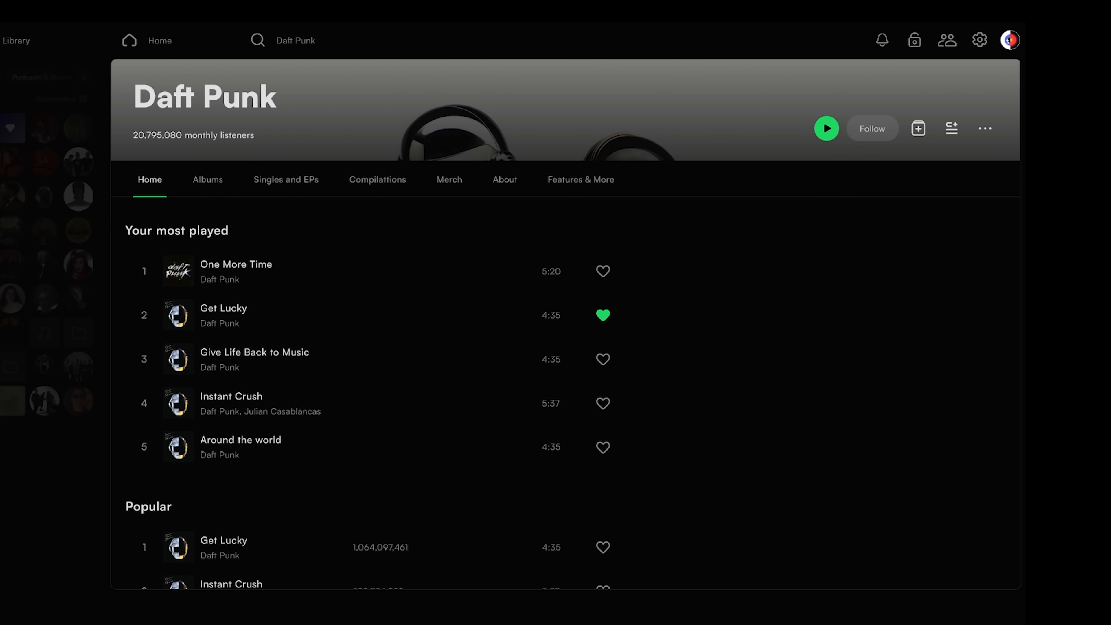
mouse_move(954, 192)
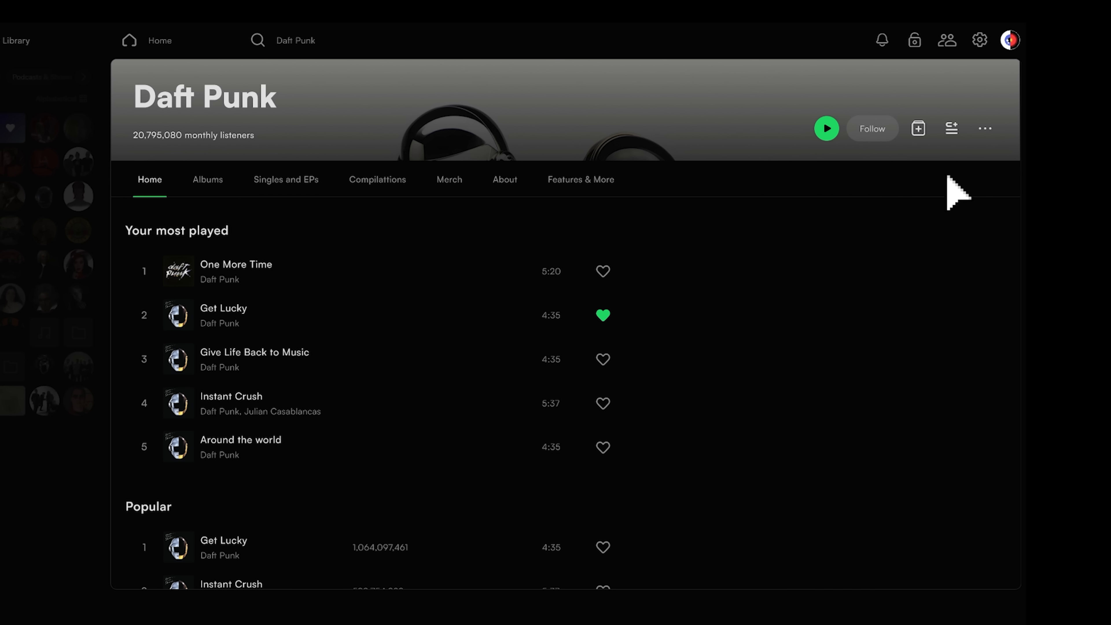
click(826, 129)
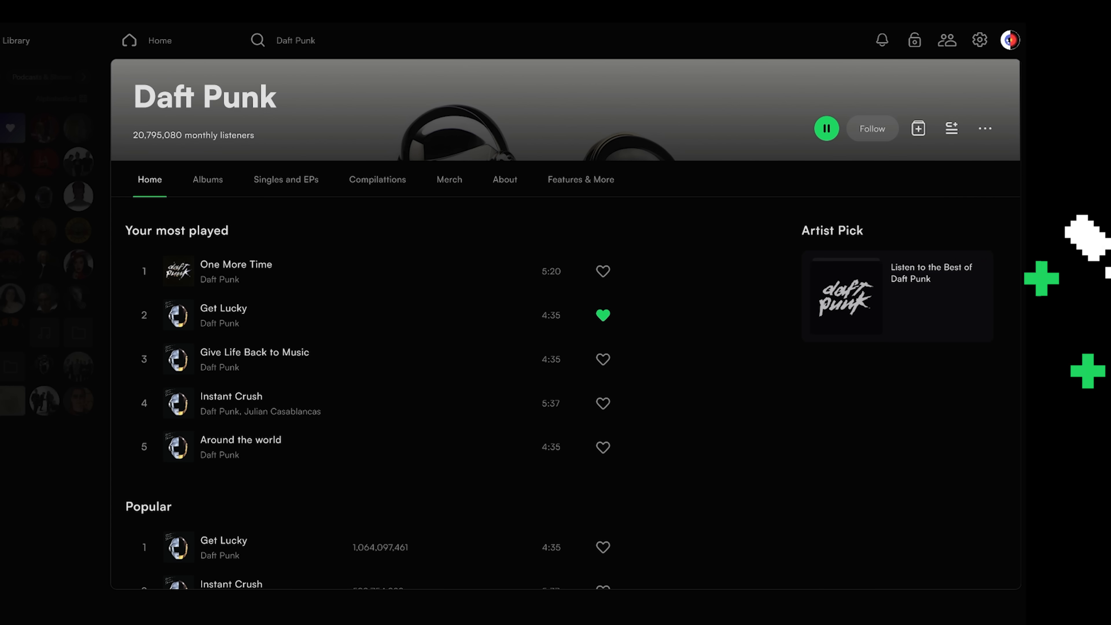
- View Daft Punk's About biography with world ranking, followers and top listener cities
scroll(down, 3)
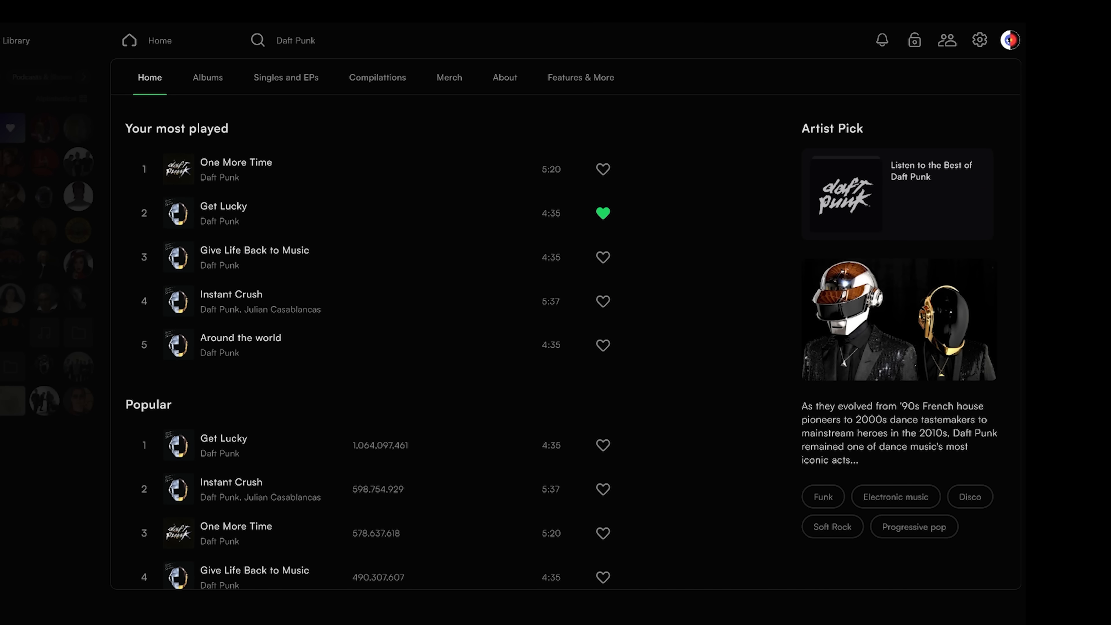
click(505, 77)
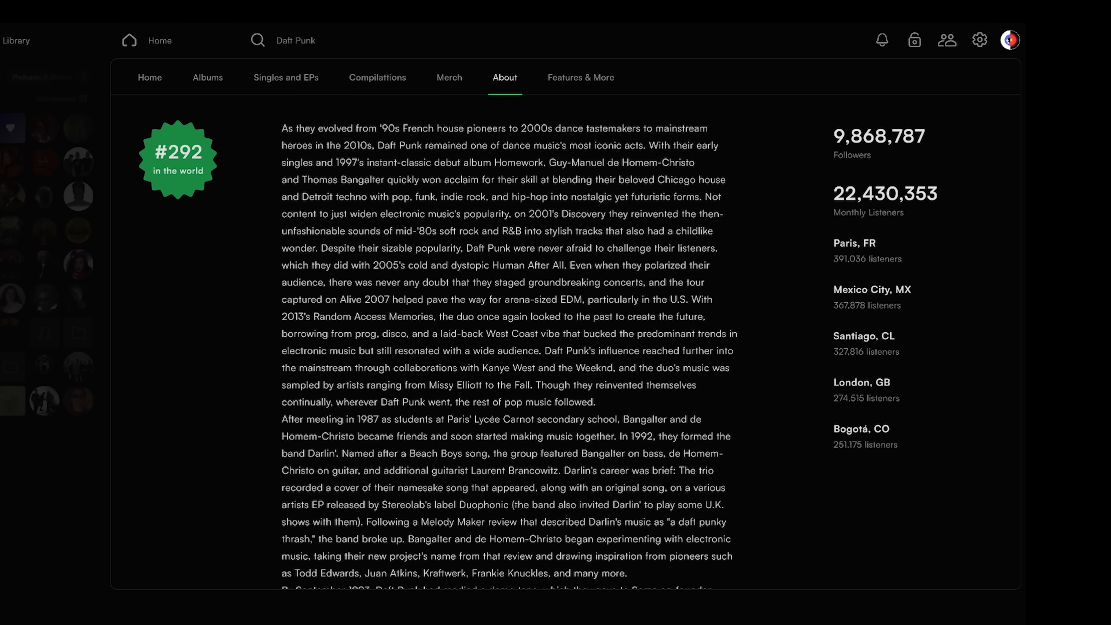
mouse_move(207, 77)
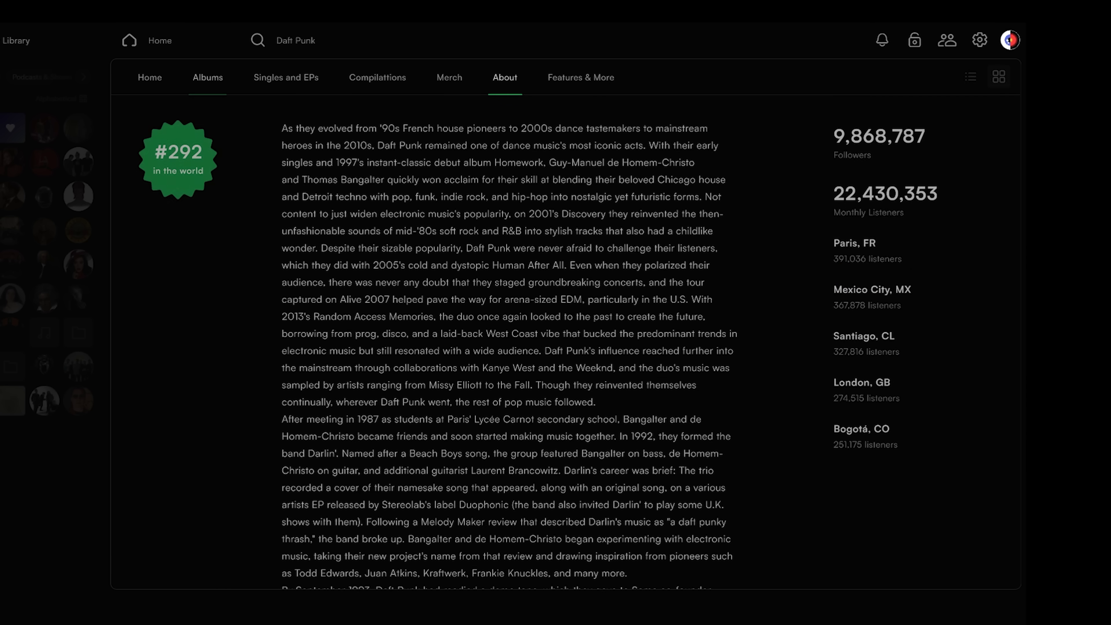
- Show Daft Punk's Albums section and scroll through each album's full track list
click(208, 77)
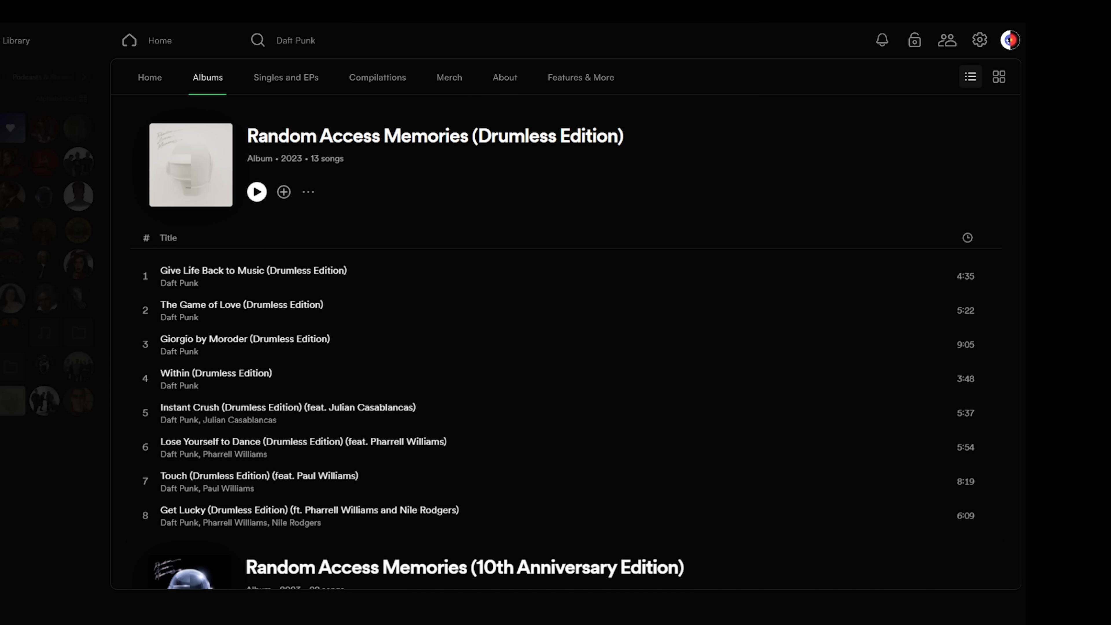
scroll(down, 3)
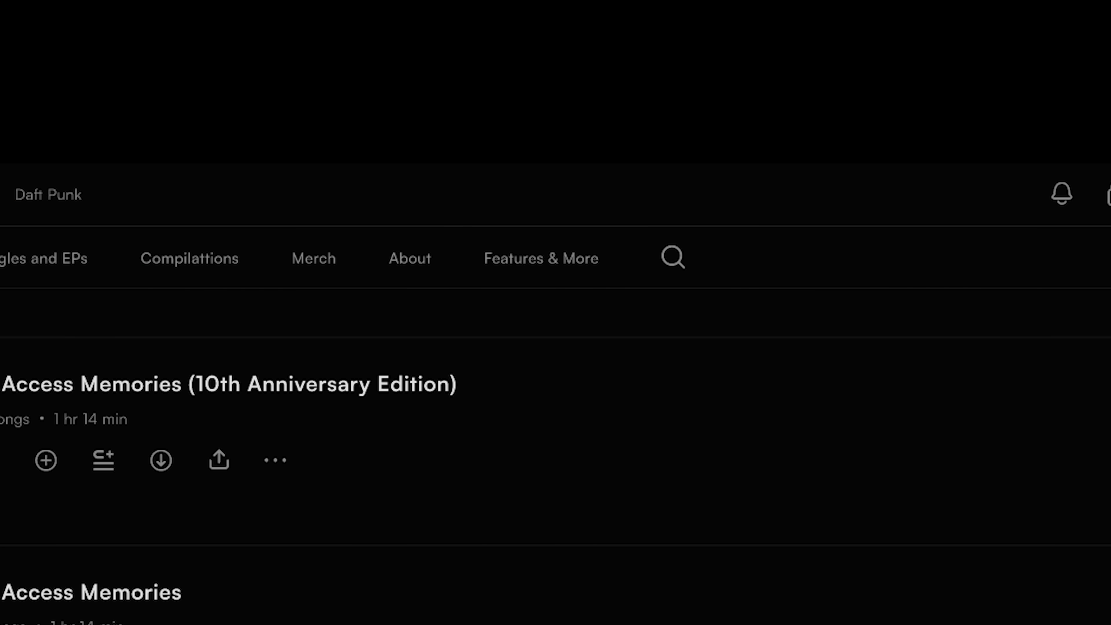
scroll(up, 3)
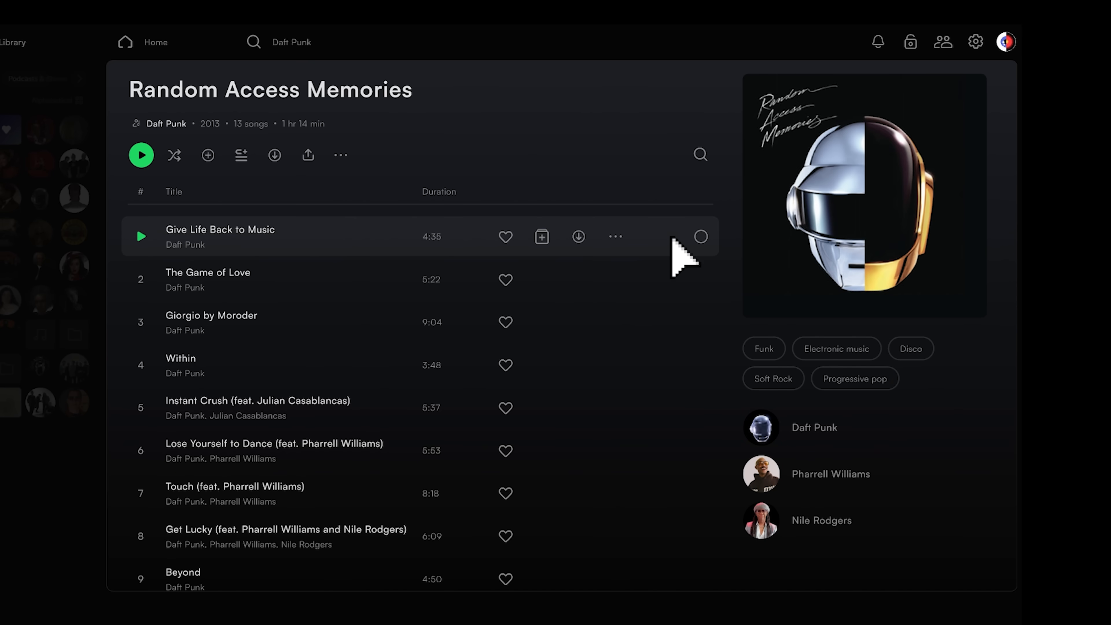
- Preview The Joe Rogan Experience podcast layout, then return to the Random Access Memories album page
click(700, 236)
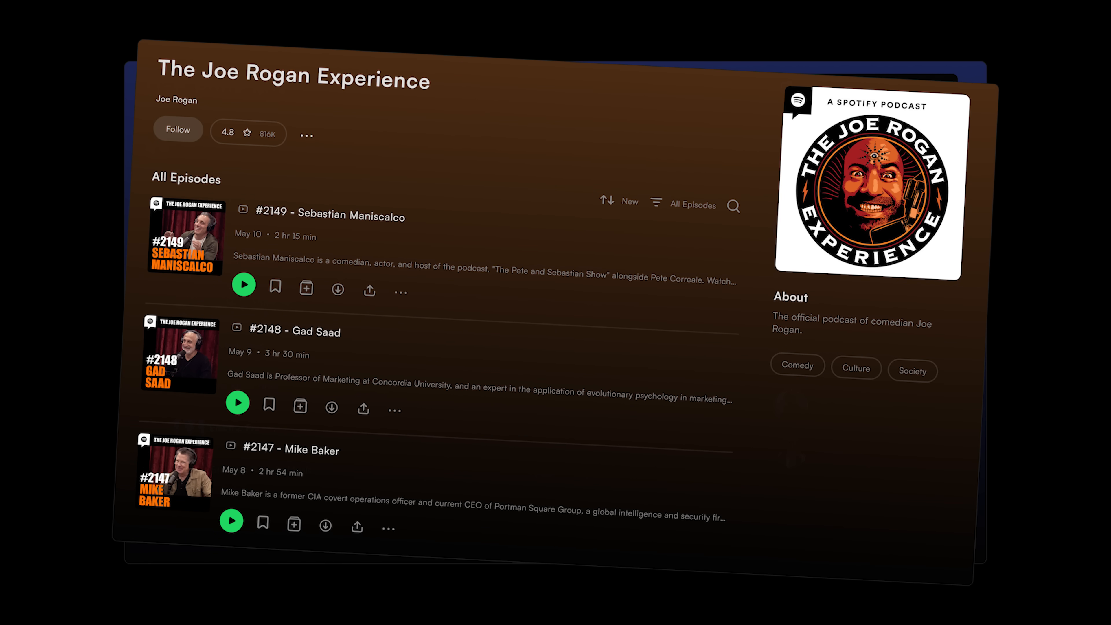
click(330, 215)
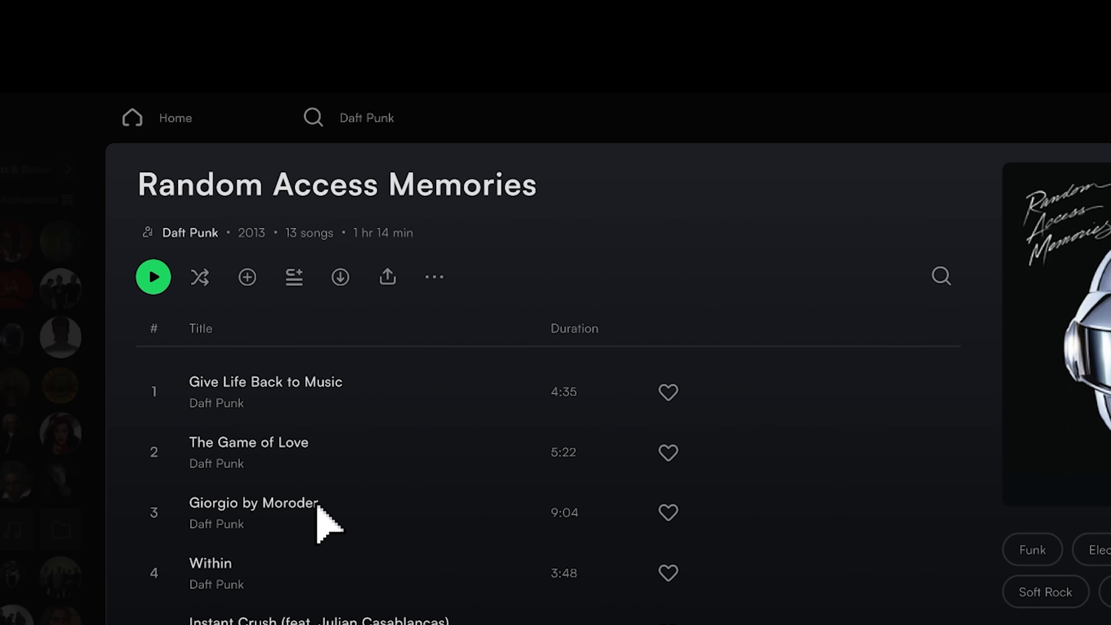
- Show the home feed and scroll past the Radio, Recently played and Episodes for you shelves
click(246, 277)
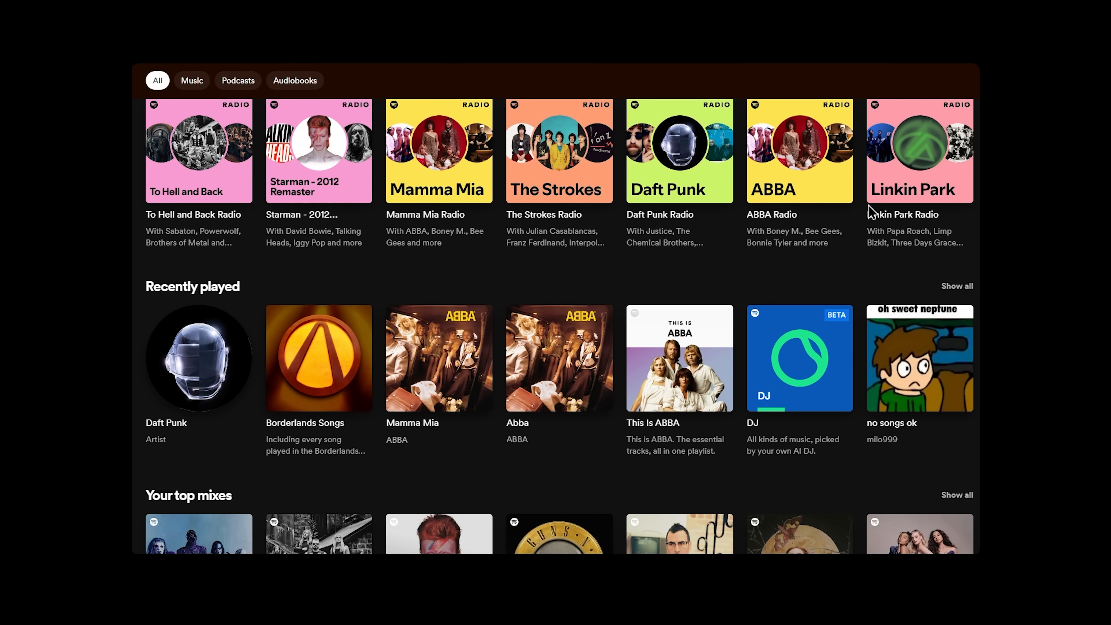
scroll(down, 3)
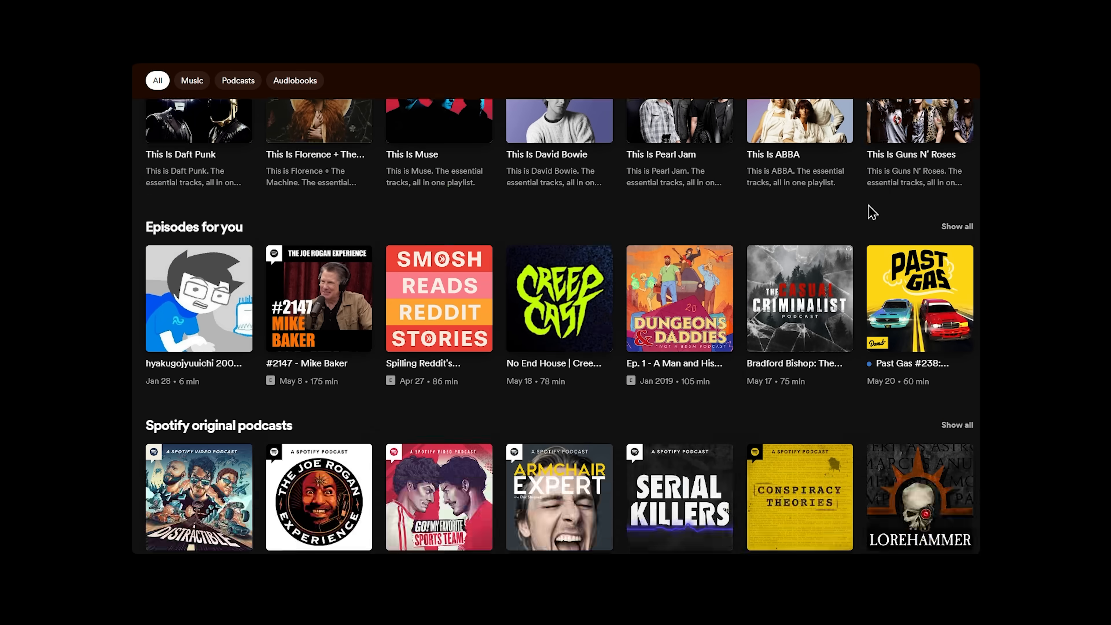
scroll(down, 3)
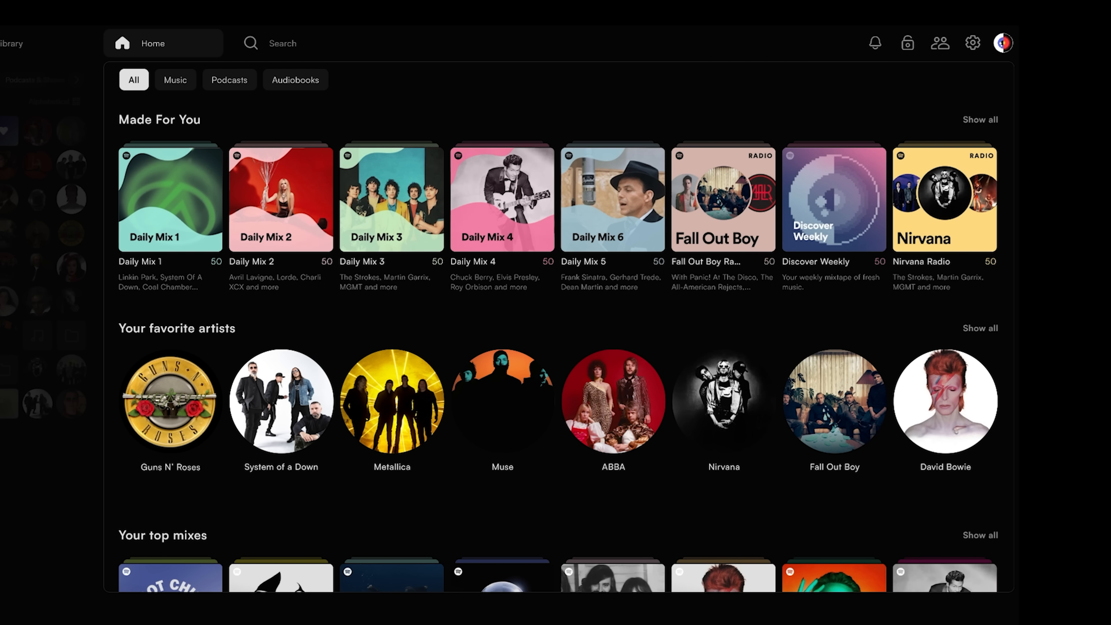
- View the full Made For You collection, close it, and scroll to Audiobooks and Podcasts for you
click(980, 119)
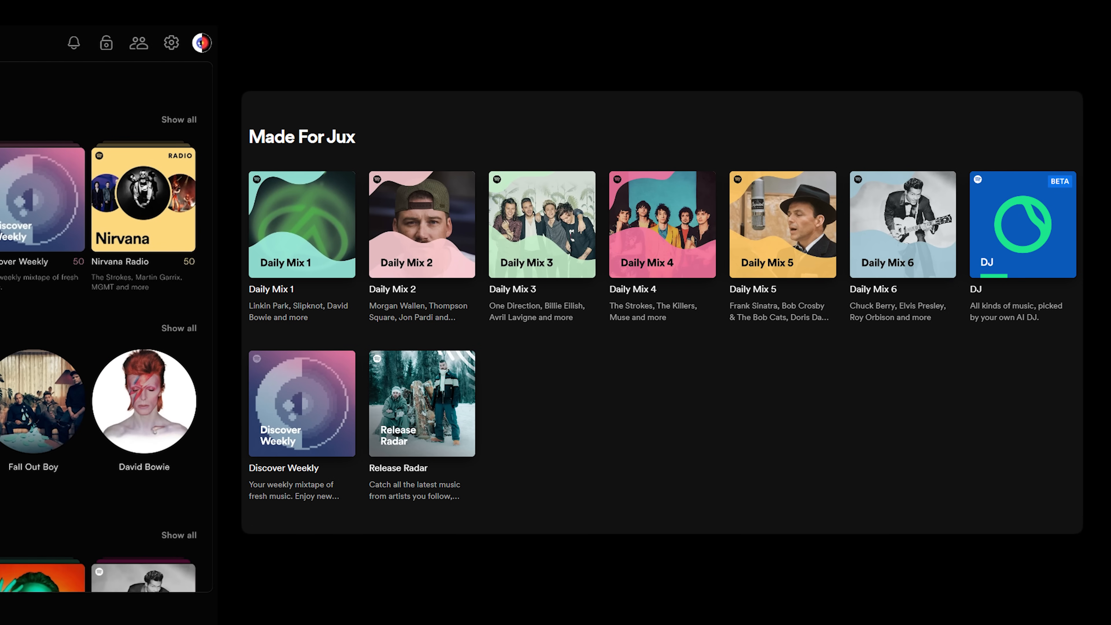
click(122, 42)
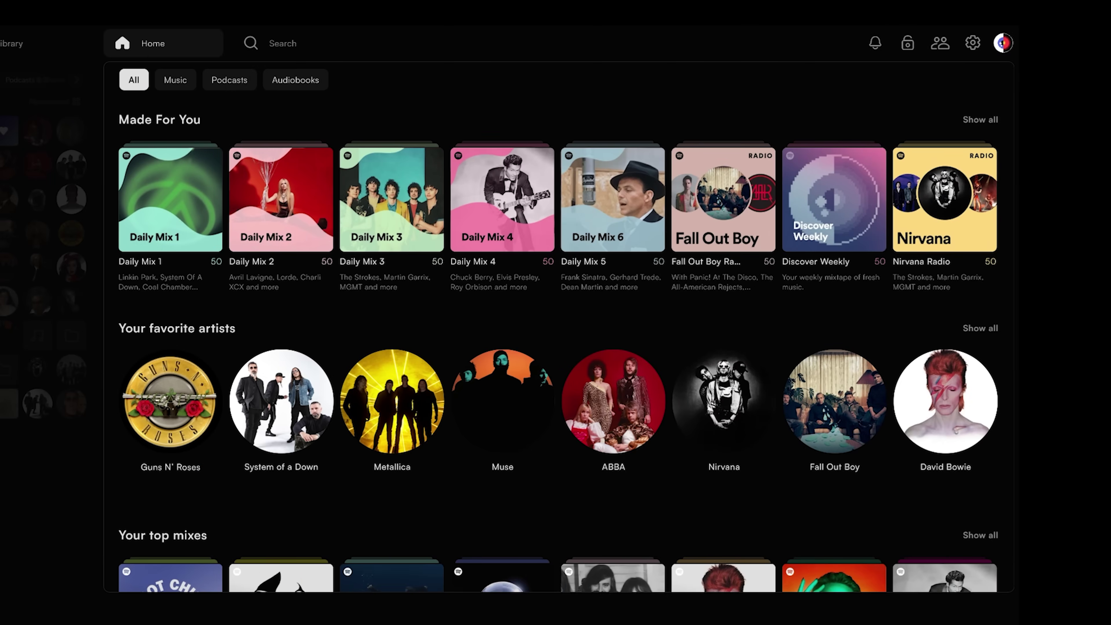
click(987, 120)
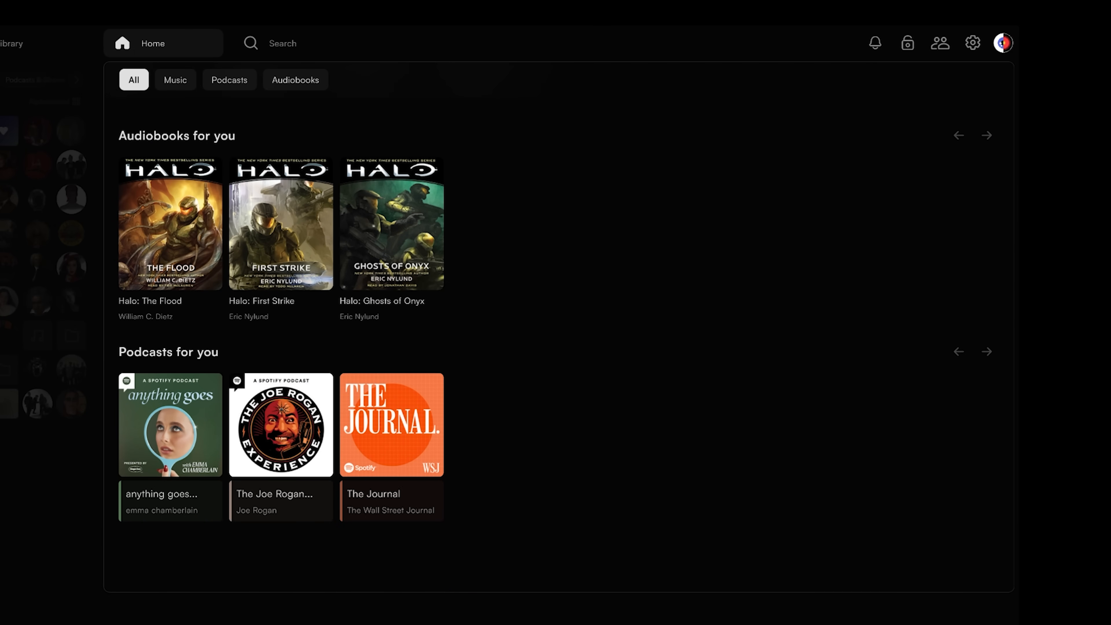
scroll(down, 3)
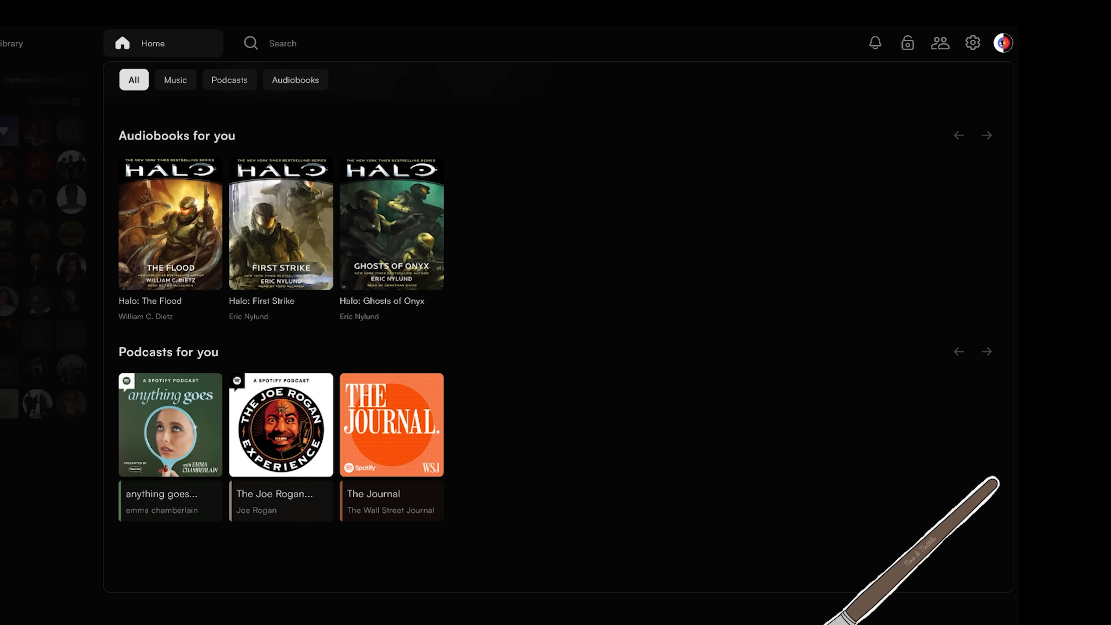
- Pin Made For You in the feed customization and hide the Audiobooks For You row
click(985, 352)
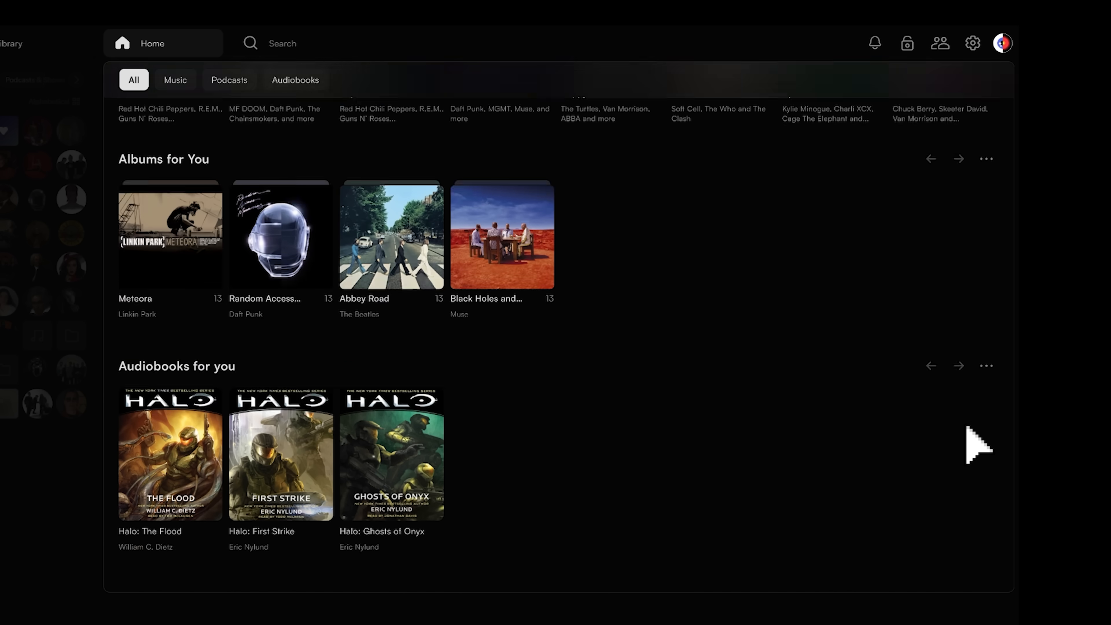
scroll(up, 3)
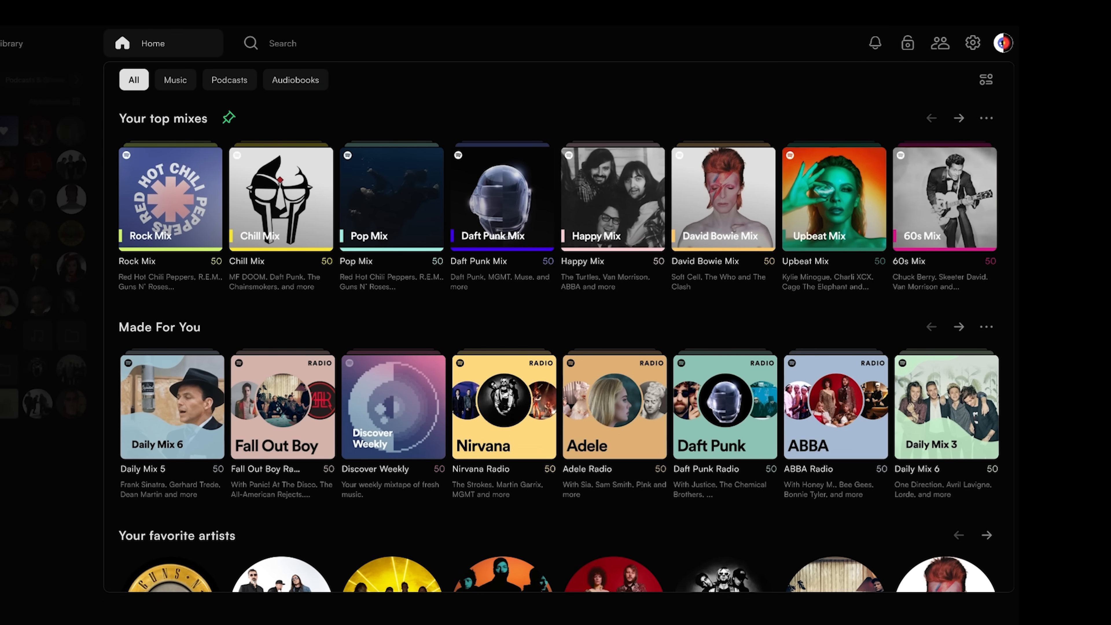
click(985, 79)
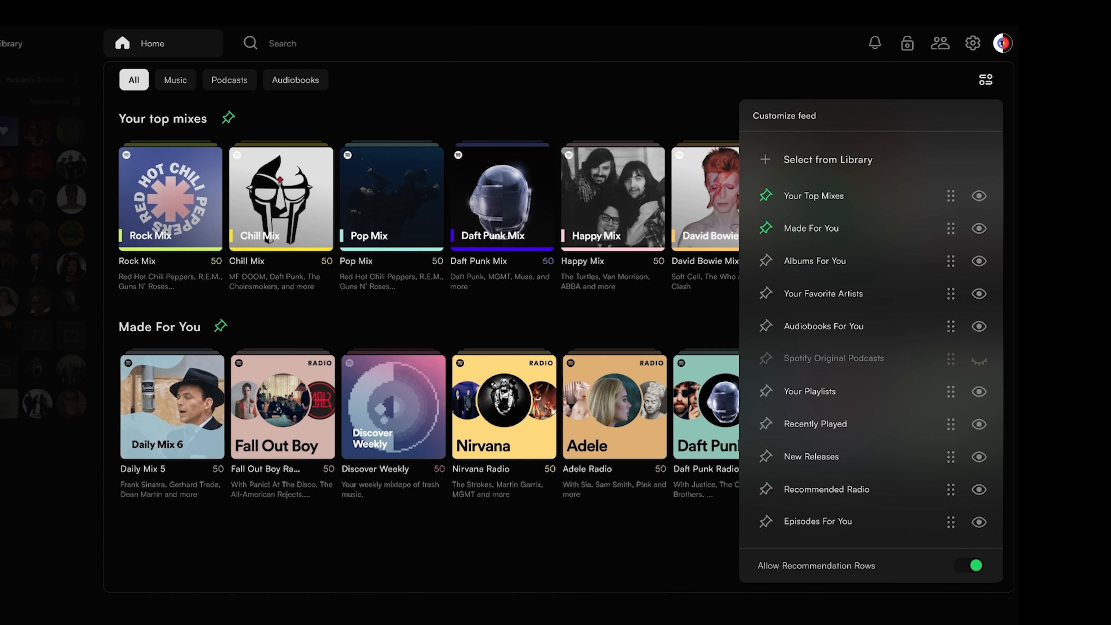
click(979, 326)
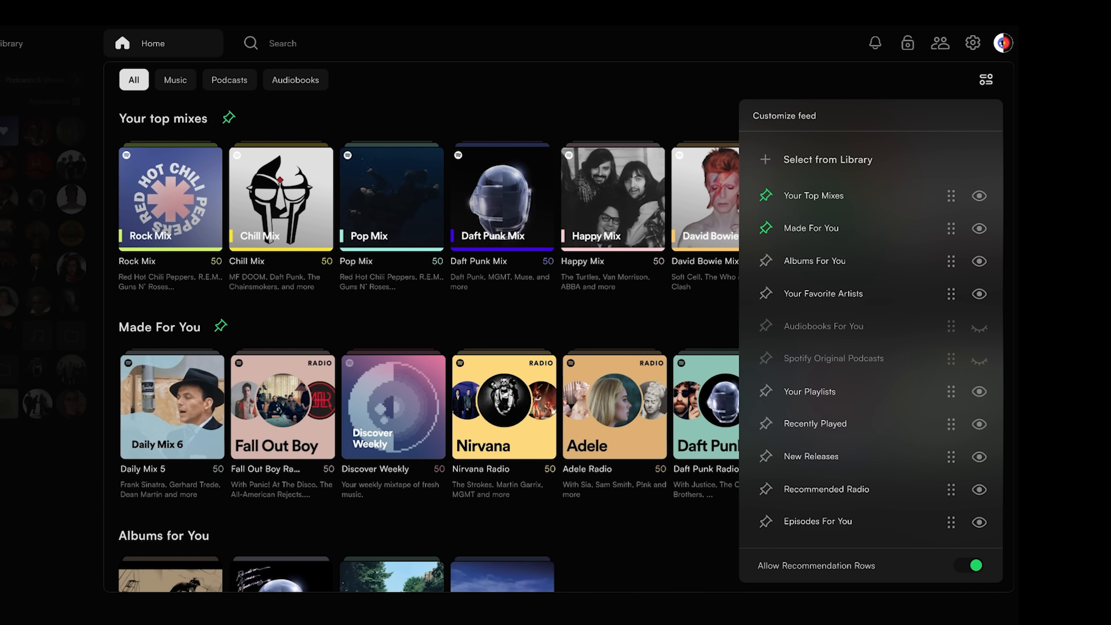
mouse_move(906, 249)
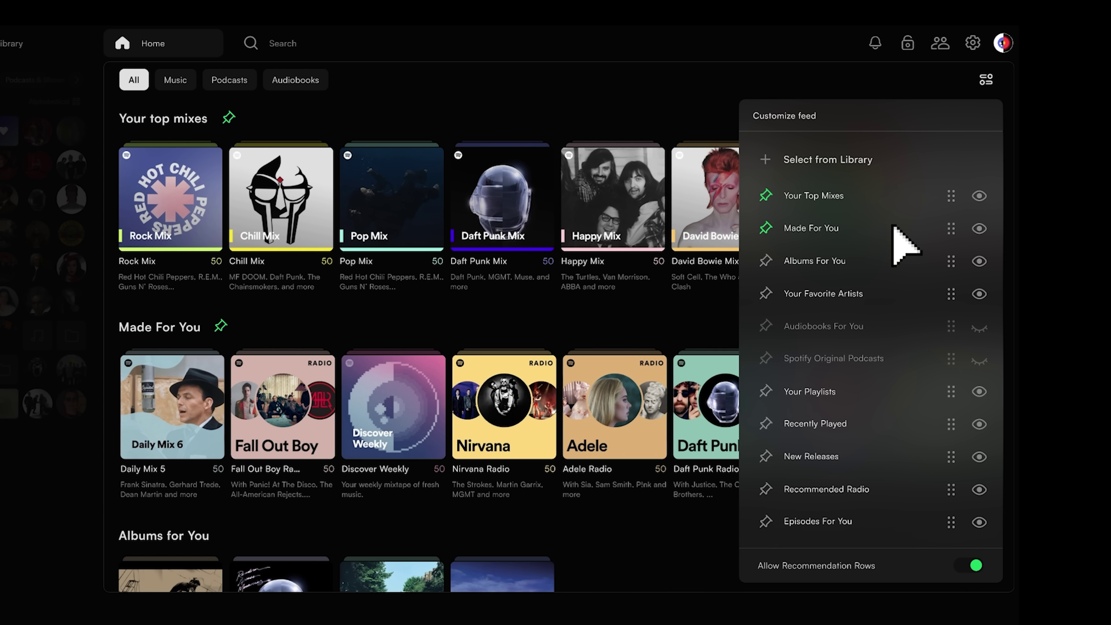
mouse_move(974, 588)
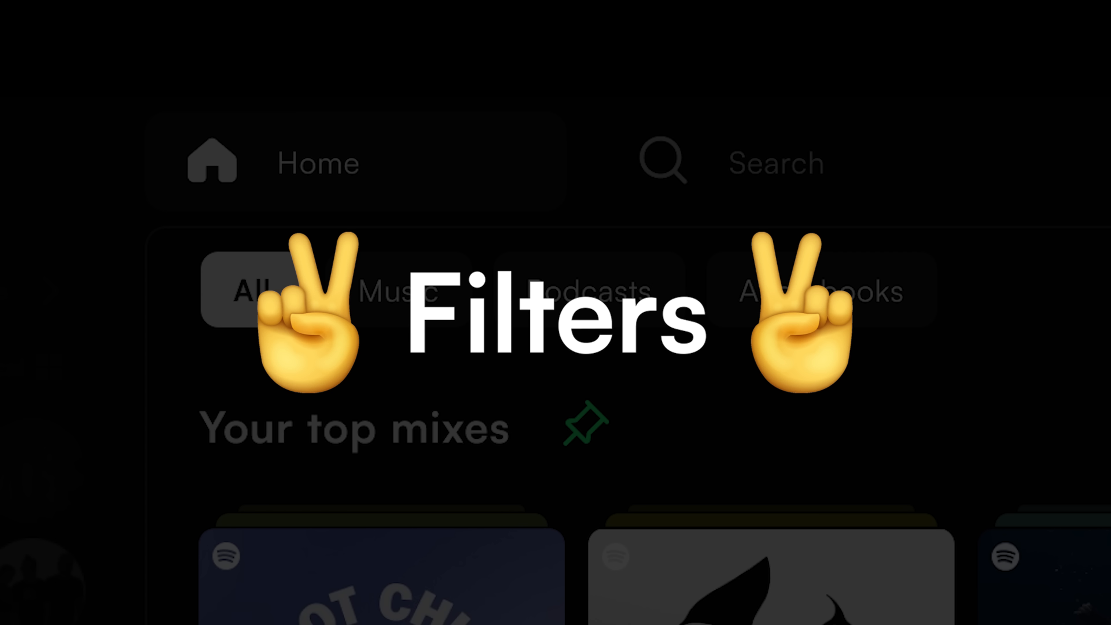
- Filter the home feed by the Music, Podcasts and Audiobooks chips and scroll the results
click(192, 80)
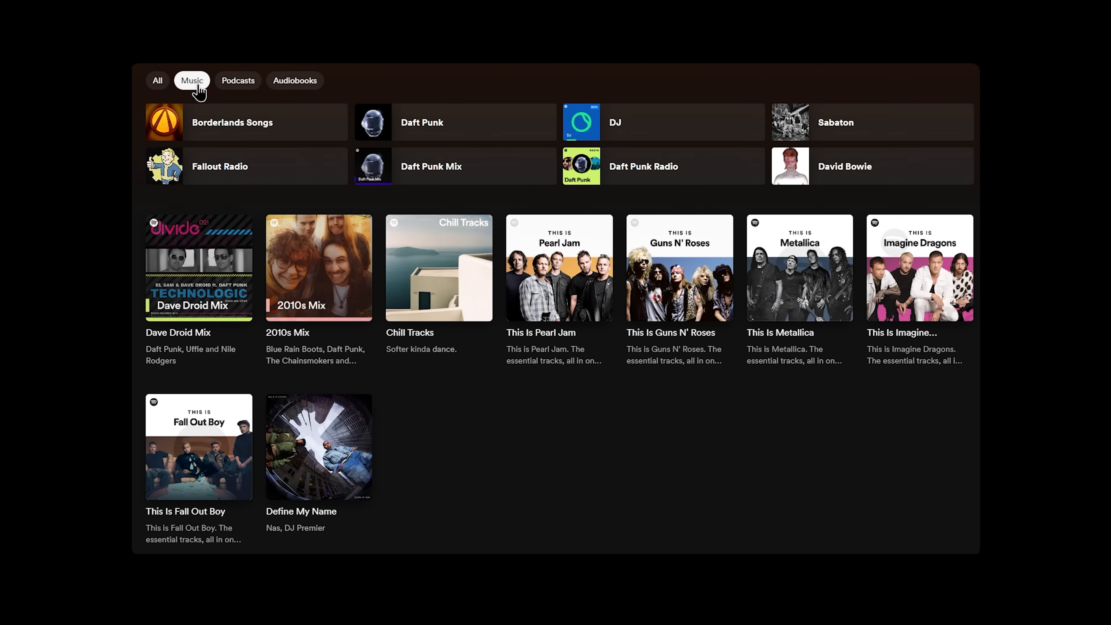
click(238, 80)
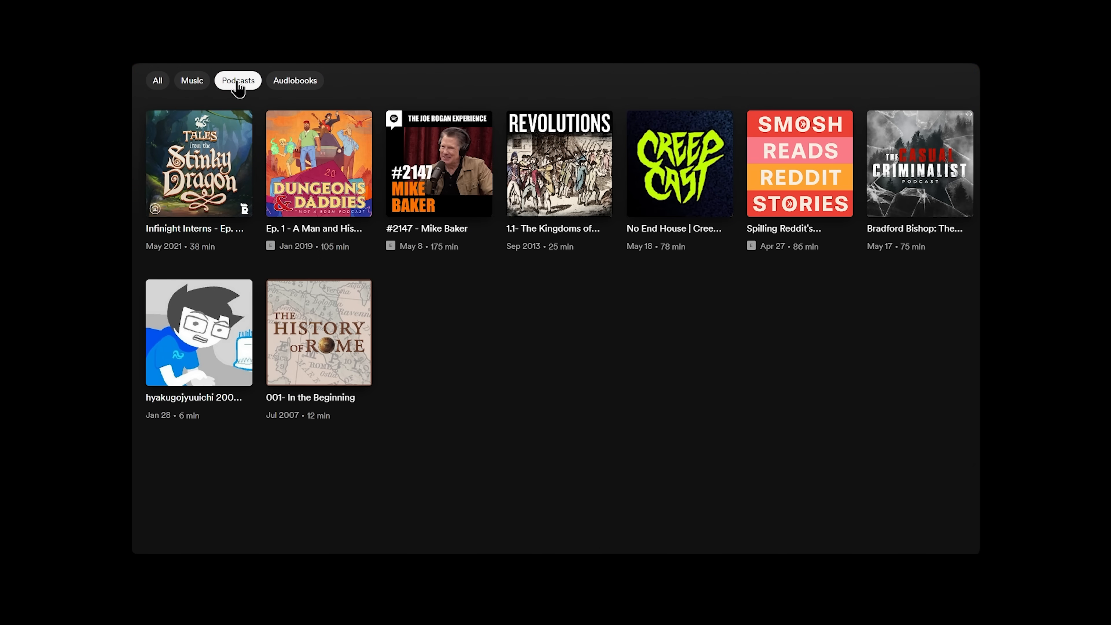
click(295, 80)
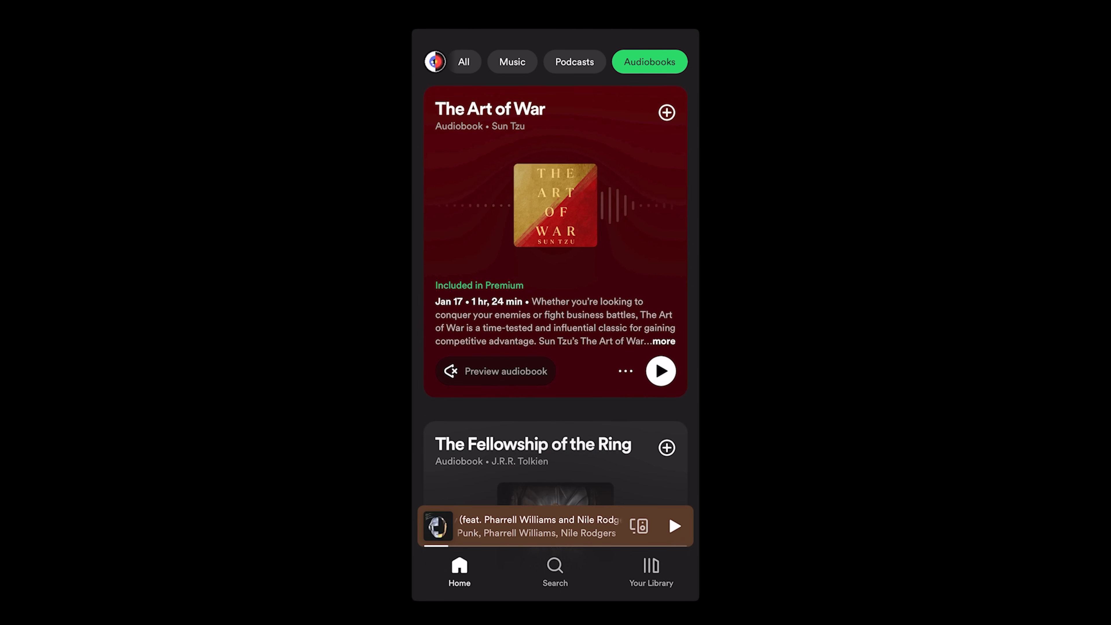
scroll(down, 3)
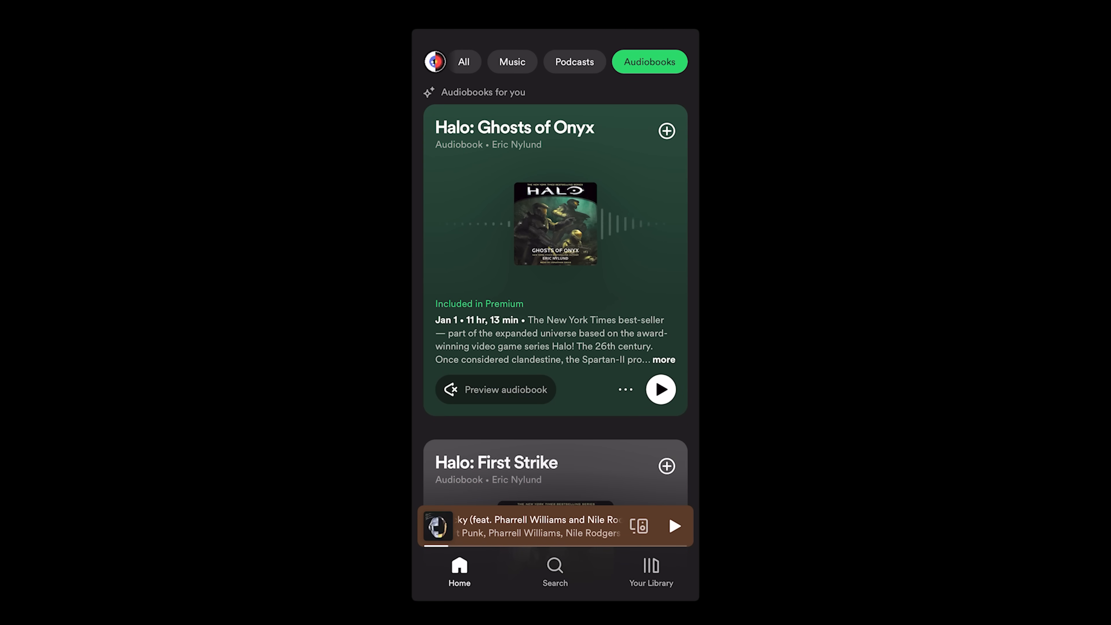
- Switch the feed to podcast episodes, then to music playlists showing recommendations like Hot Pink
click(574, 62)
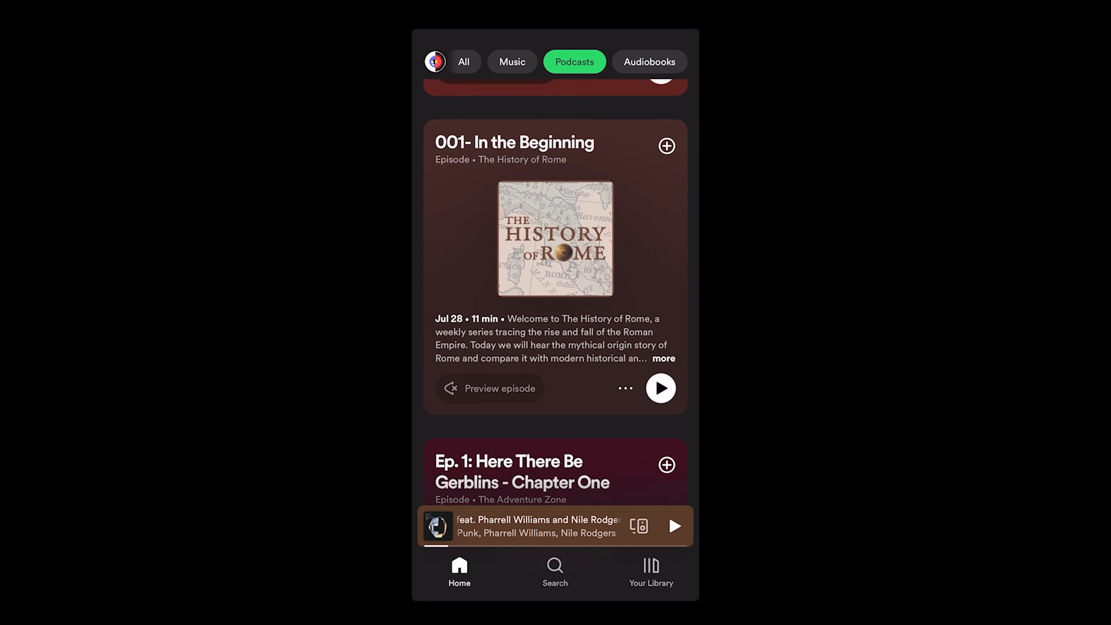
click(522, 62)
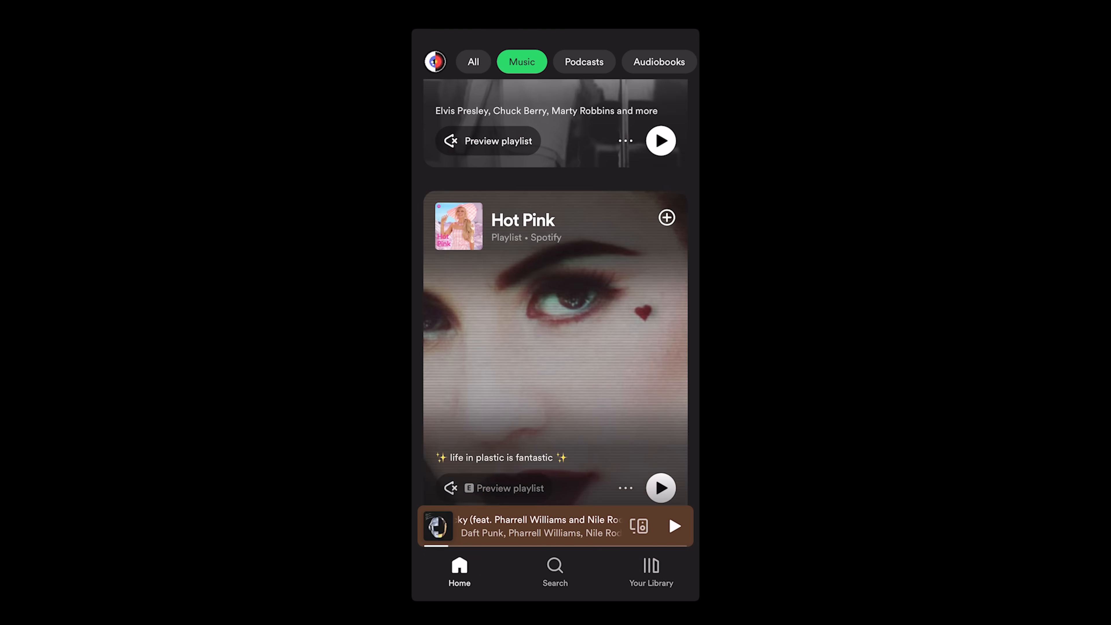
scroll(up, 3)
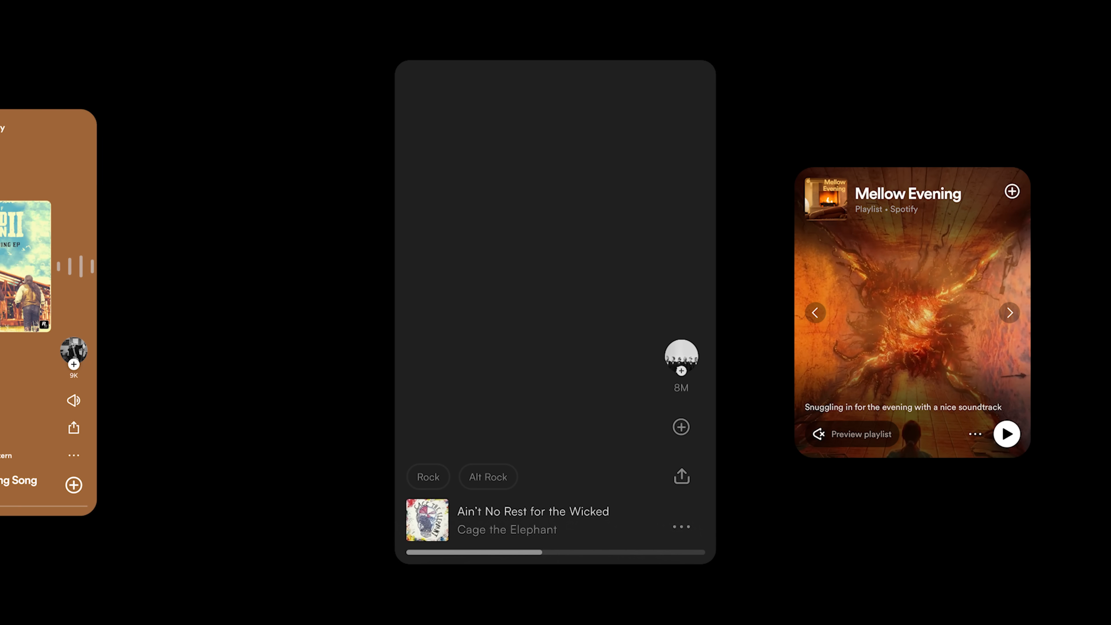
- Show the Ain't No Rest for the Wicked song feed beside the Mellow Evening playlist card
click(1008, 312)
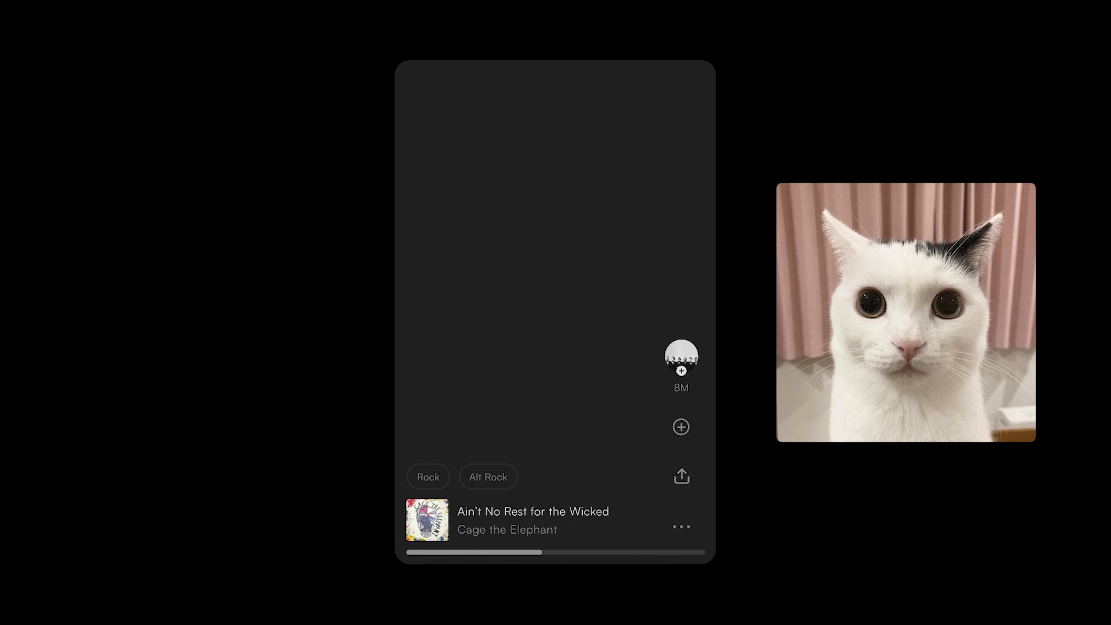
click(681, 427)
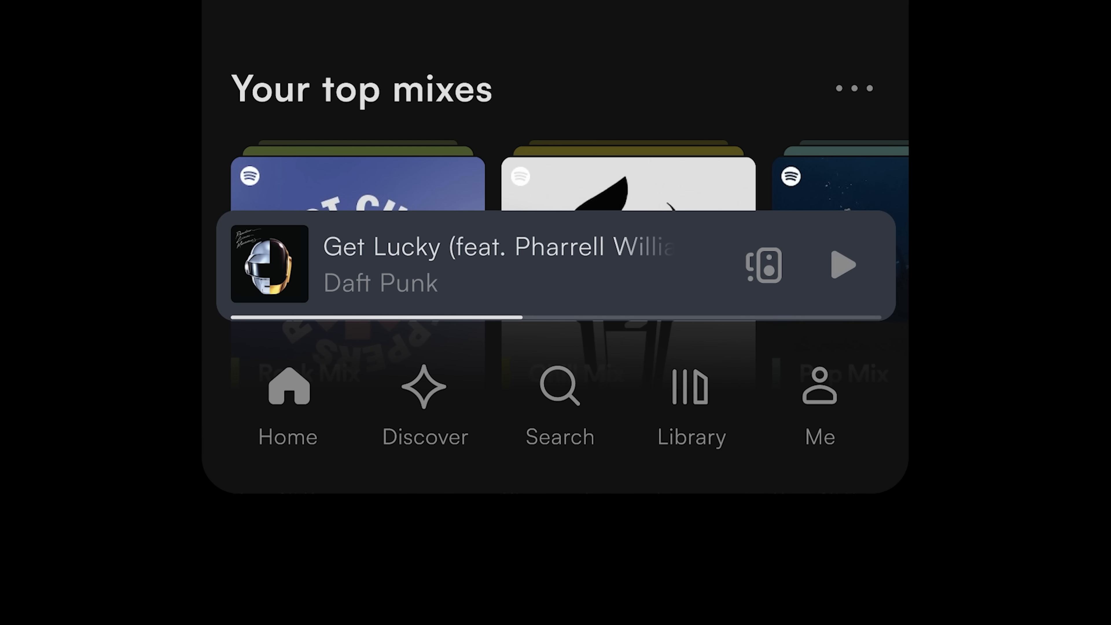
mouse_move(766, 337)
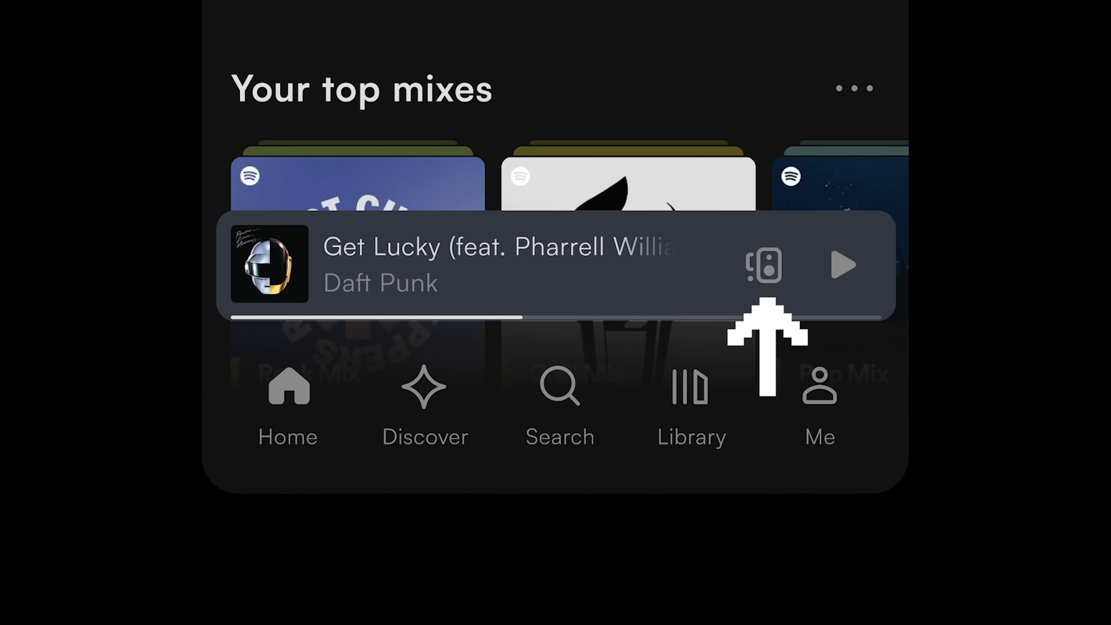
mouse_move(767, 333)
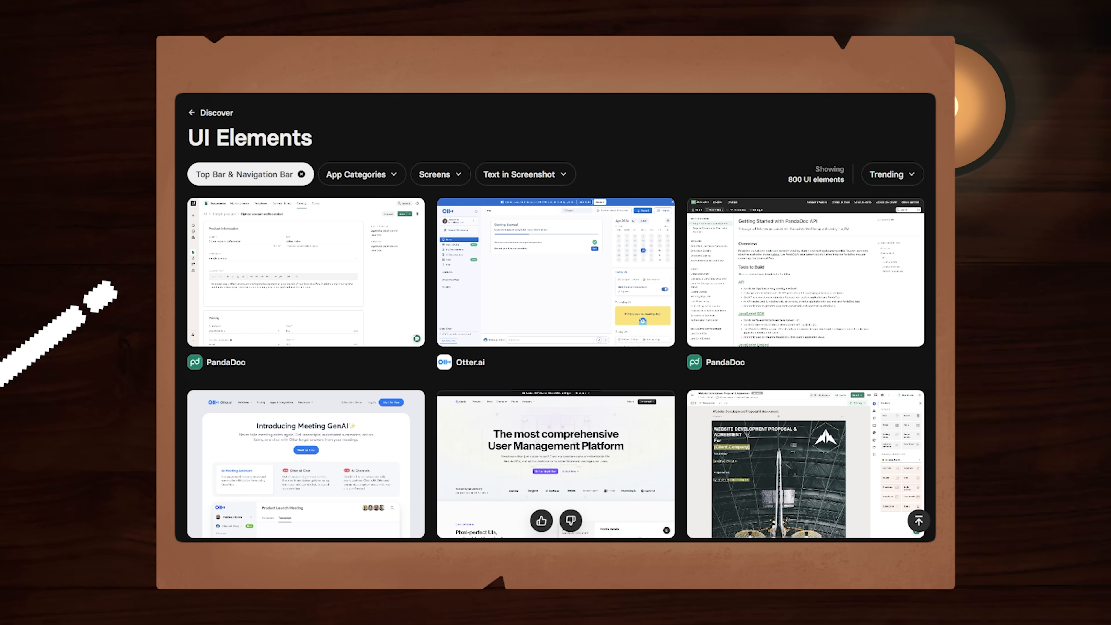
- Scroll through Mobbin's Top Bar & Navigation Bar examples and music app screens
scroll(down, 3)
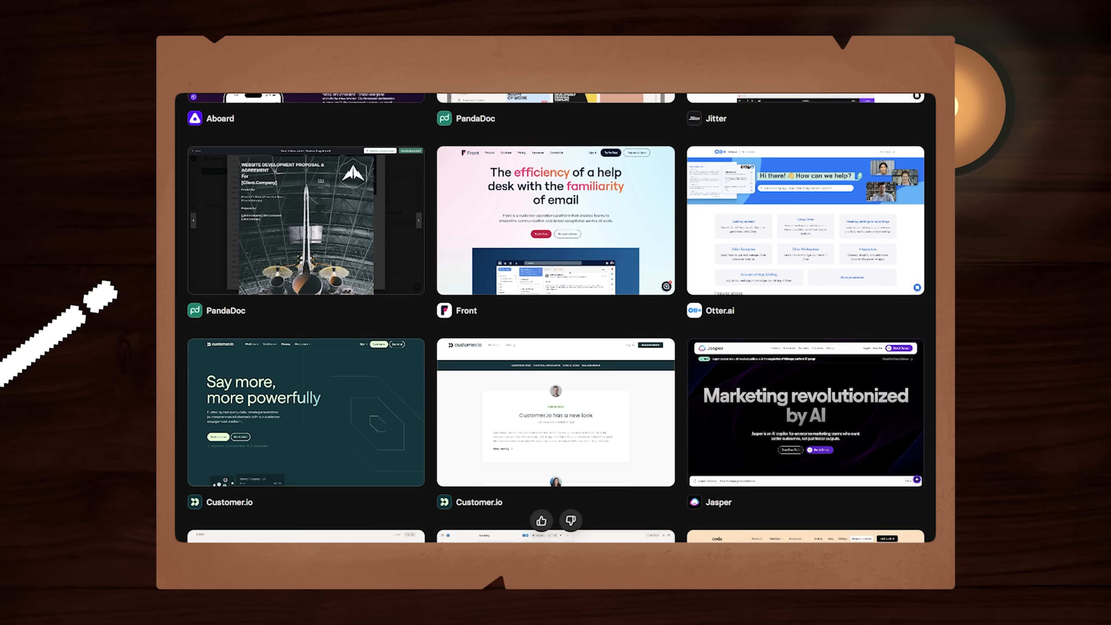
scroll(down, 3)
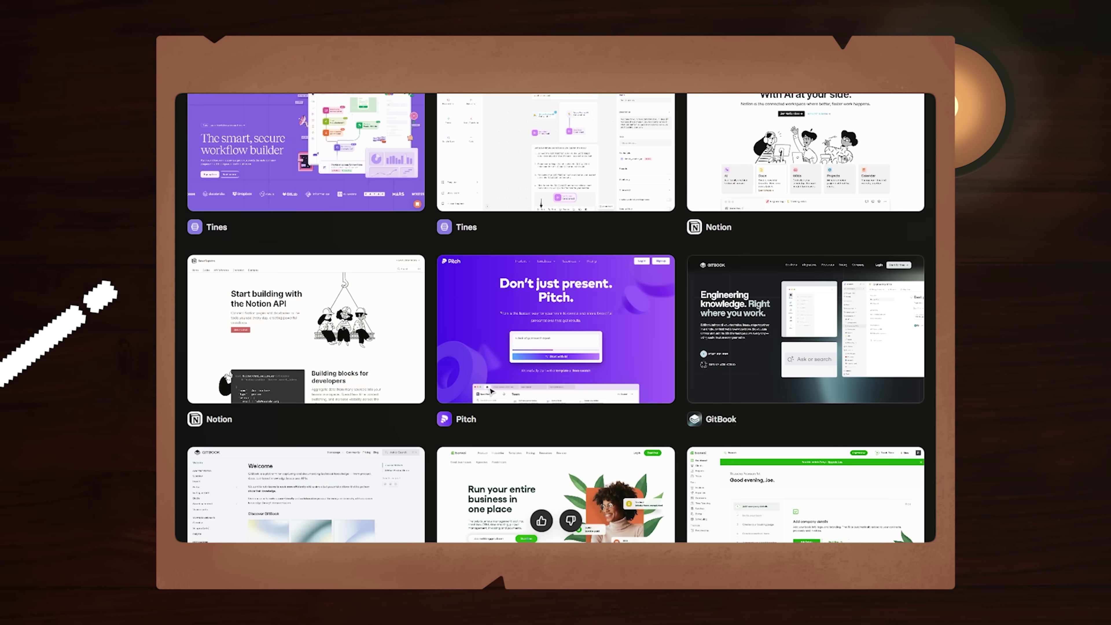
scroll(down, 3)
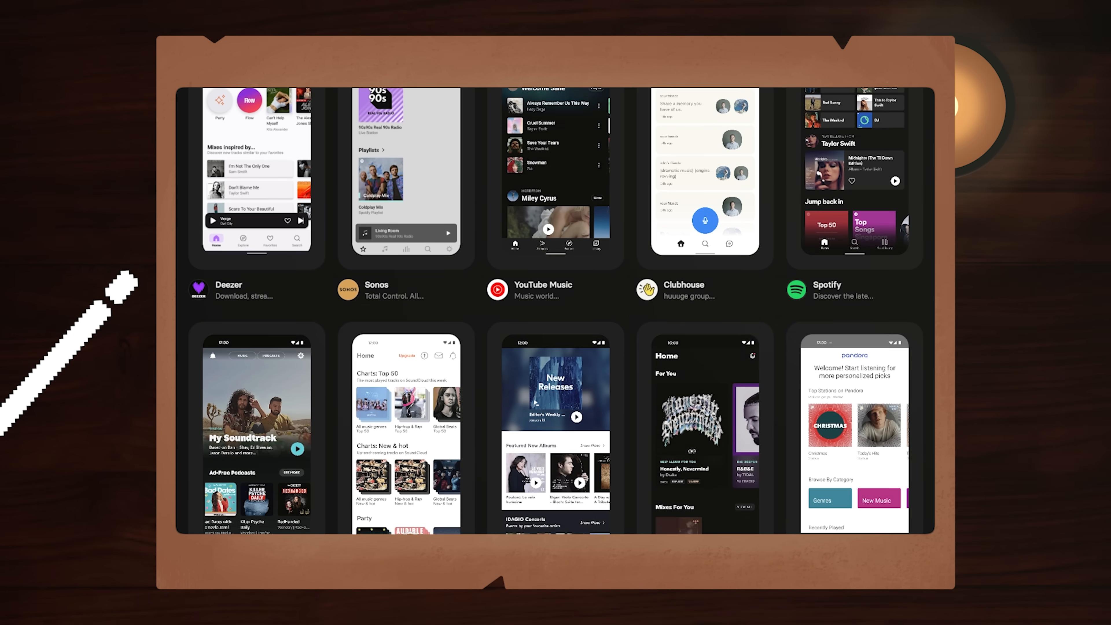
scroll(down, 3)
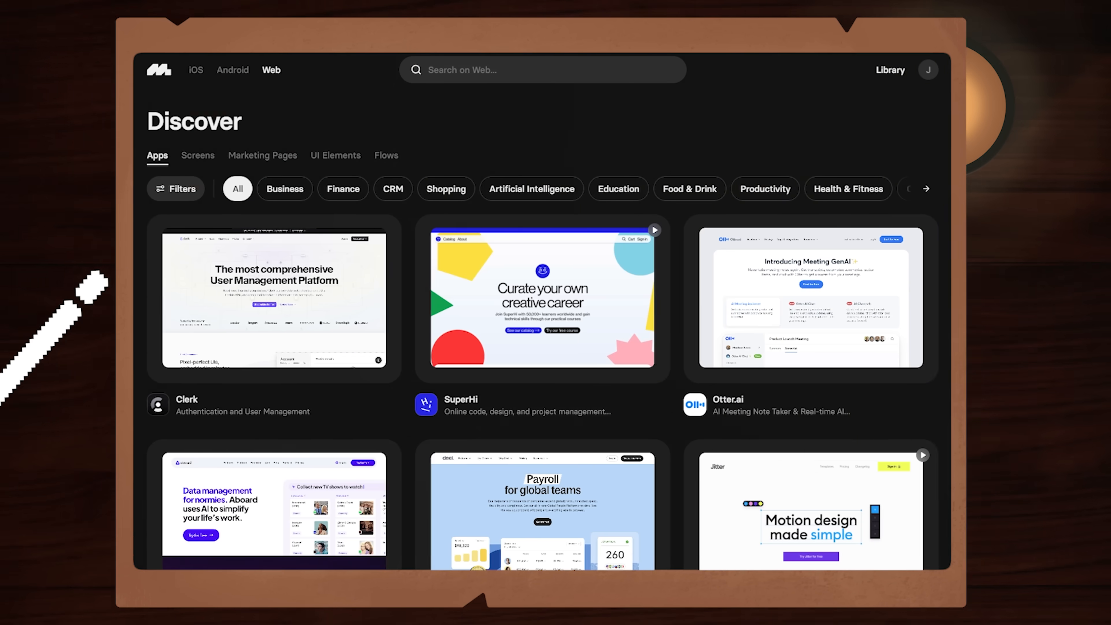
scroll(down, 3)
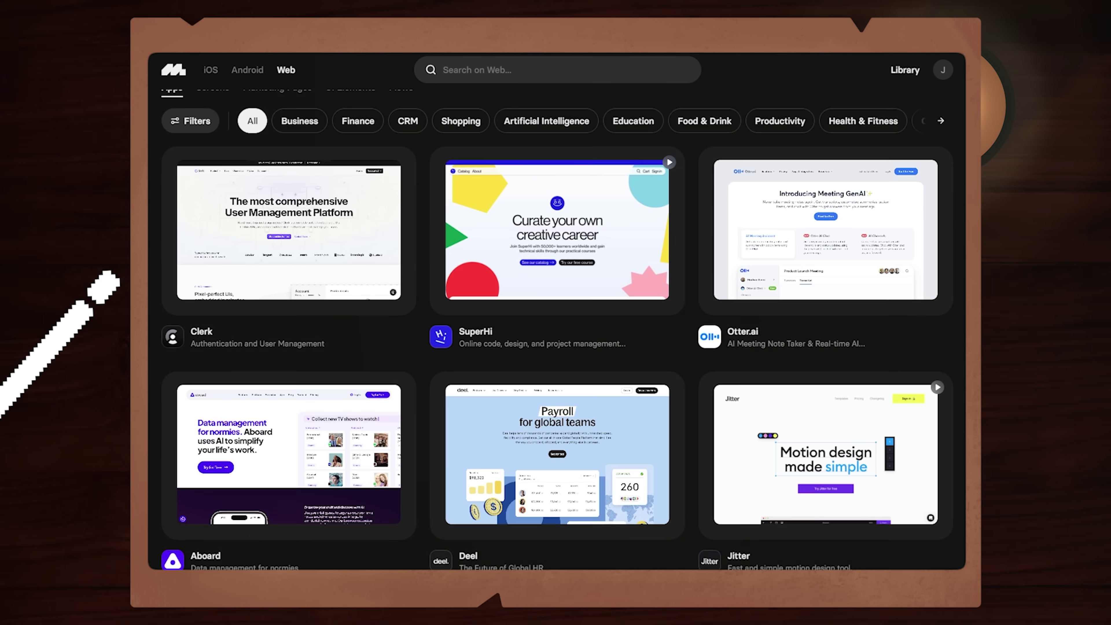
scroll(down, 3)
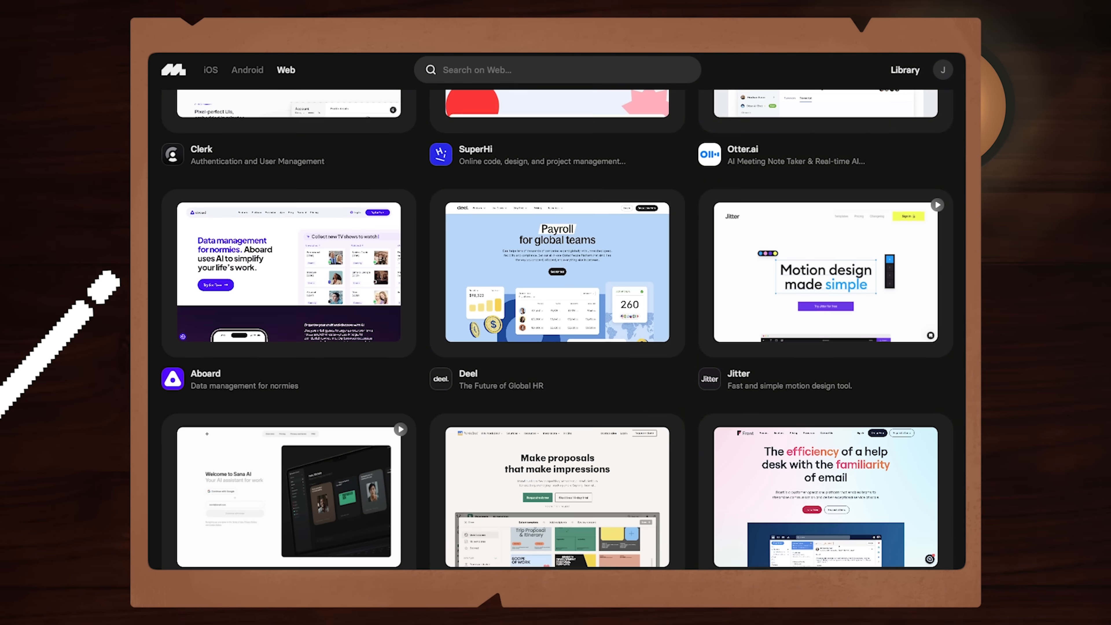
- Browse Spotify's iOS user flows, check its available app versions and view comparison examples
click(210, 69)
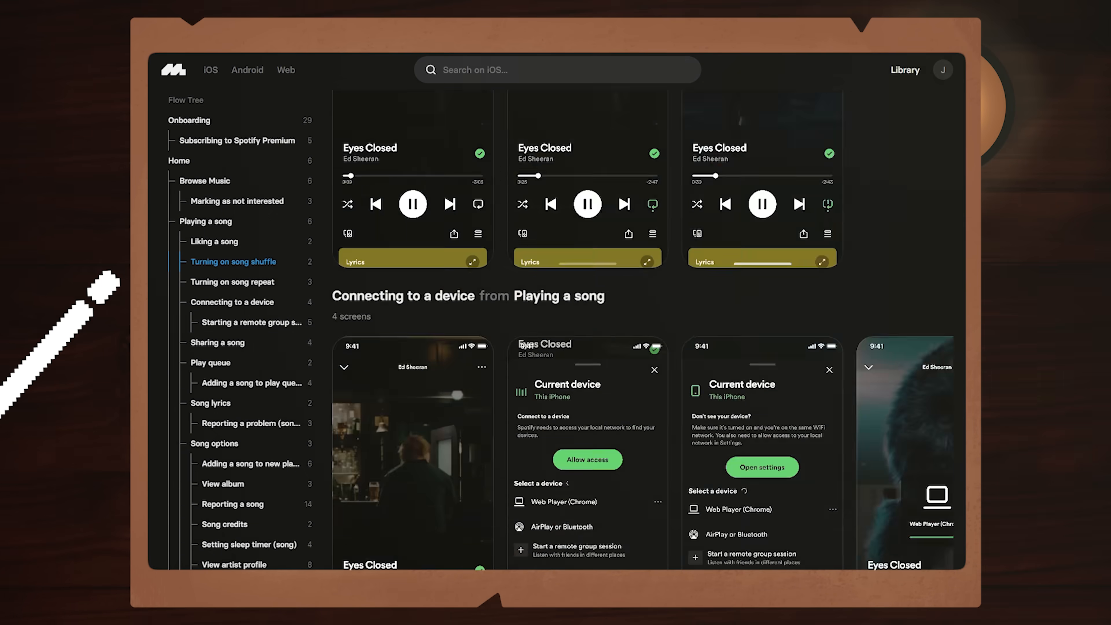
click(197, 284)
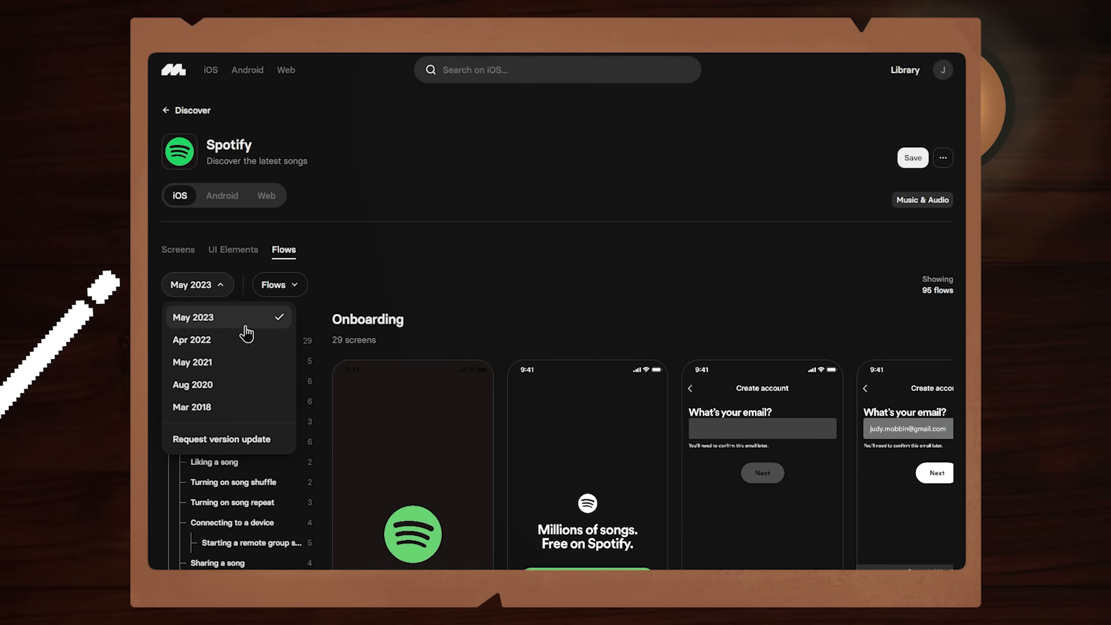
mouse_move(317, 435)
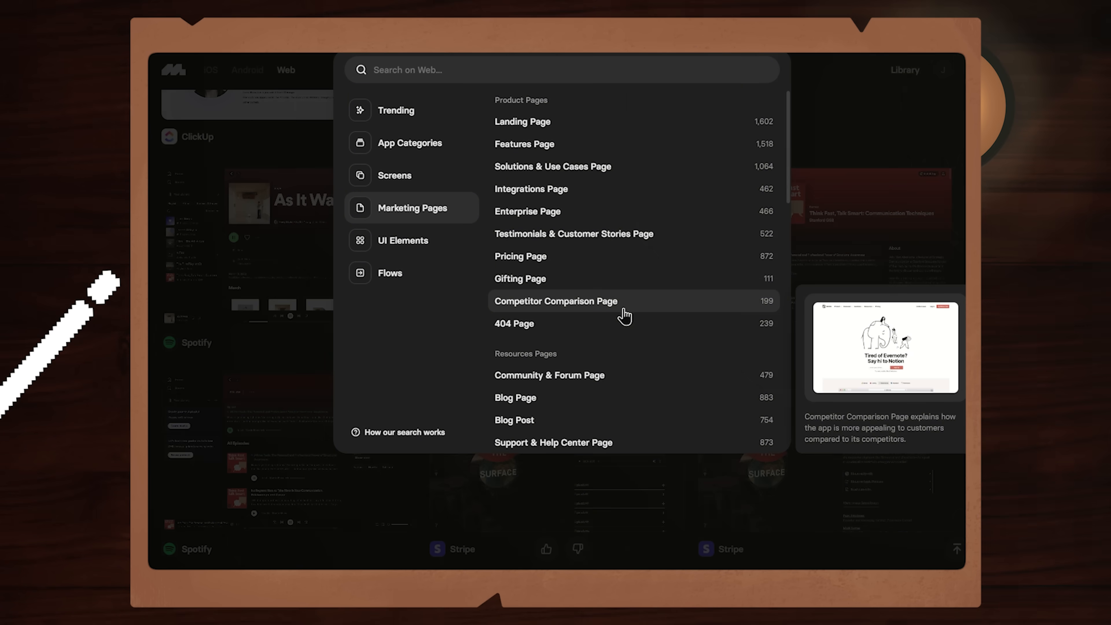
click(394, 175)
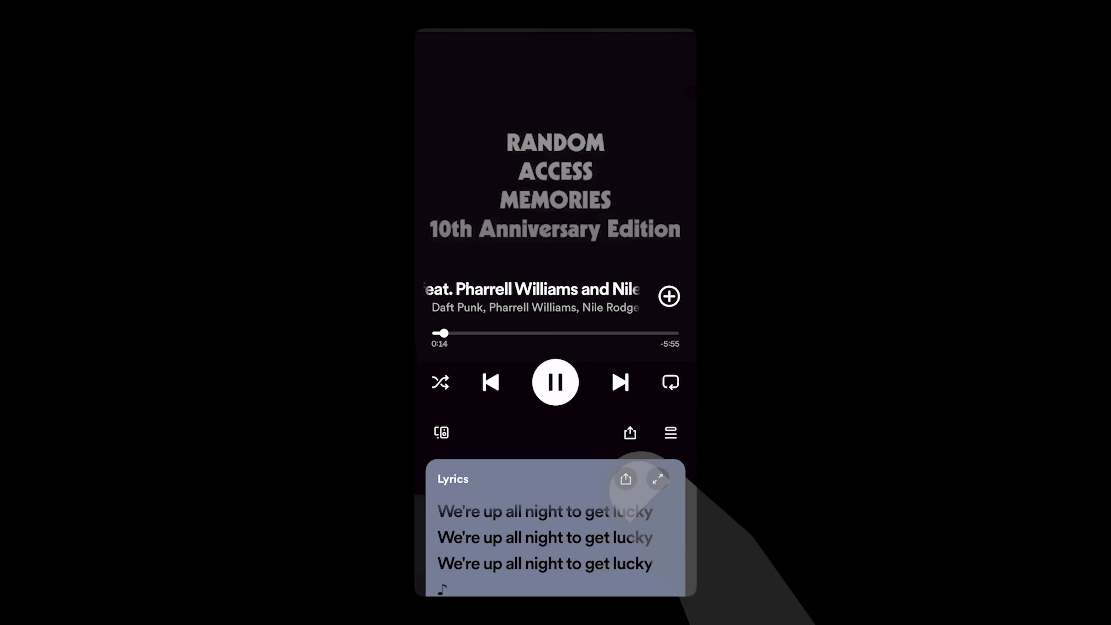
- Expand the Get Lucky lyrics card to a full-screen view
click(656, 479)
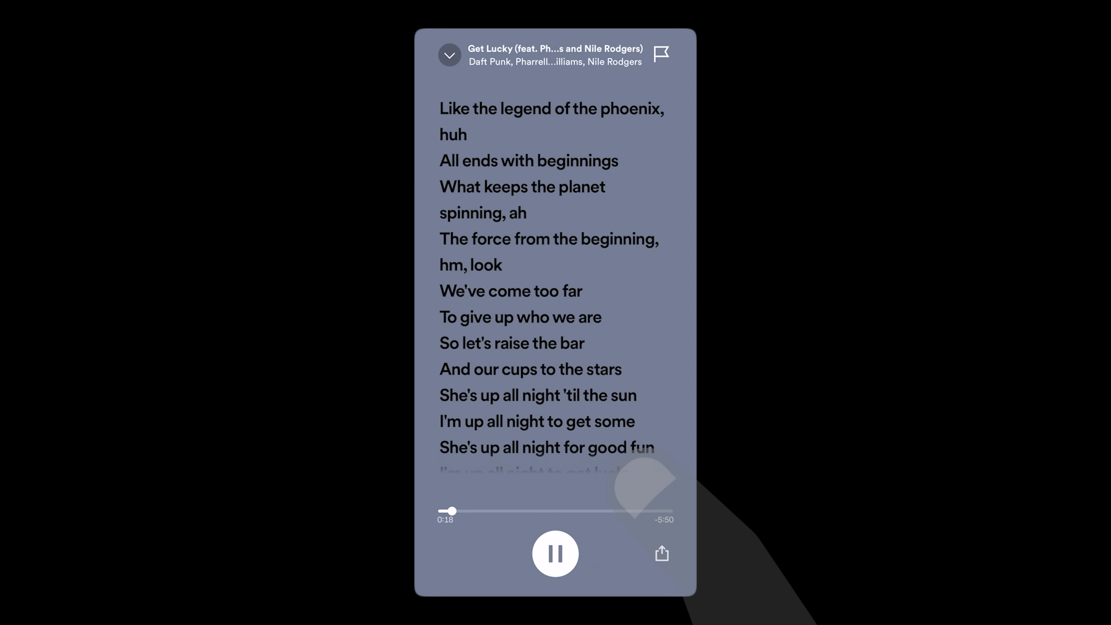
mouse_move(361, 60)
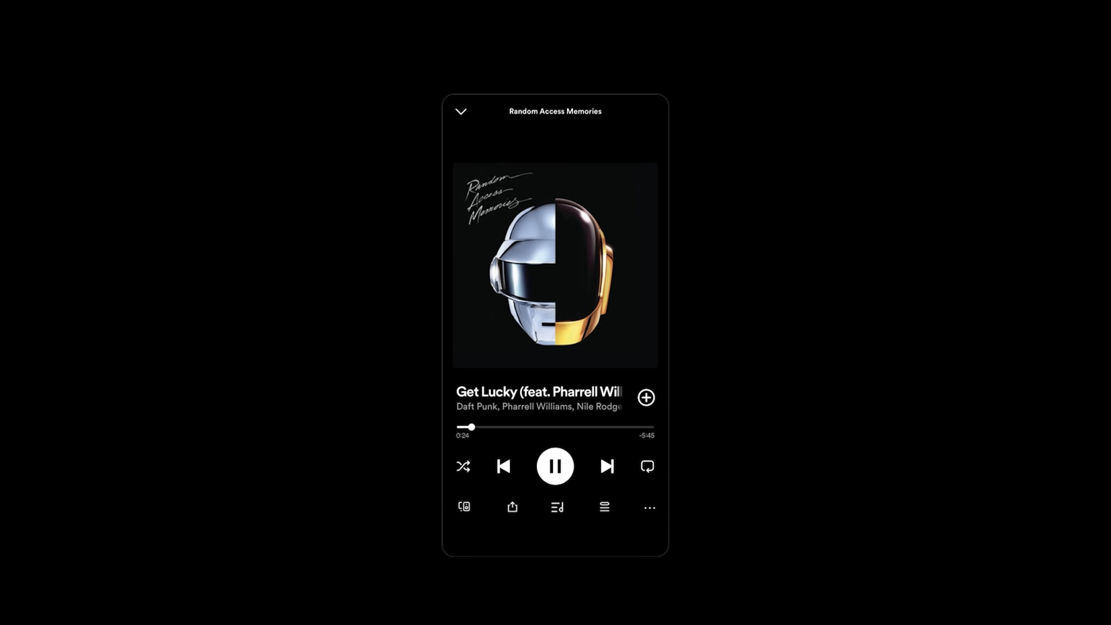
- Save Get Lucky, then move it from Liked Songs to The Jux Box playlist and confirm
click(645, 397)
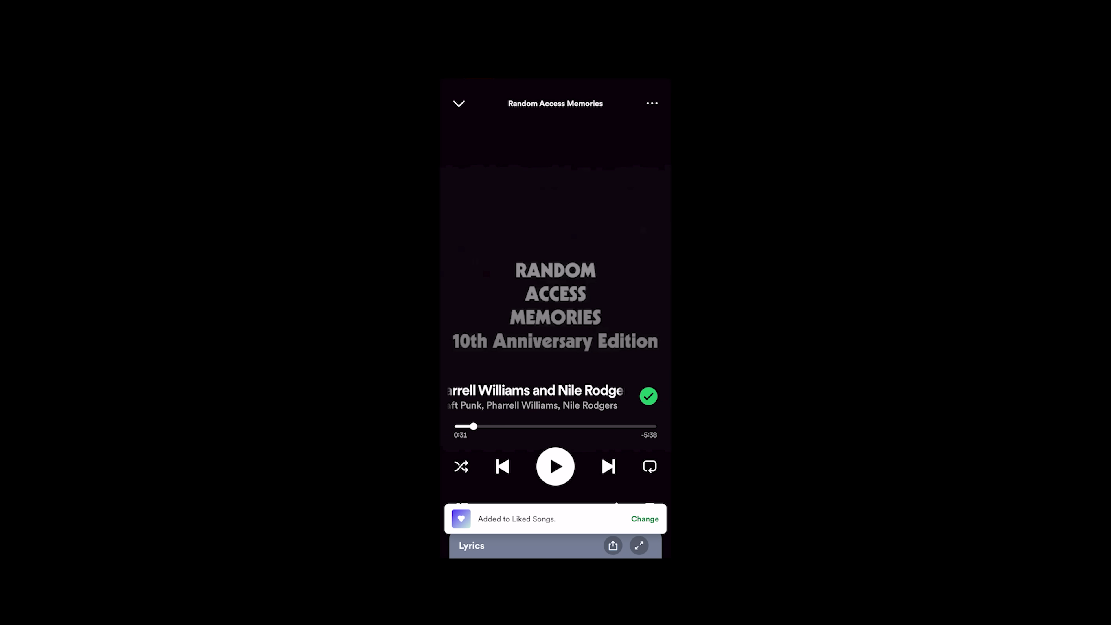
click(644, 519)
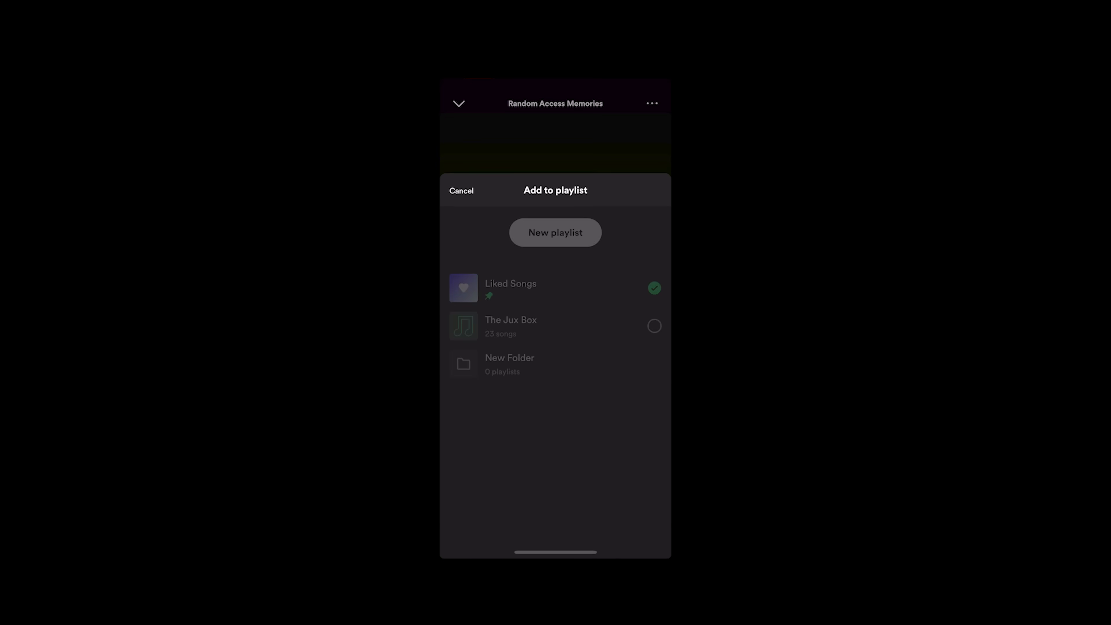
click(653, 325)
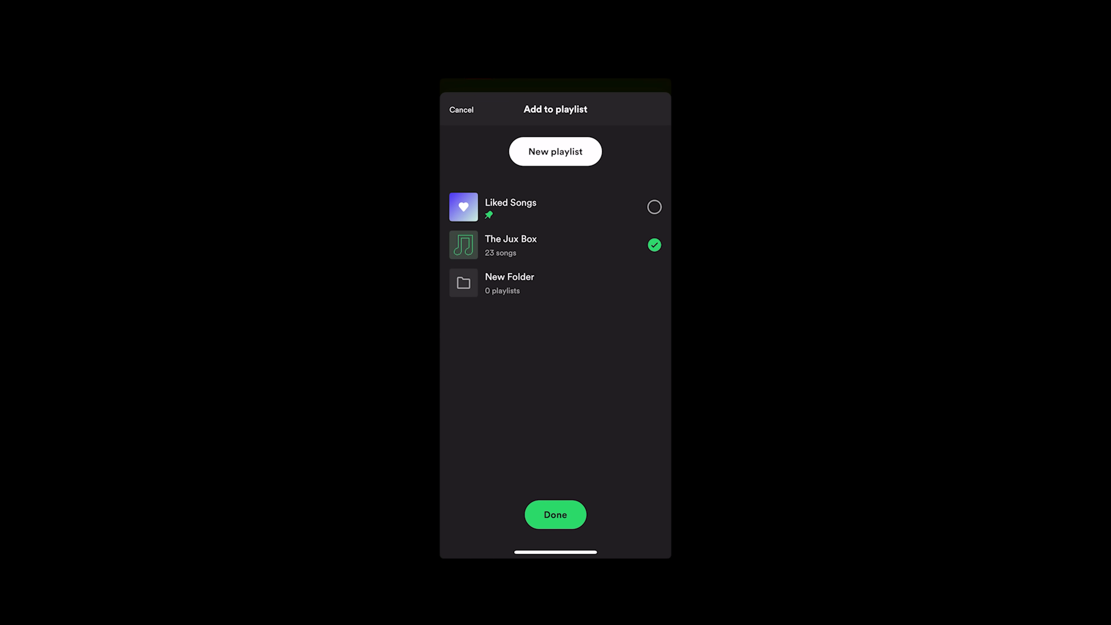
click(555, 515)
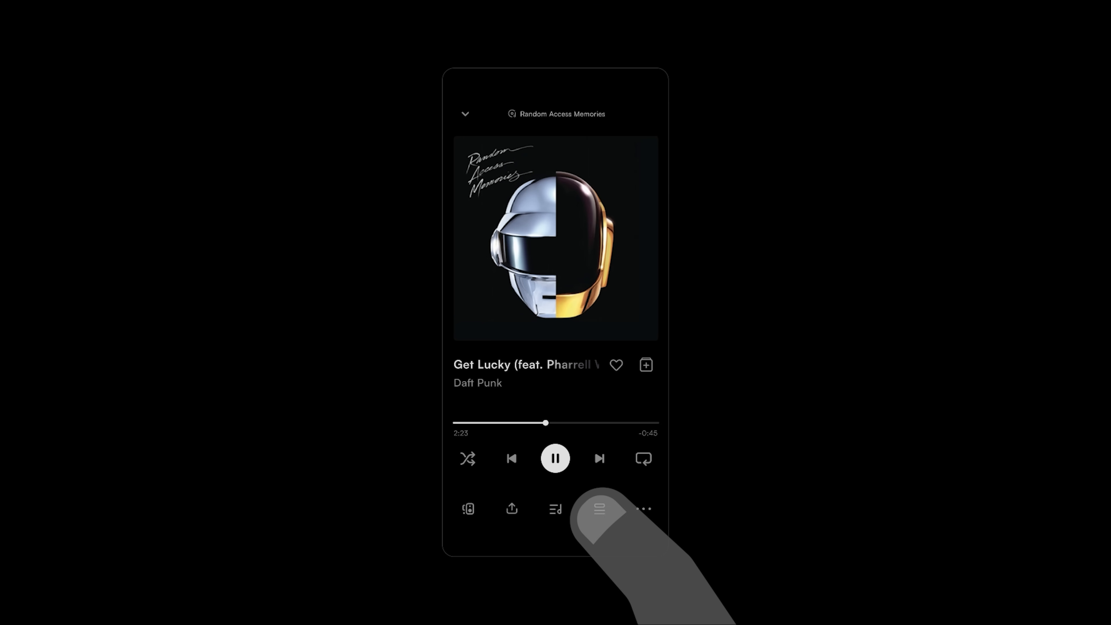
- Show the up-next queue grouped by Playlist 1, 2 and 3 with per-playlist shuffle and repeat
click(599, 509)
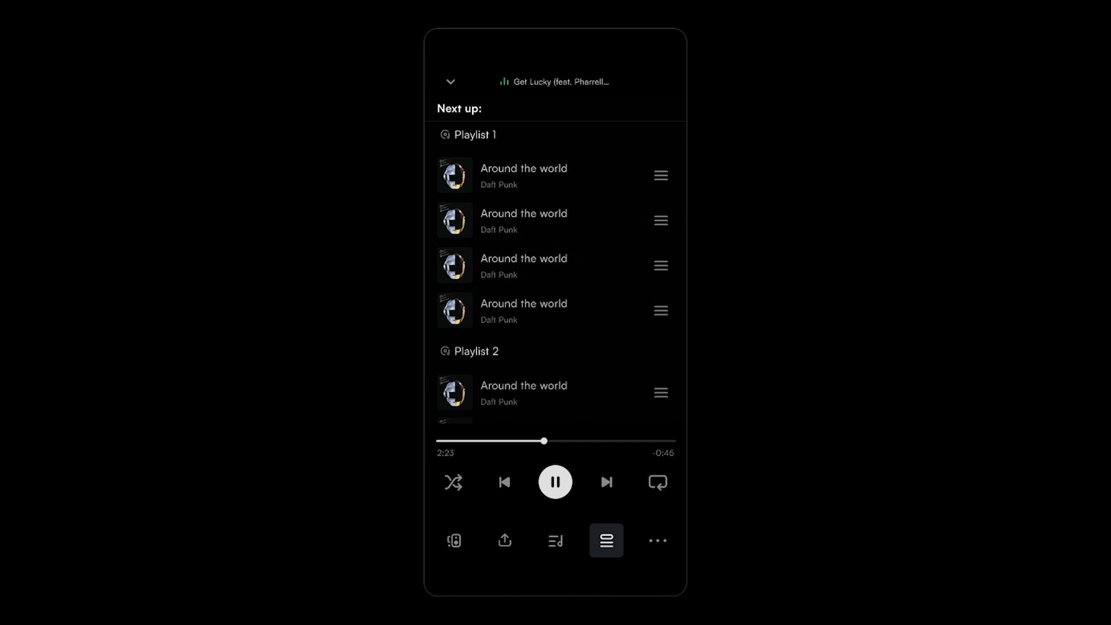
drag(524, 175, 440, 174)
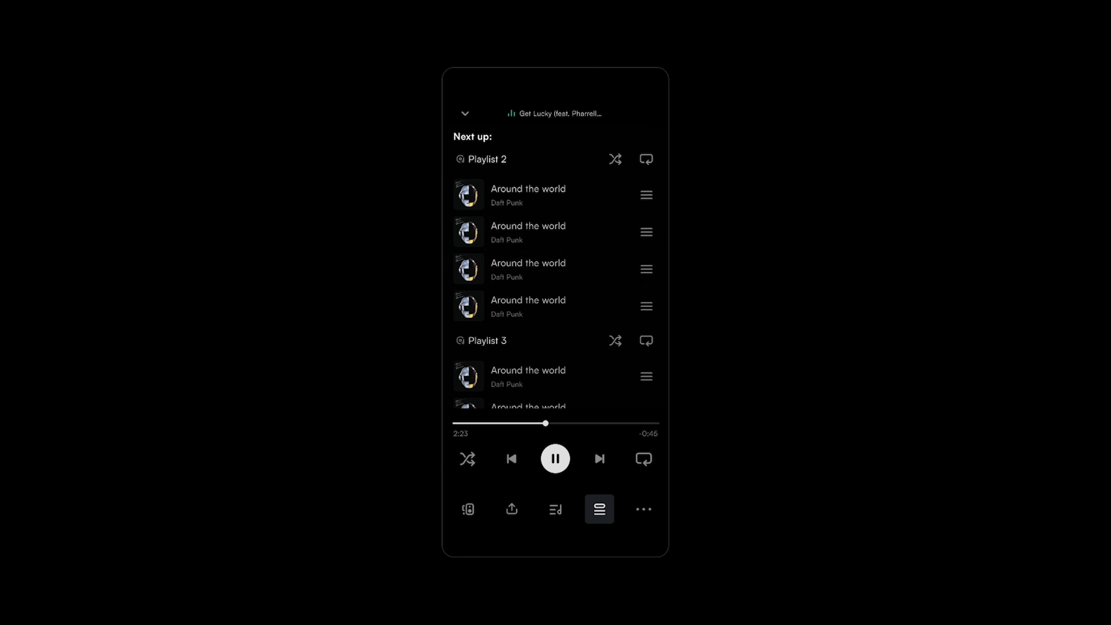
click(645, 341)
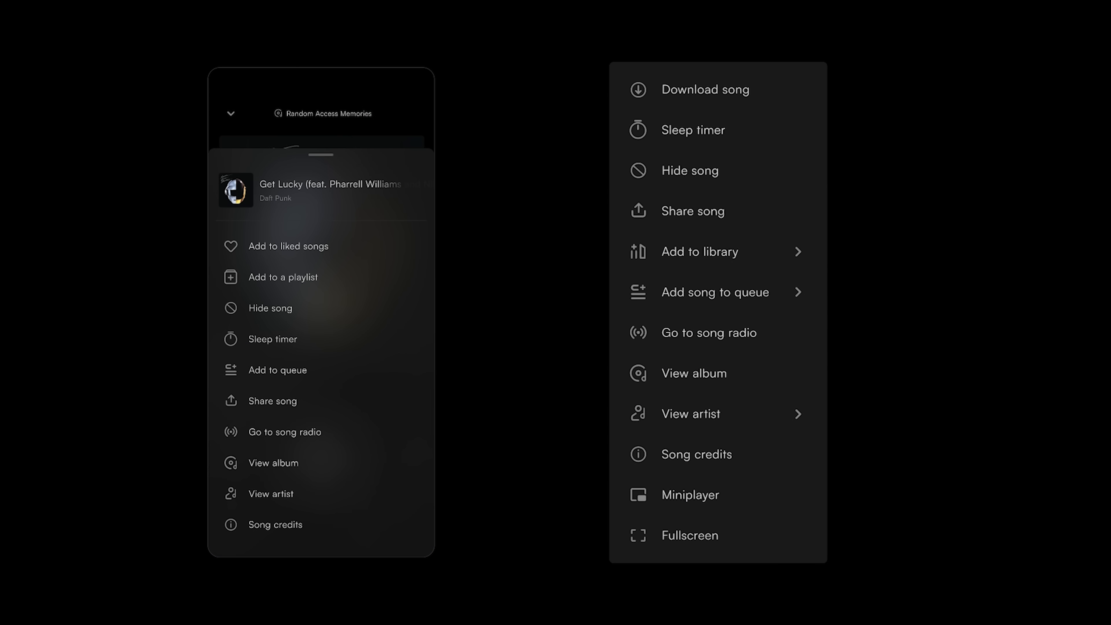
- Show the Get Lucky song options sheet beside the desktop context menu version
scroll(down, 3)
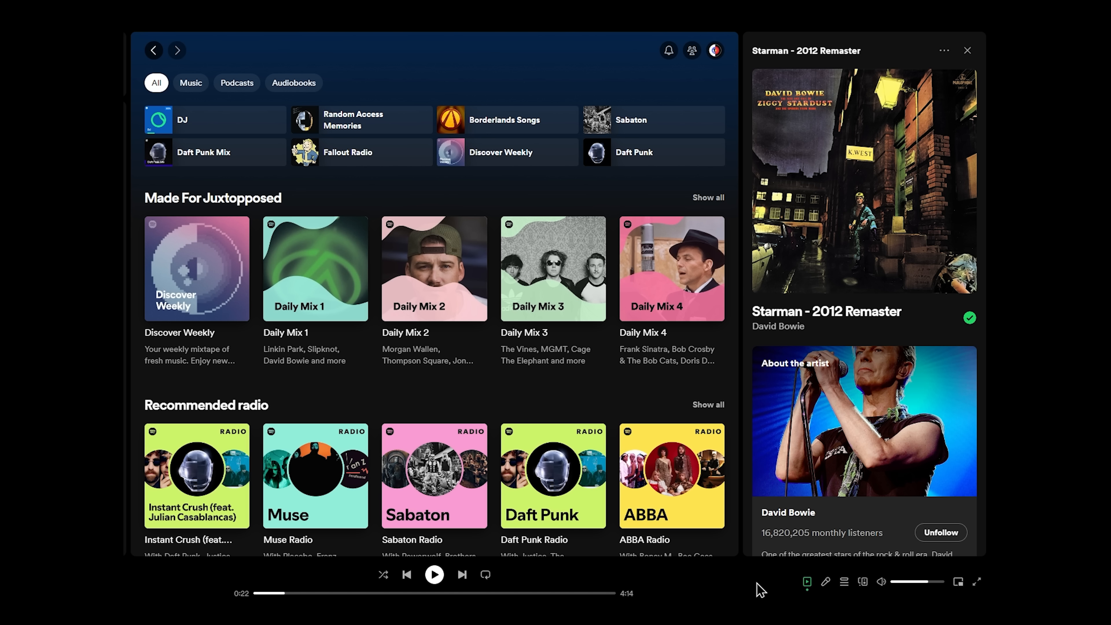
- Show Starman's lyrics with the Friend Activity panel open beside them
click(825, 581)
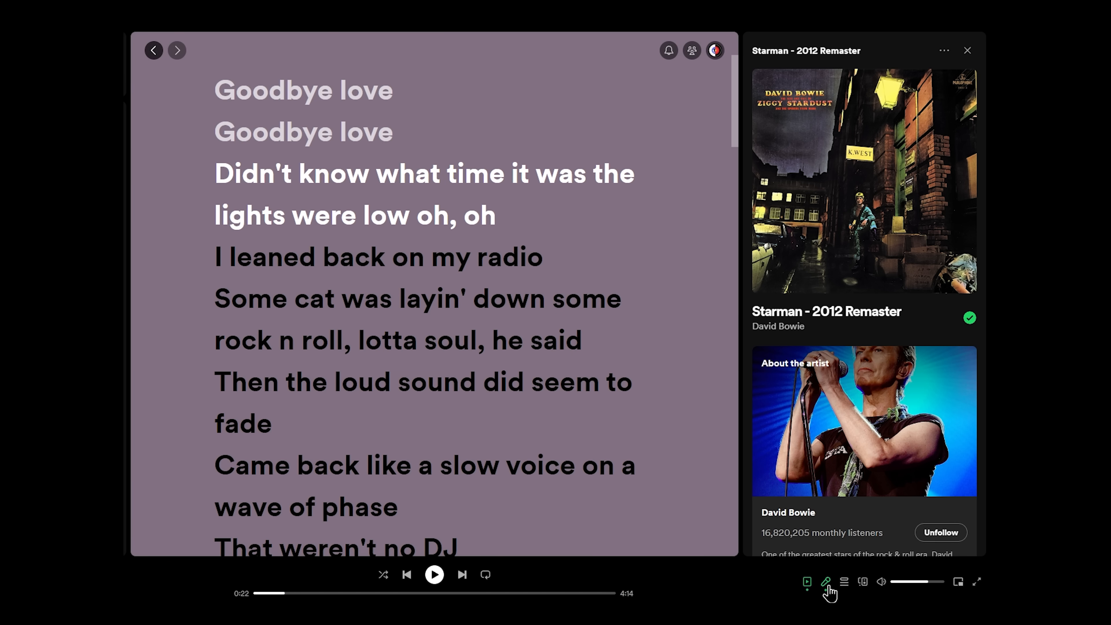
mouse_move(691, 50)
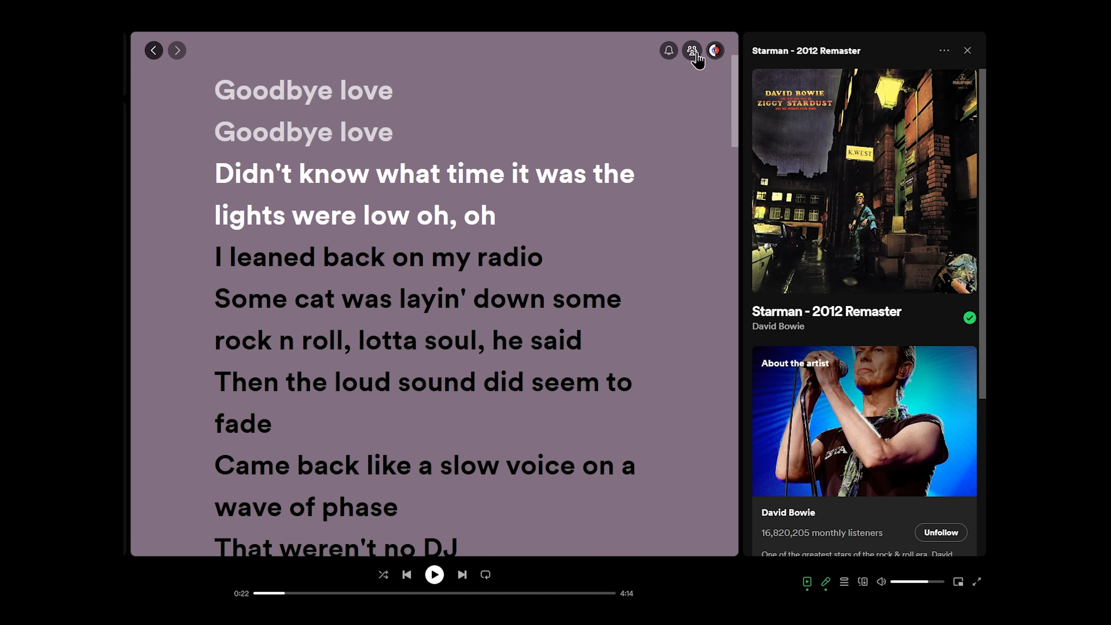
click(691, 50)
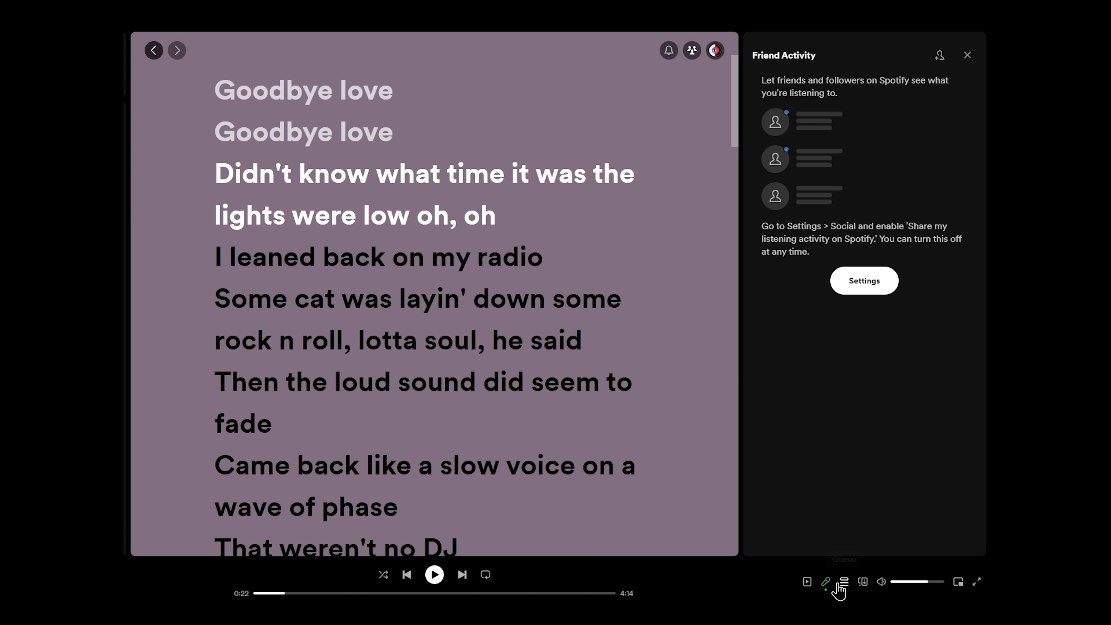
click(843, 581)
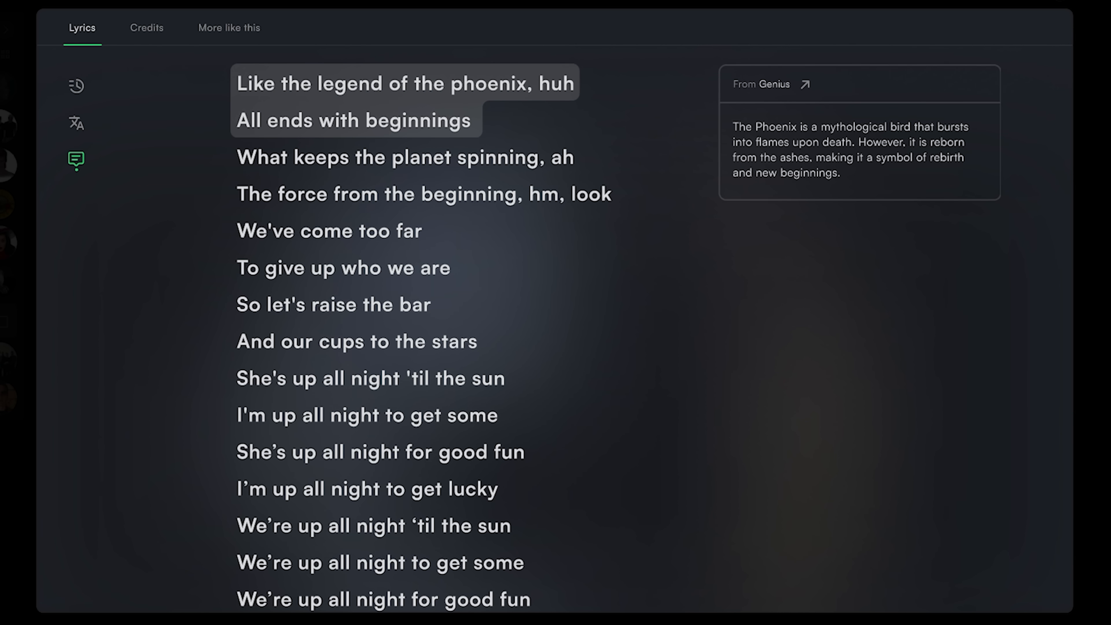
- Dismiss the Genius note on the phoenix lines and resize the lyrics text with the slider
click(804, 83)
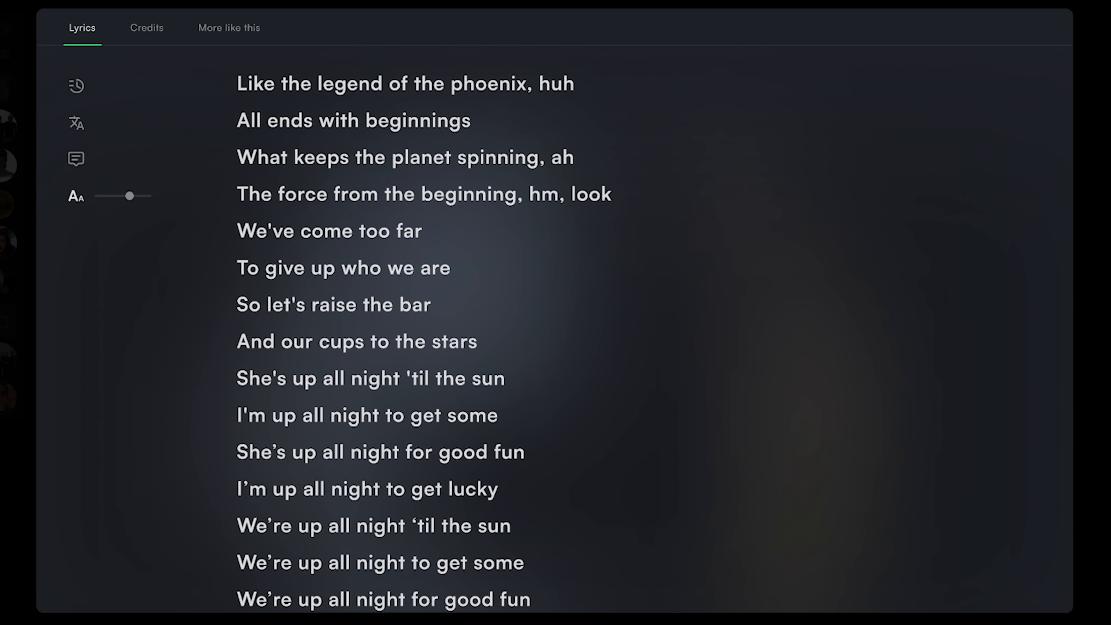
drag(130, 196, 107, 196)
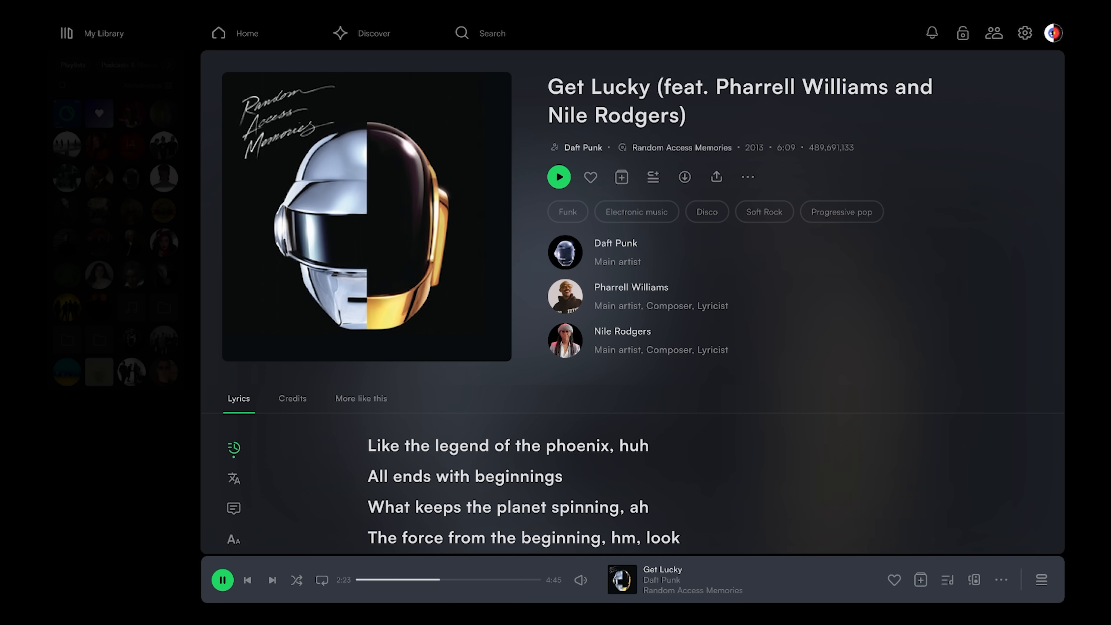
- Add Get Lucky to a newly created playlist of its own
click(621, 177)
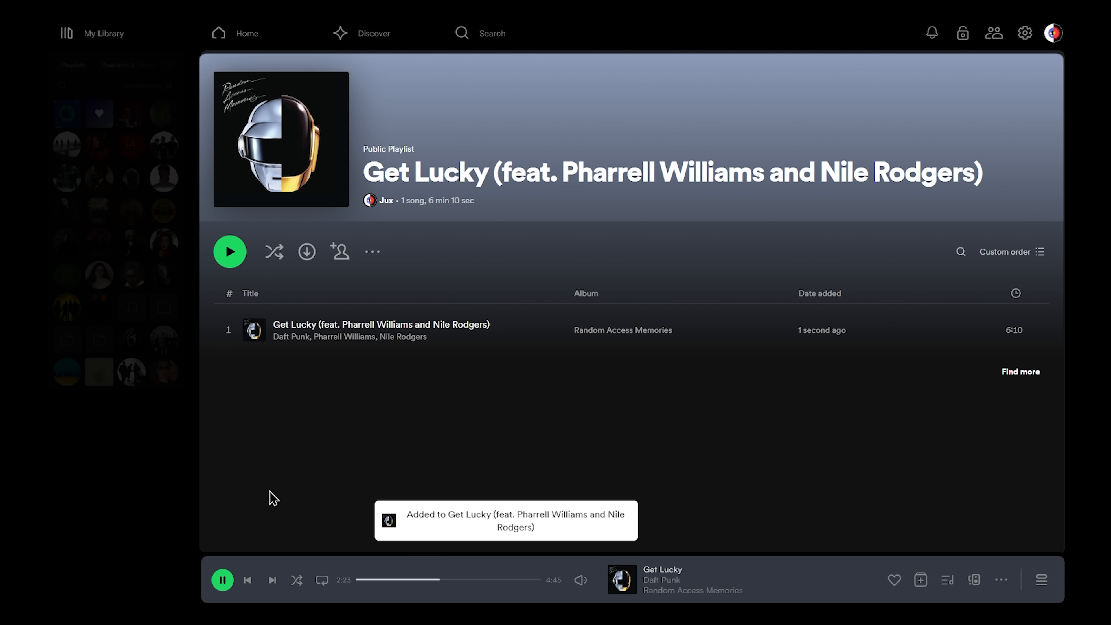
click(1020, 371)
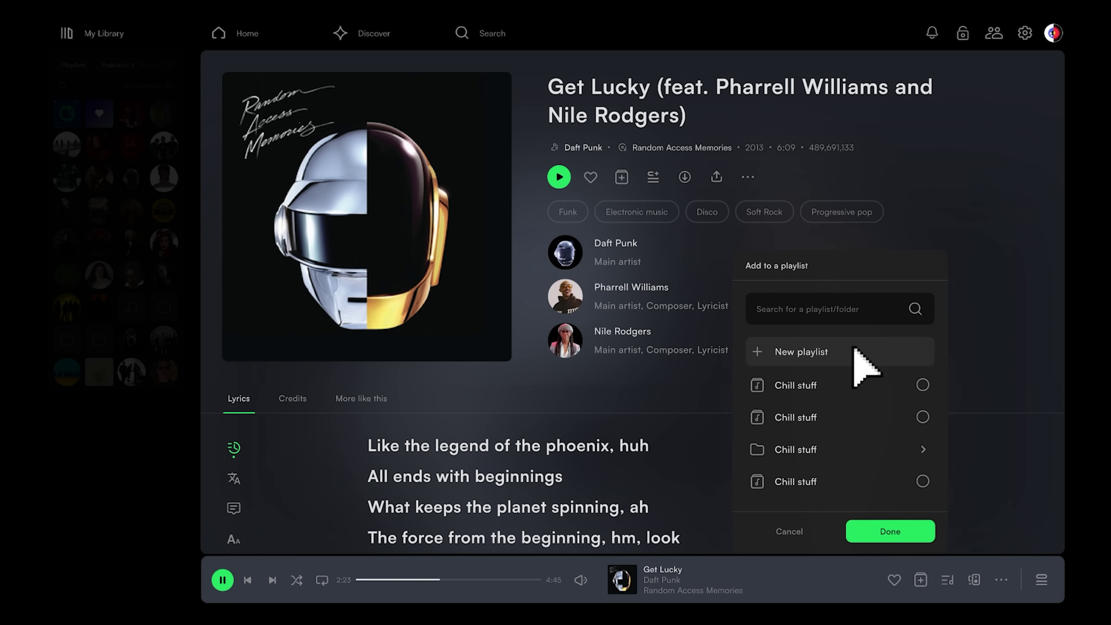
click(922, 384)
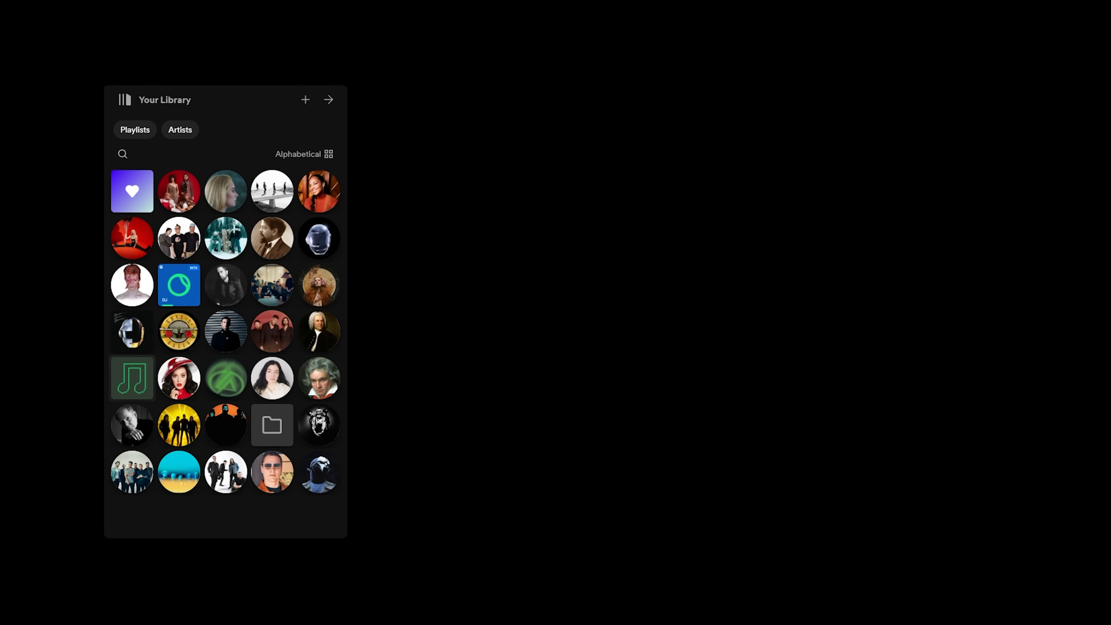
- Sort the library by Recently added and create a new empty folder
click(328, 99)
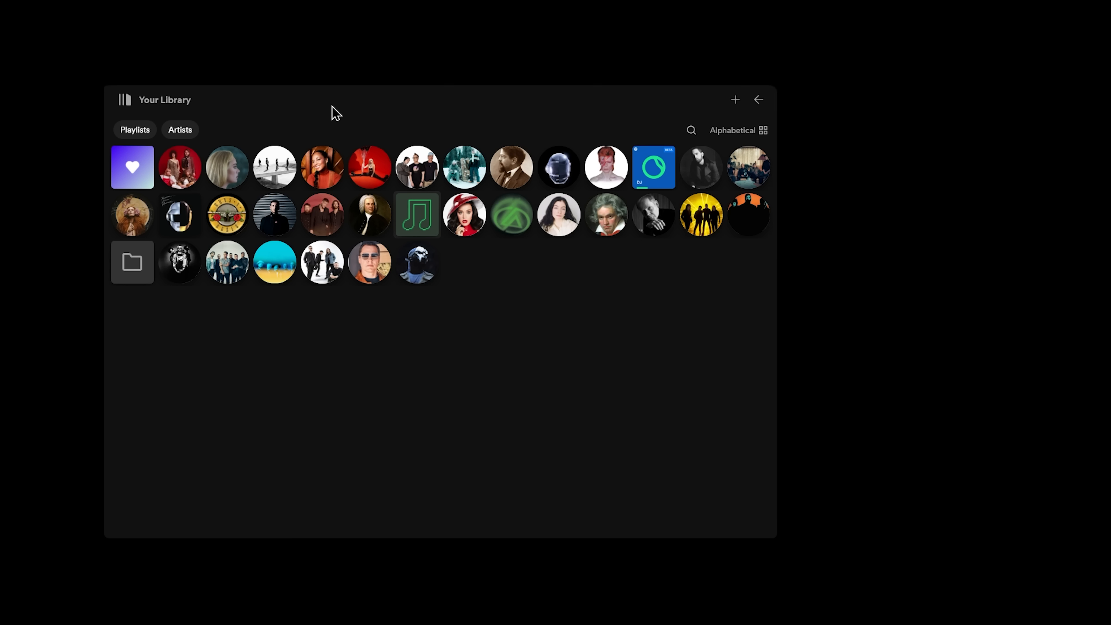
click(758, 99)
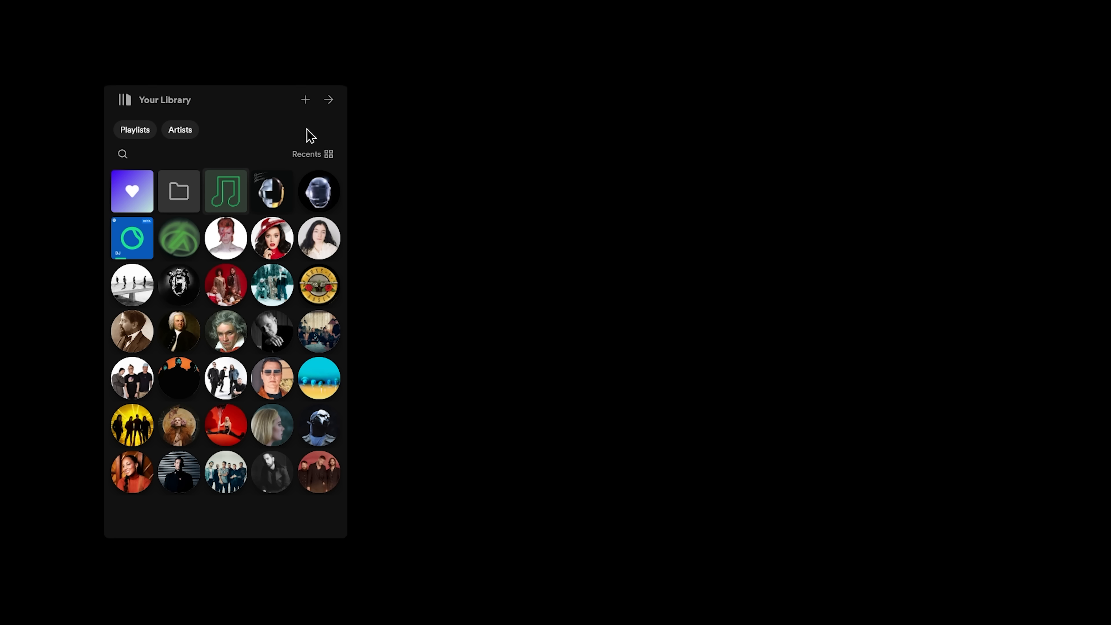
click(306, 153)
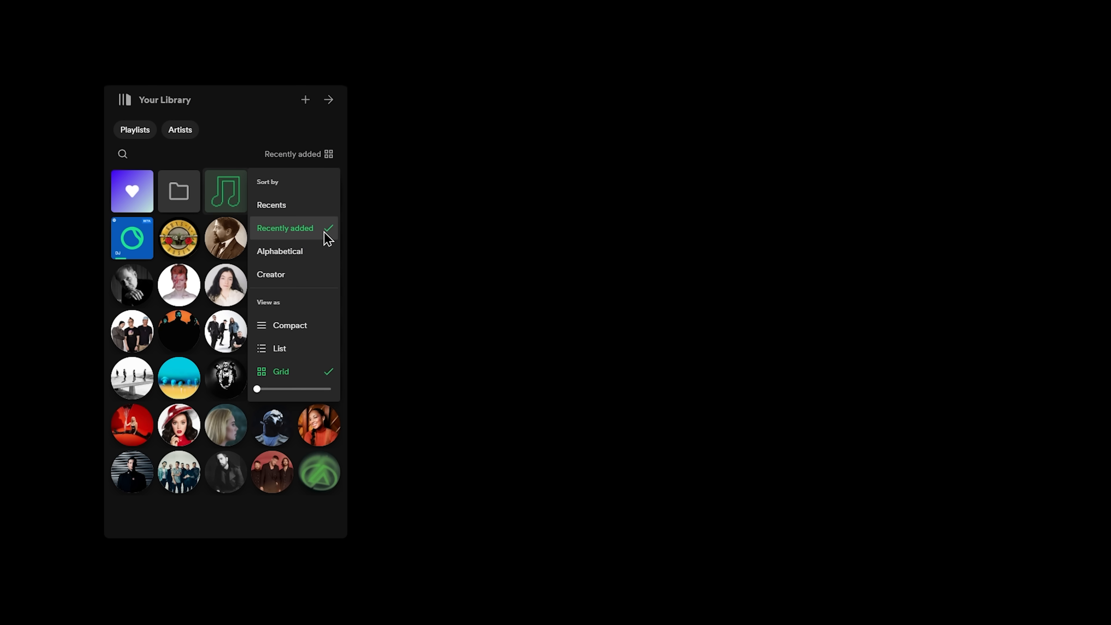
click(270, 275)
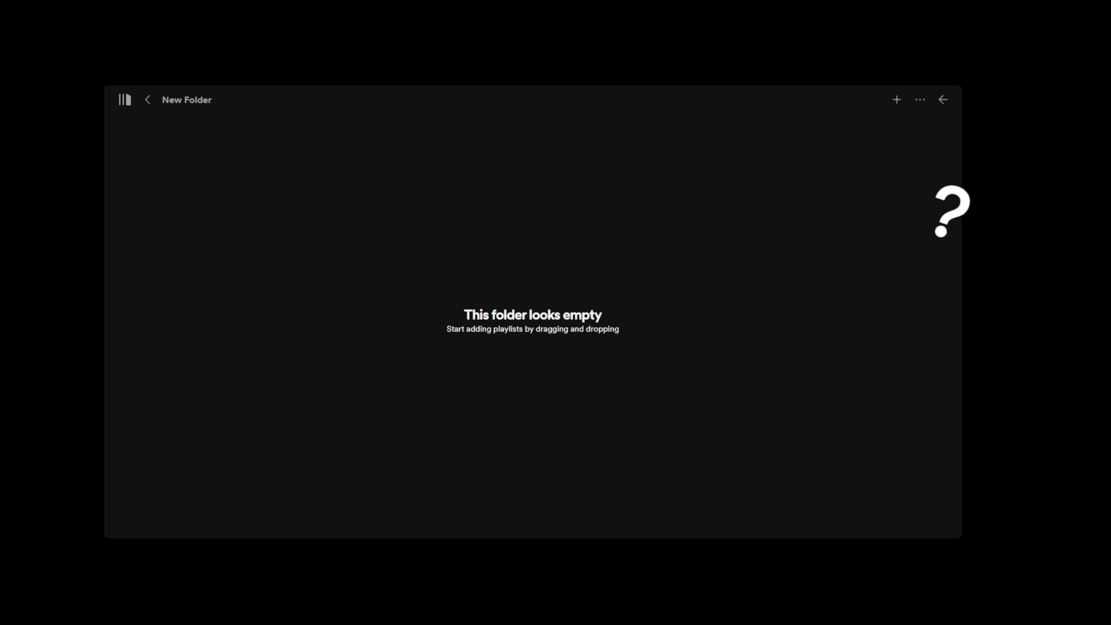
click(148, 99)
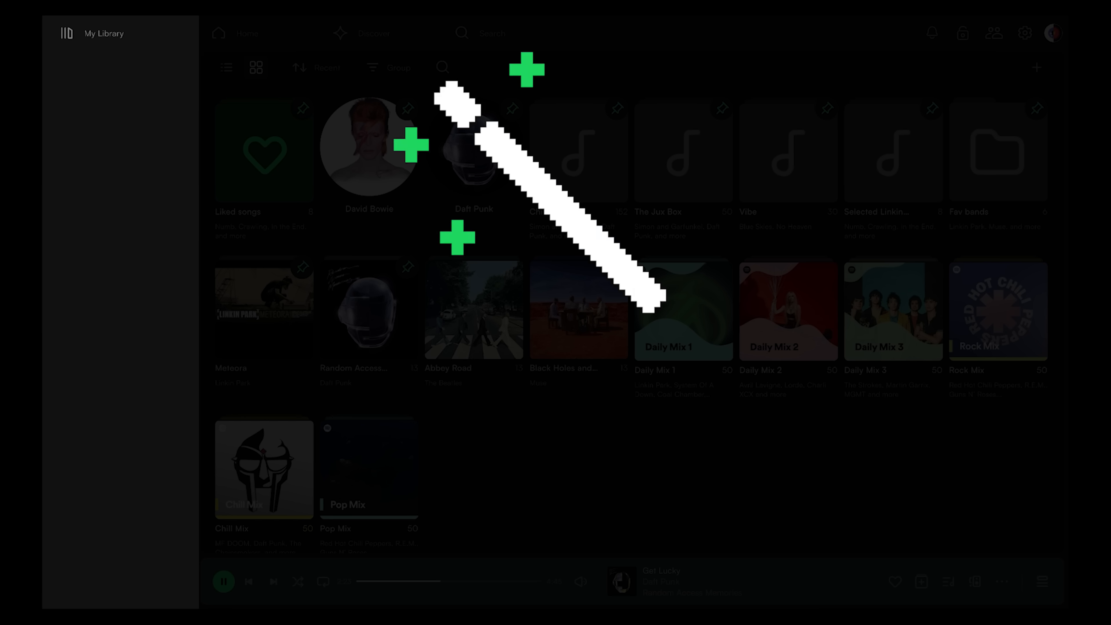
- Filter Liked songs to the Electronic genre and save them as a dynamic playlist
click(104, 32)
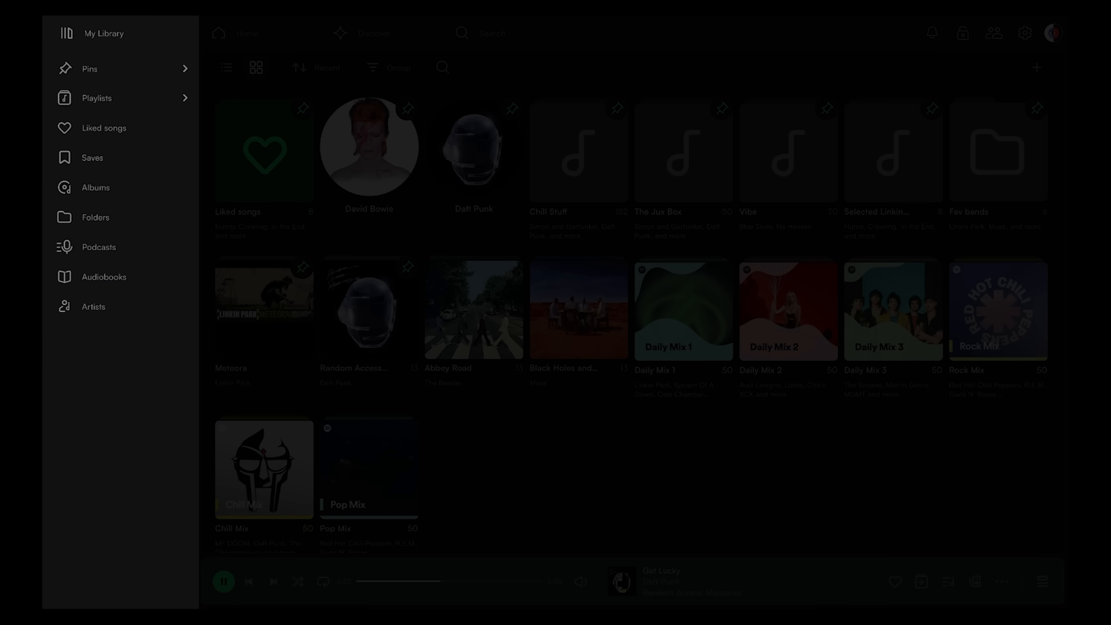
click(97, 98)
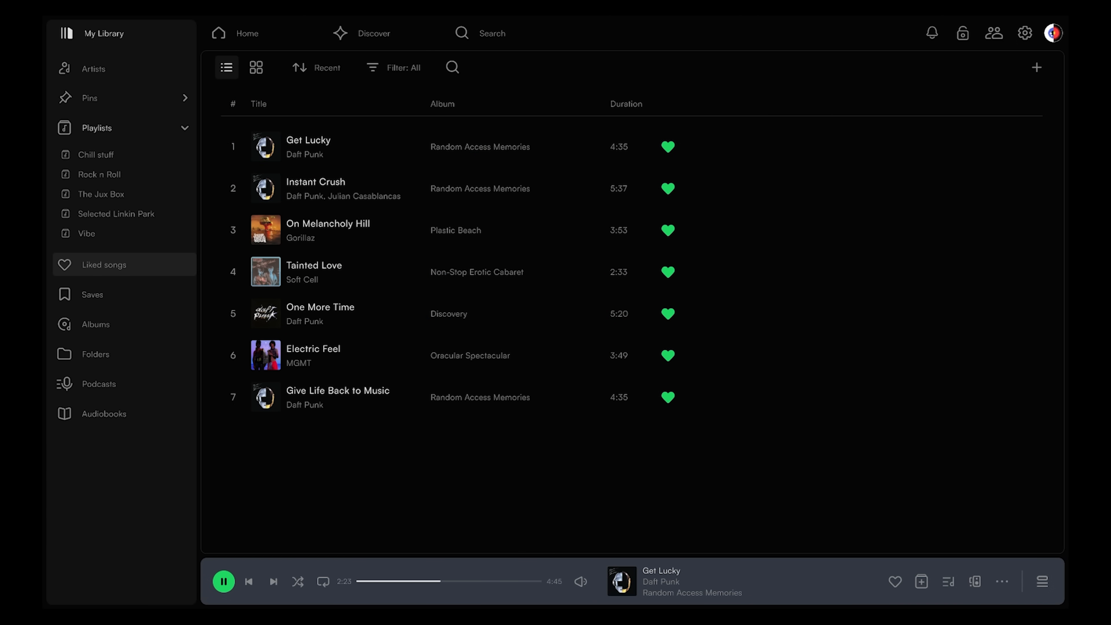
click(394, 67)
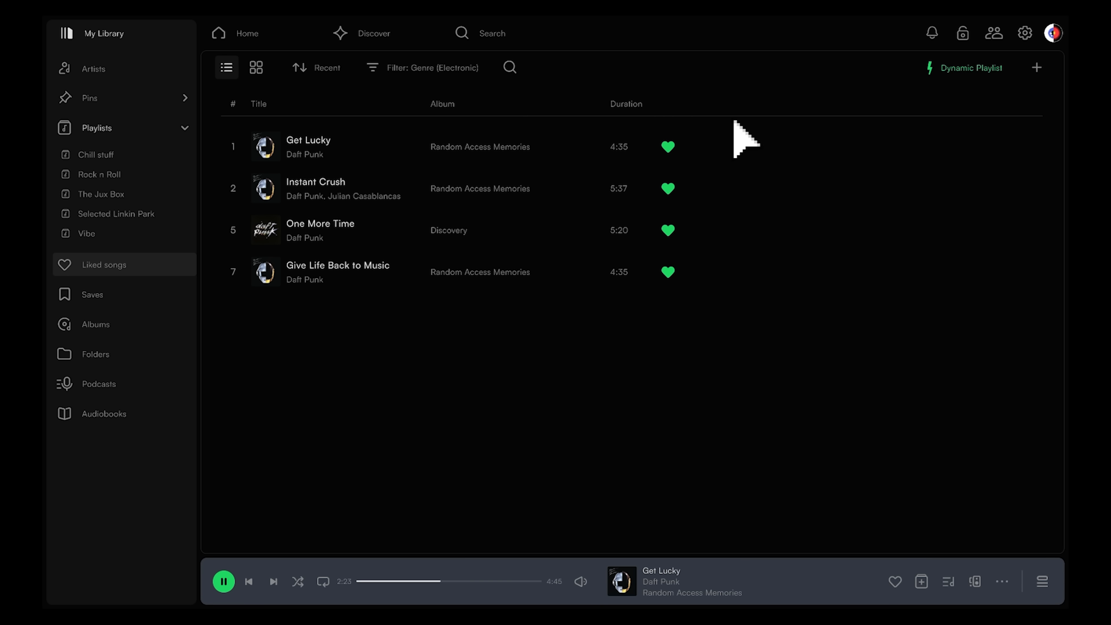
mouse_move(985, 95)
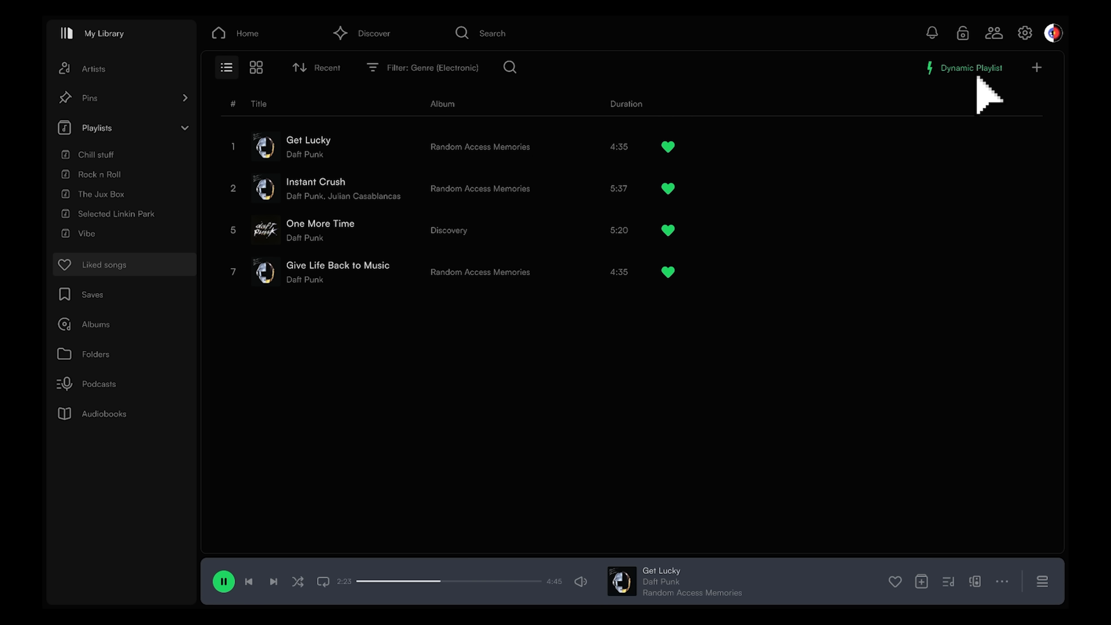
click(256, 67)
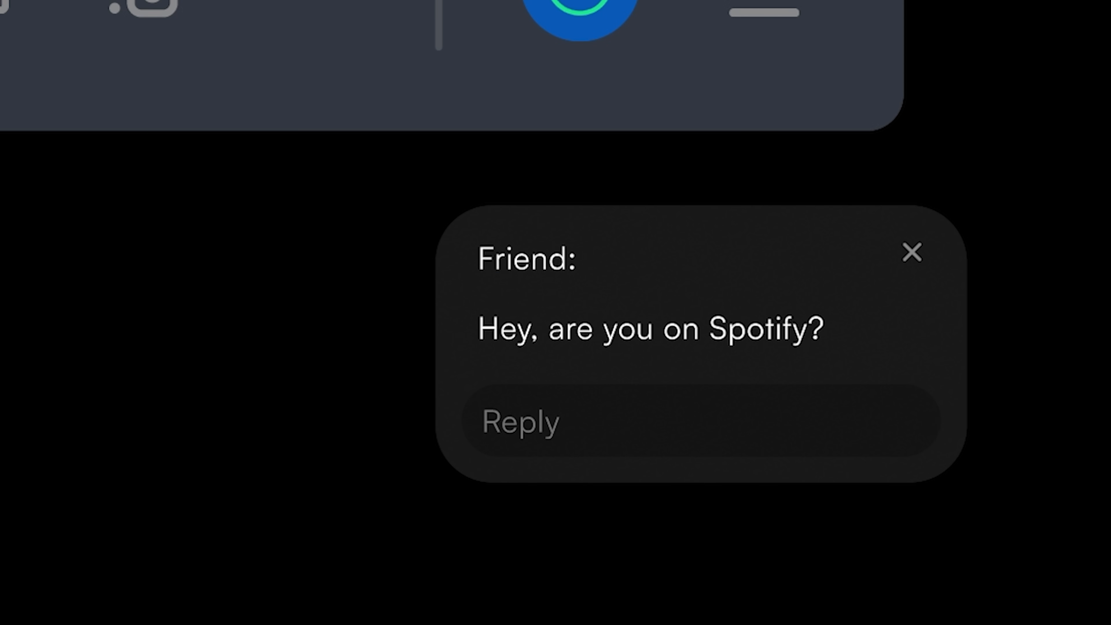
text(uh, yeah lemme add you)
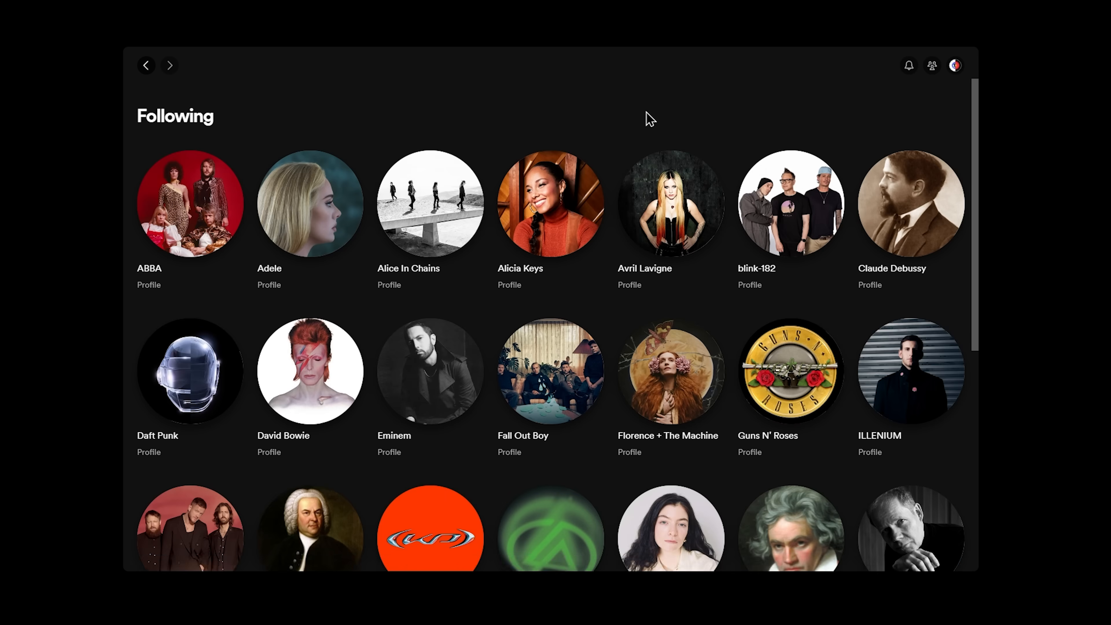
scroll(down, 3)
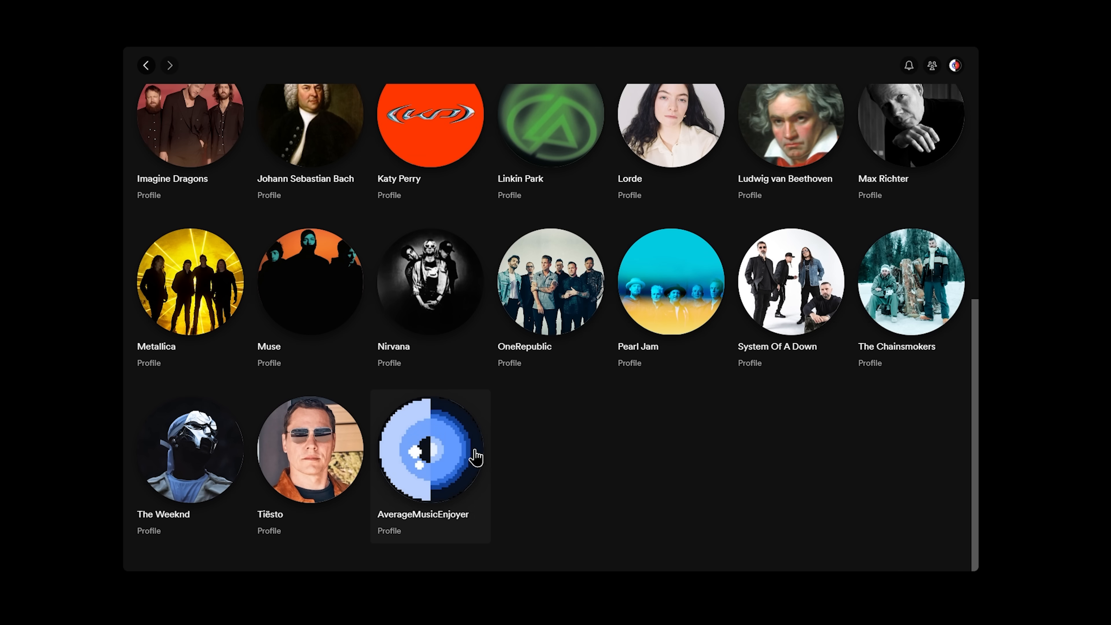
click(931, 65)
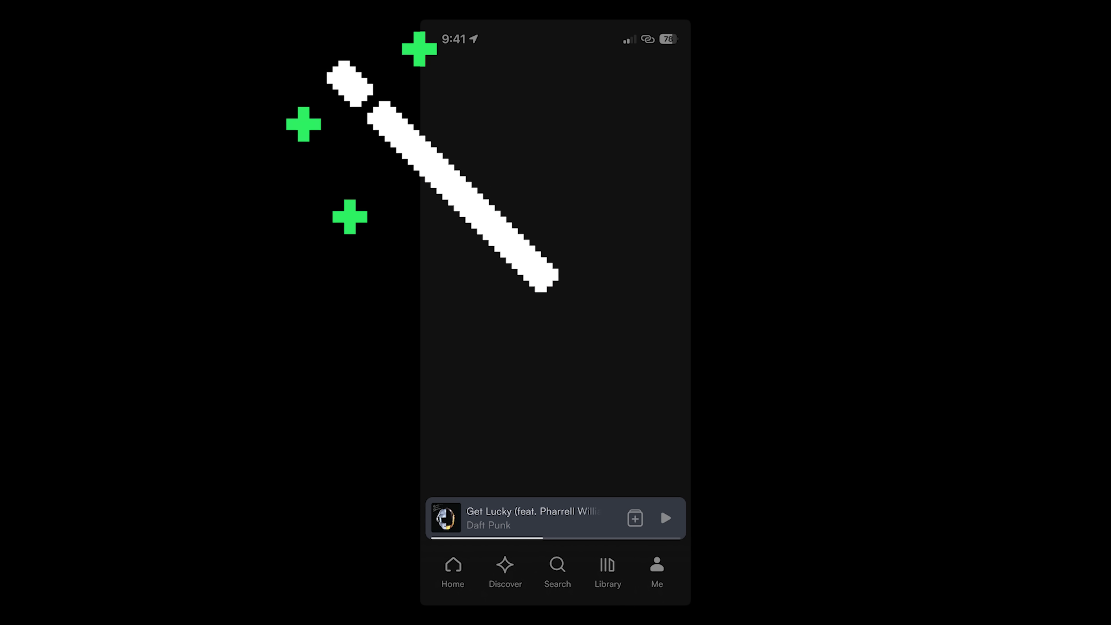
- View friends' current songs on your profile, then Daft Punk's Albums
click(656, 572)
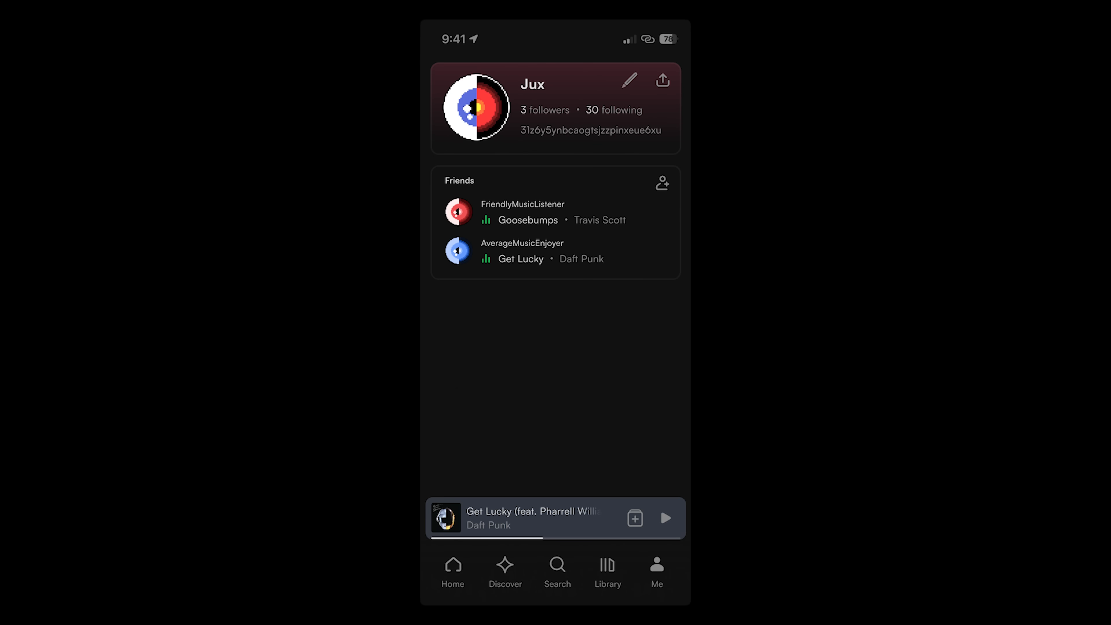
click(661, 182)
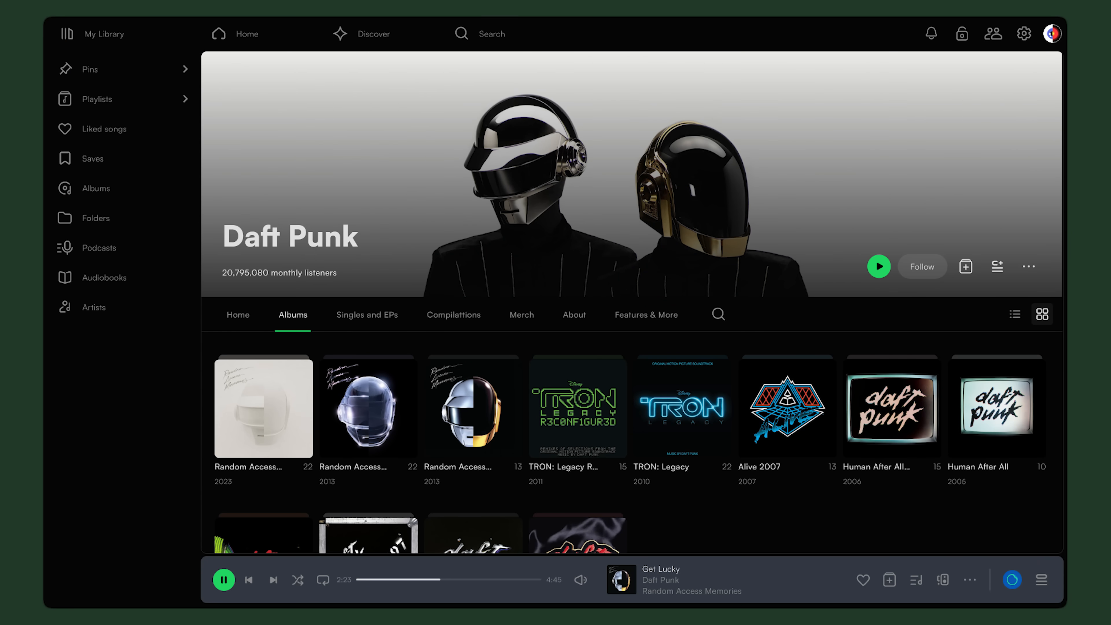
- Open Daft Punk Mix, then the home feed's Customize feed options
click(492, 33)
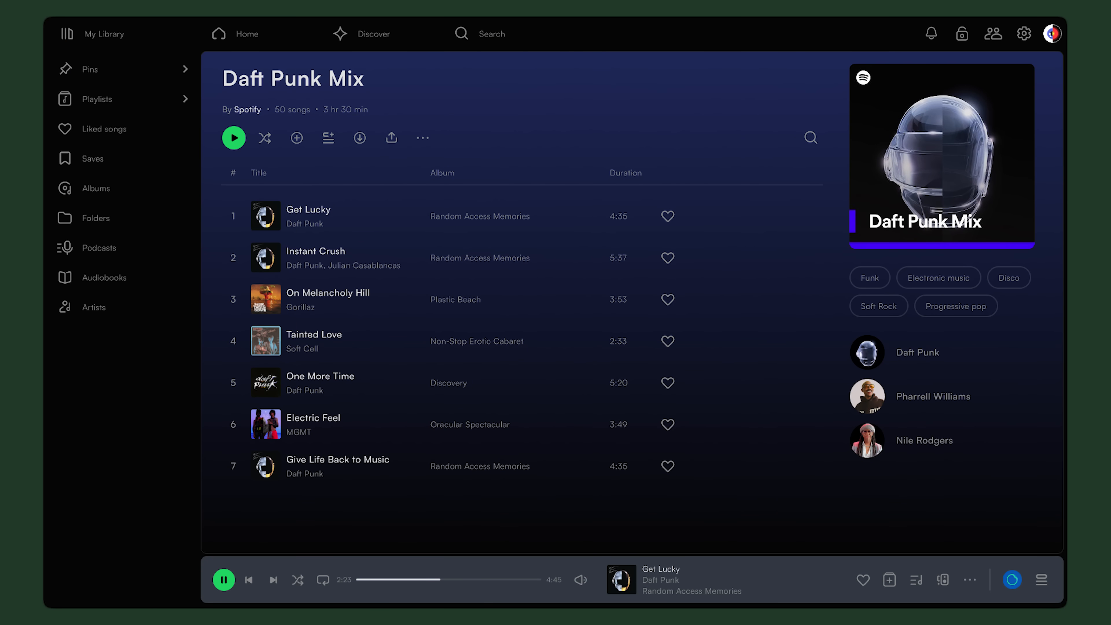
click(236, 33)
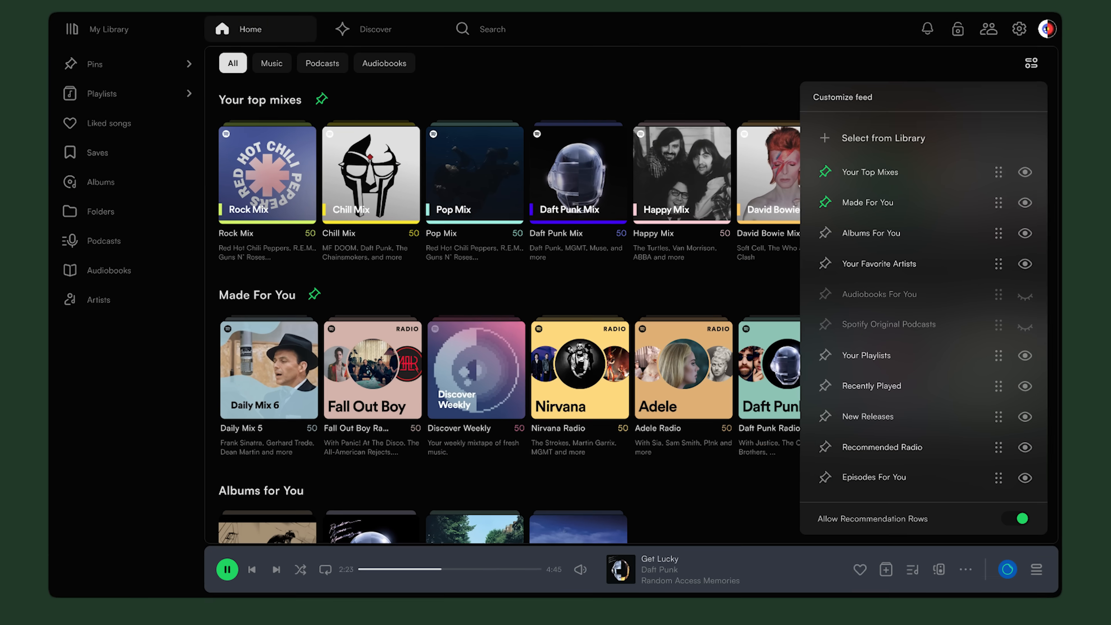